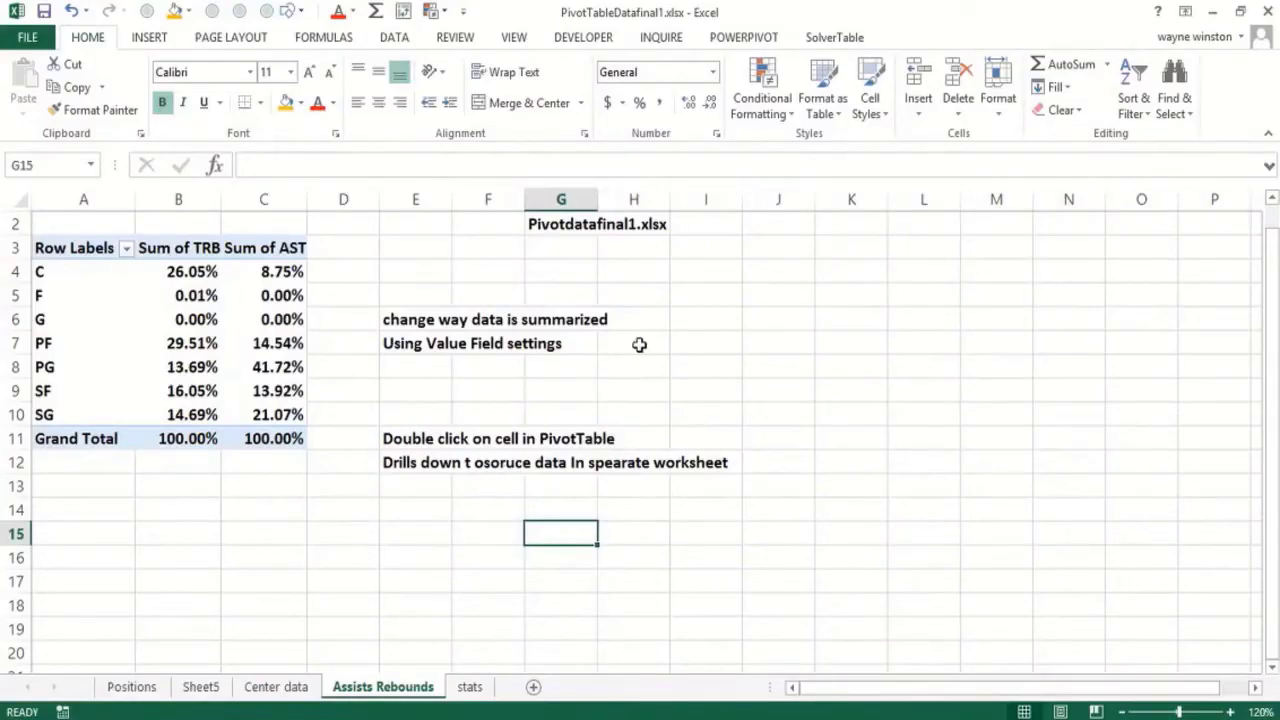
# Type notes: PivotChart in E4, Analyze Tab/Excel 2013 in F4:F5, Options Tab/2010 in H4:H5
pyautogui.click(633, 319)
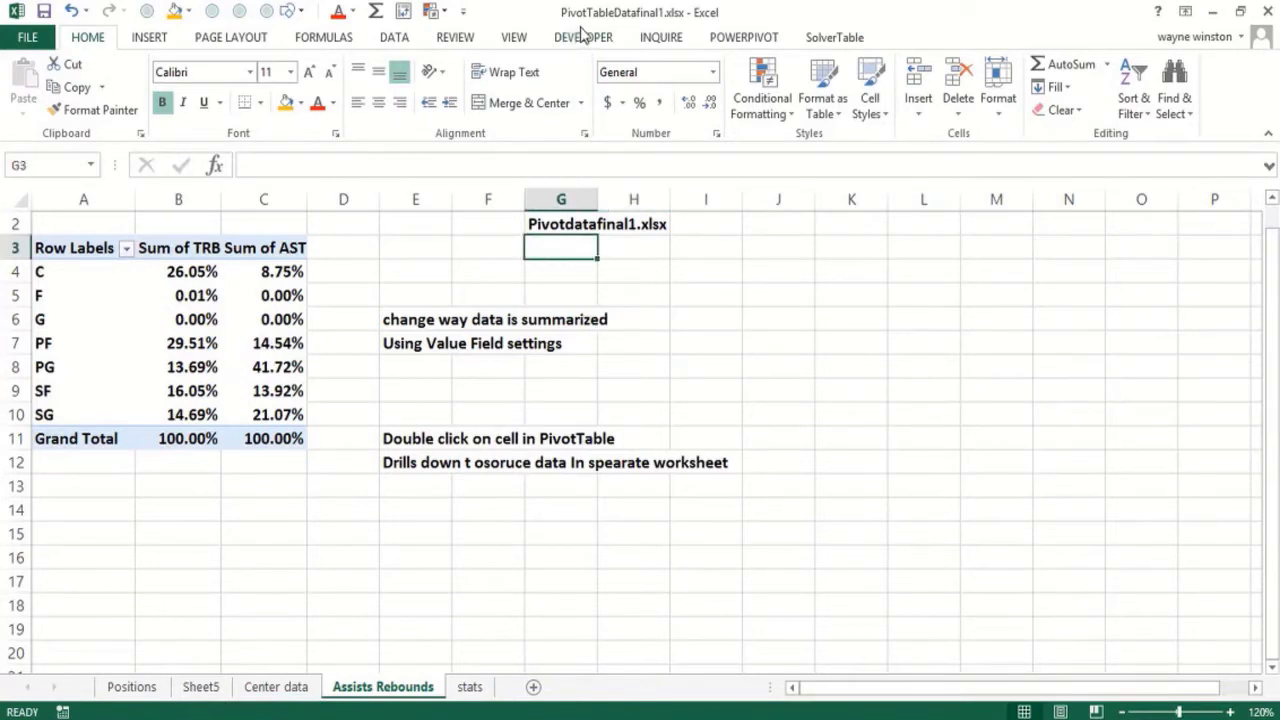
pyautogui.moveTo(658, 37)
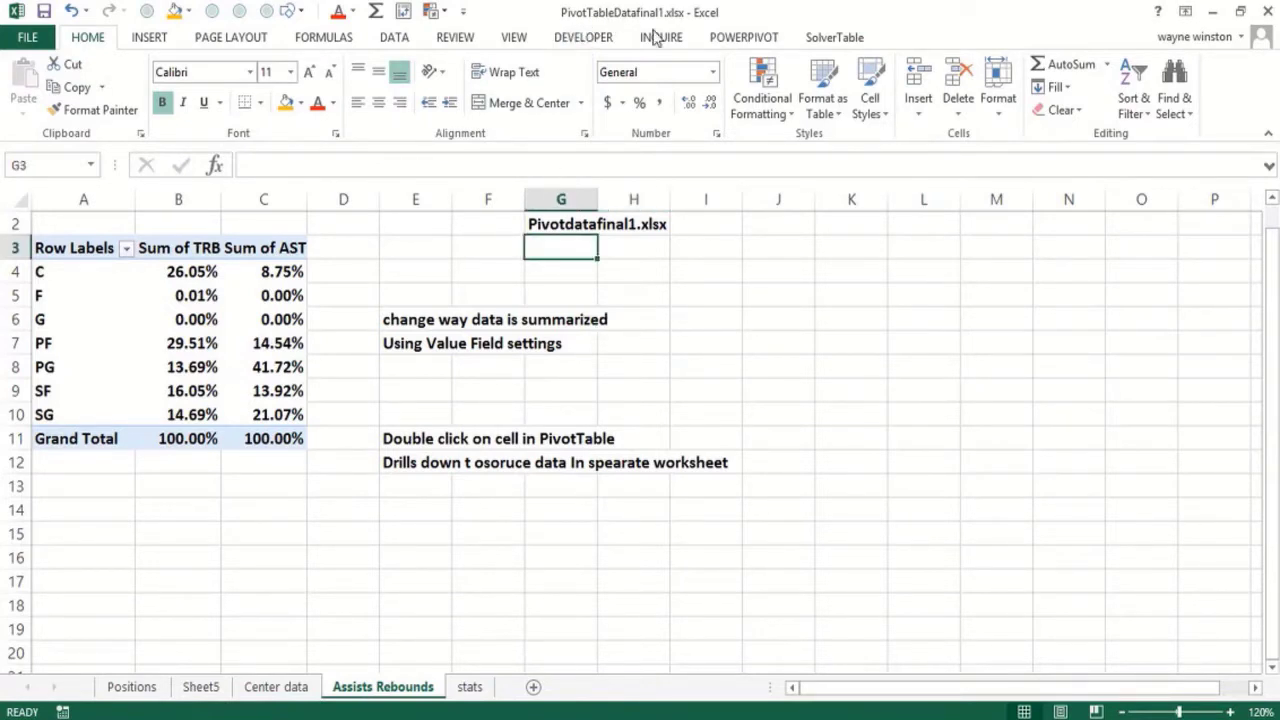
pyautogui.moveTo(238, 374)
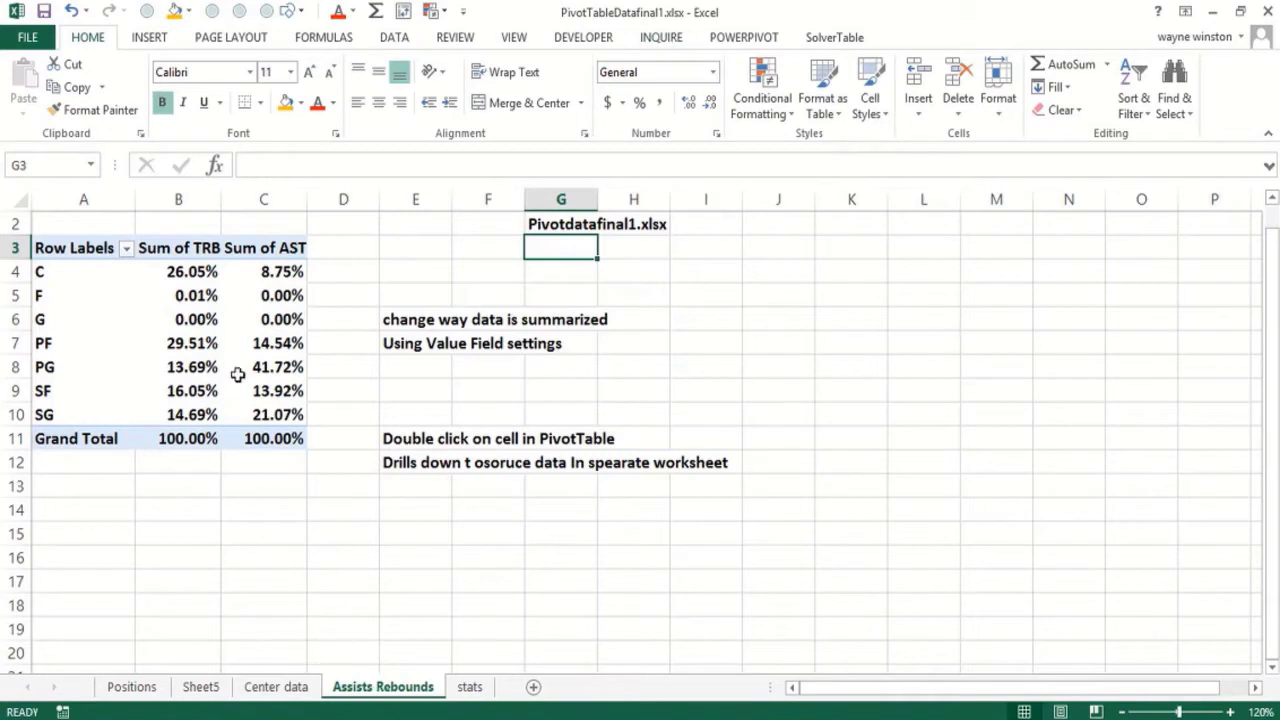
pyautogui.click(277, 366)
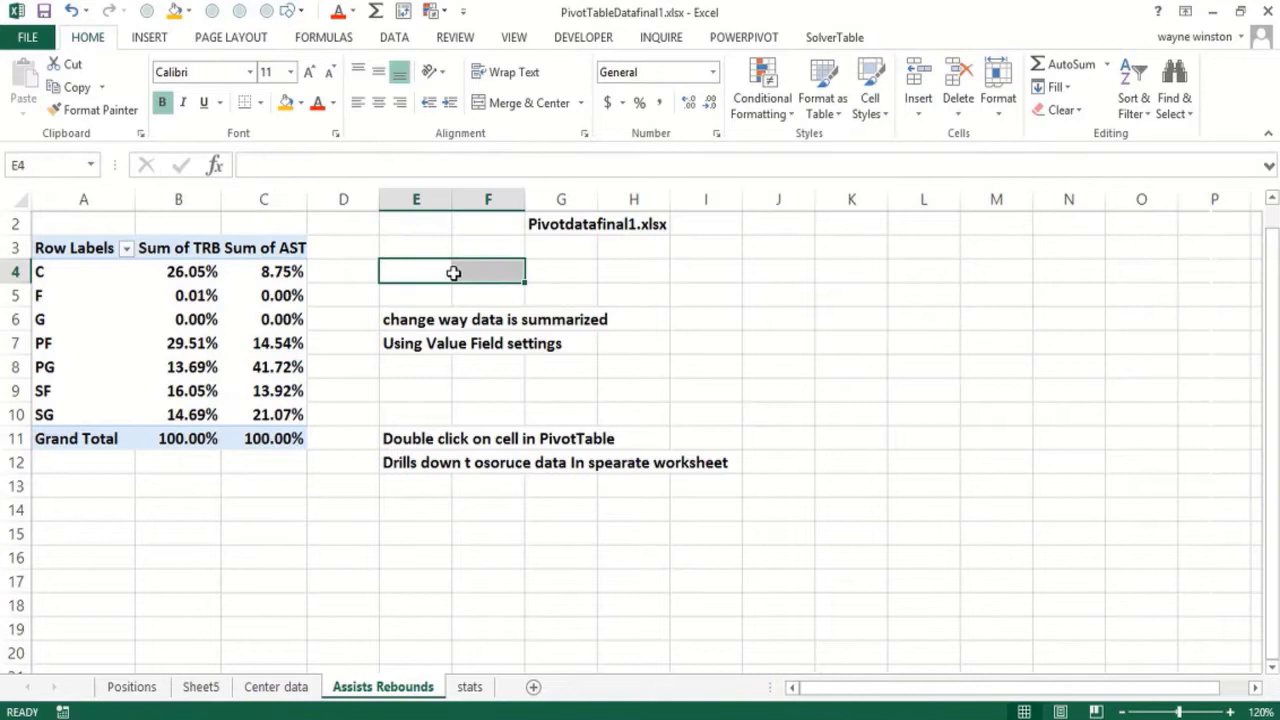
pyautogui.write('PivotChart')
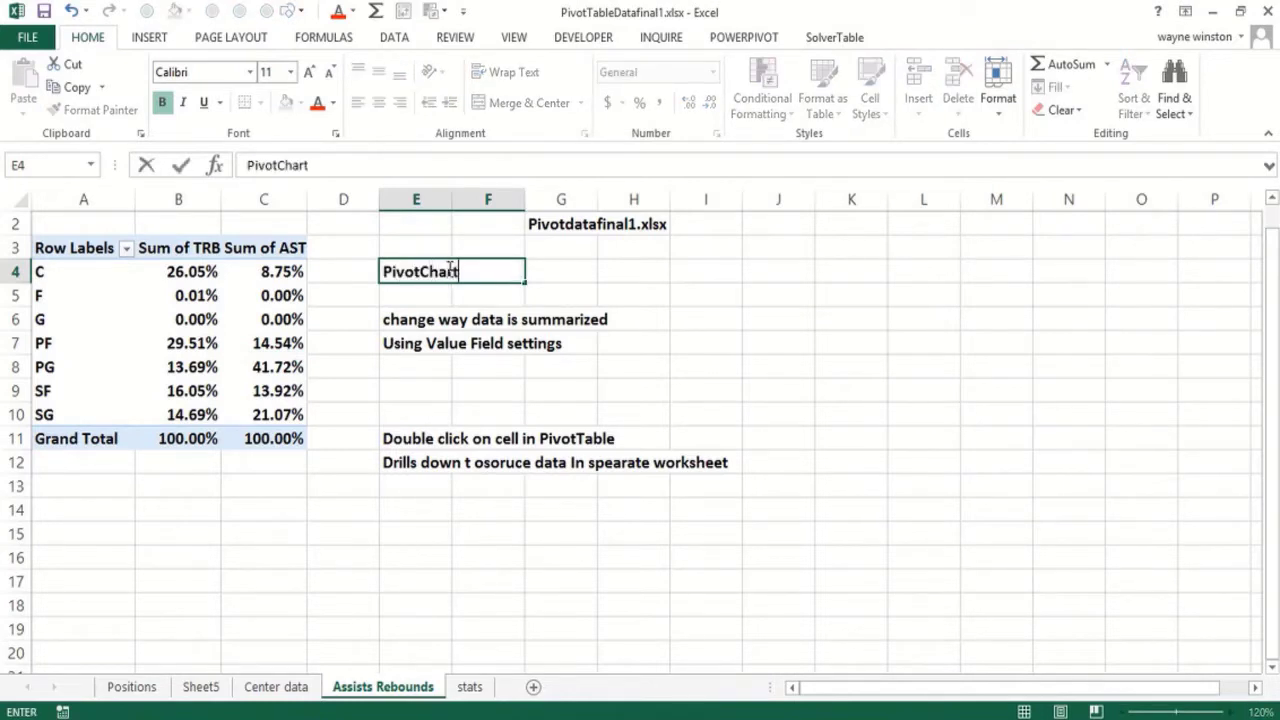
pyautogui.write('Analyze Tab')
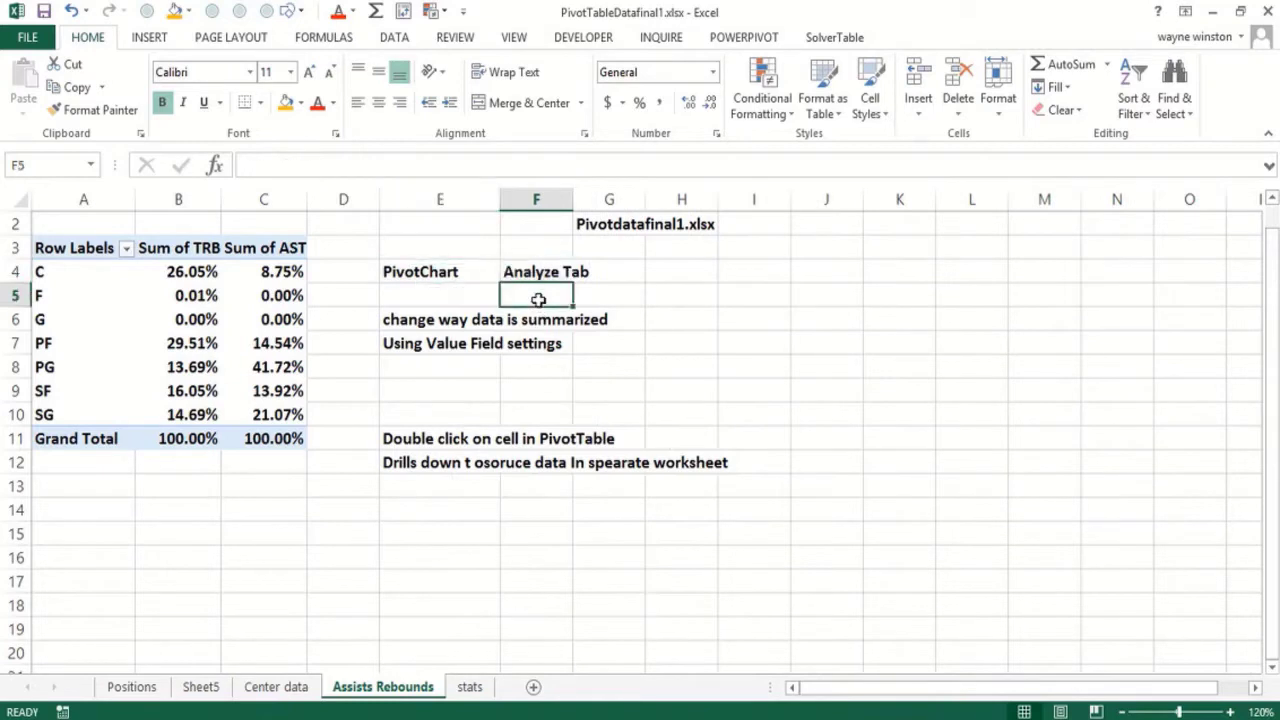
pyautogui.write('Excel 2013')
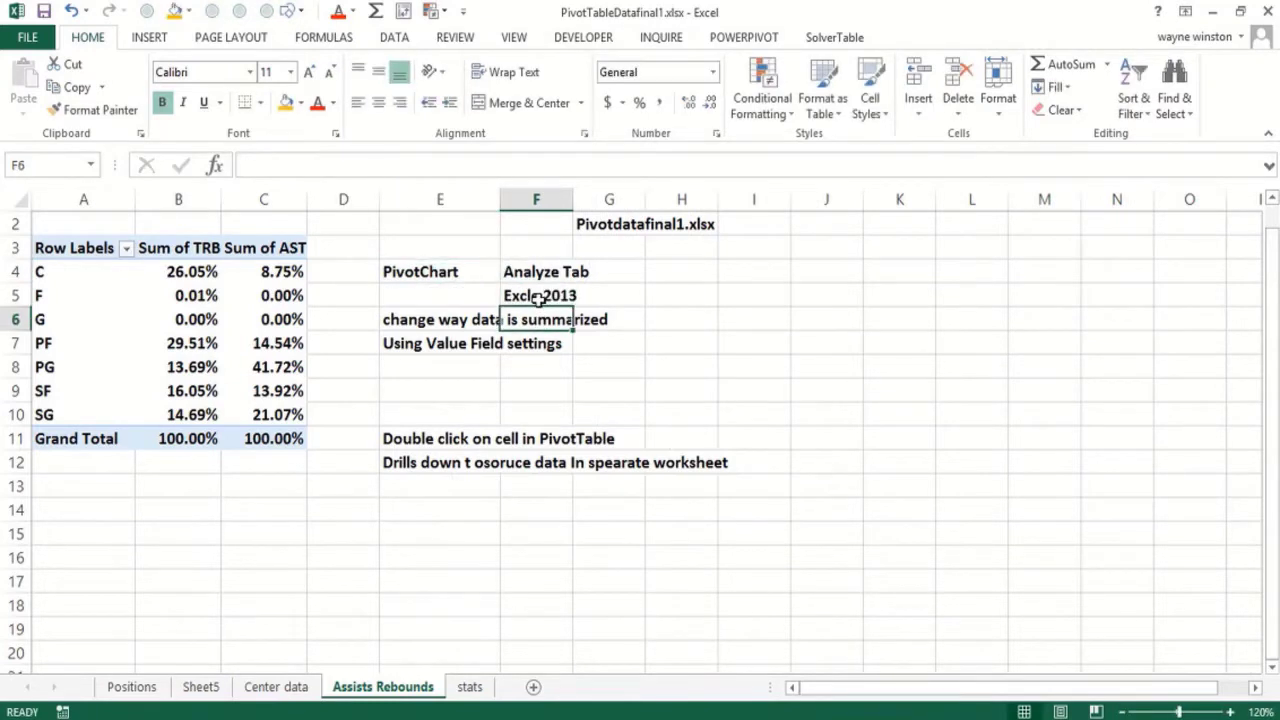
pyautogui.write('Options Tab')
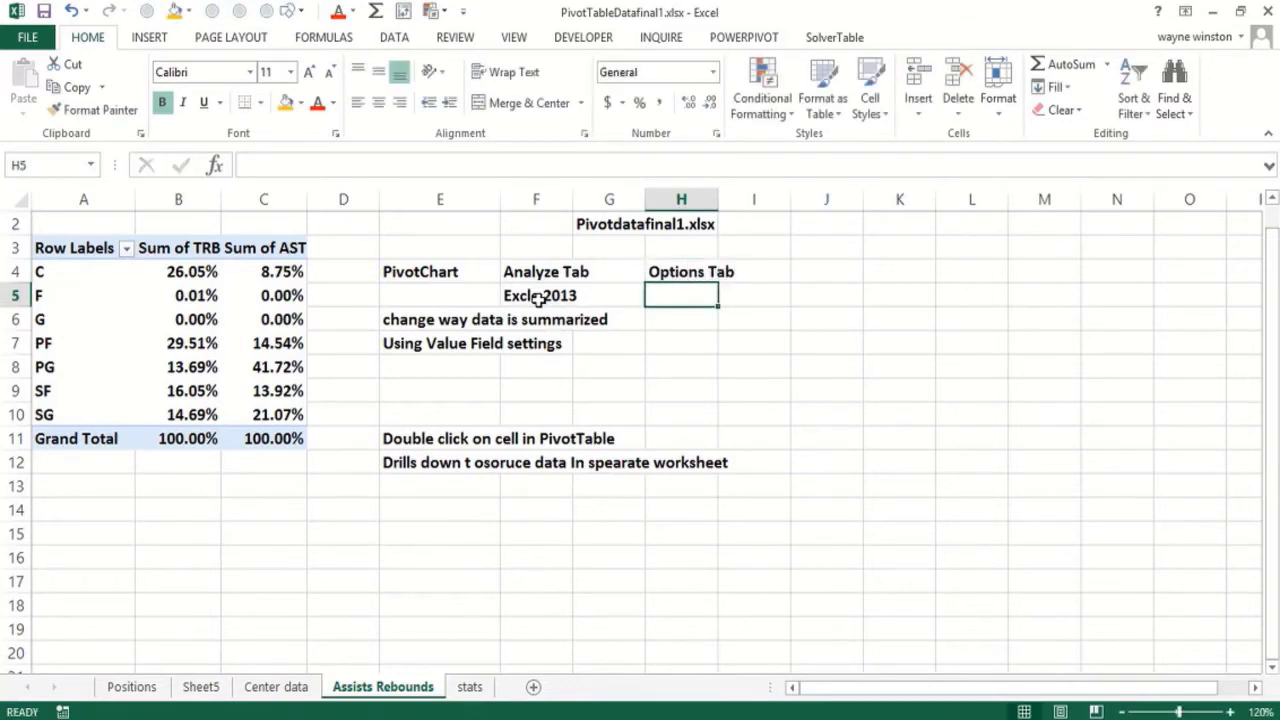
pyautogui.write('2010')
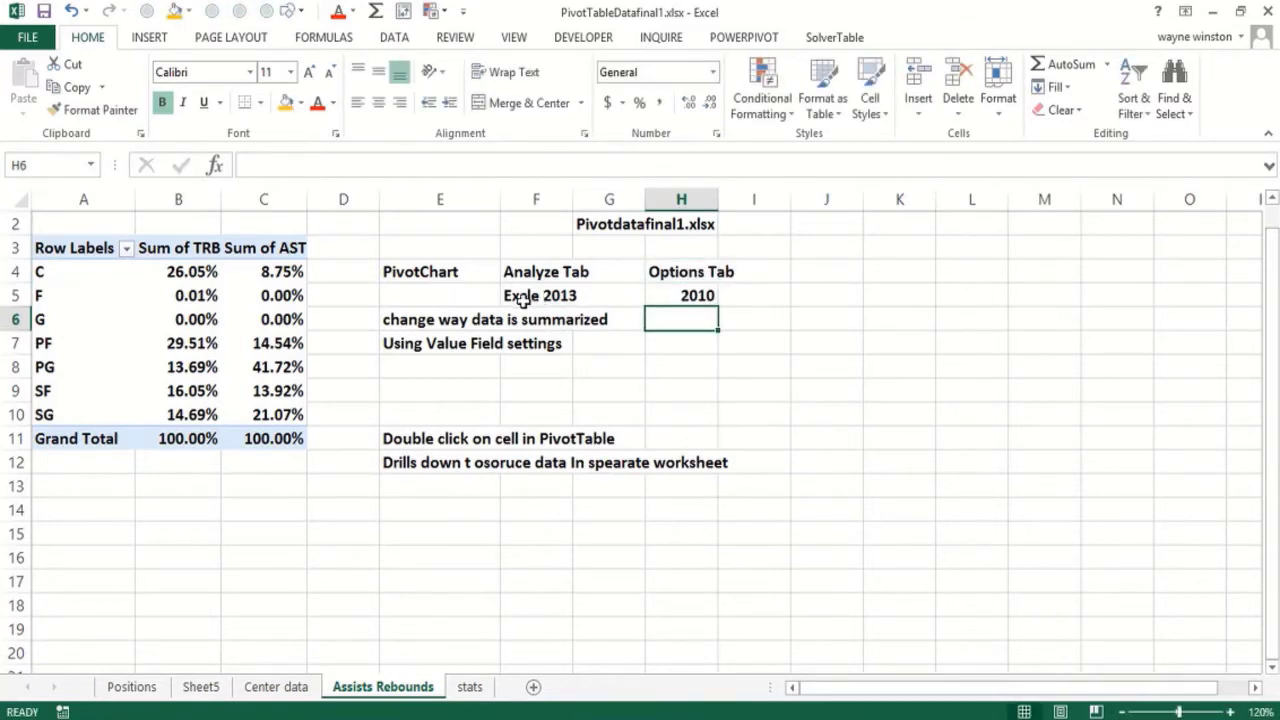
# Insert a clustered column PivotChart of Sum of TRB and Sum of AST, closing the fields pane
pyautogui.click(178, 318)
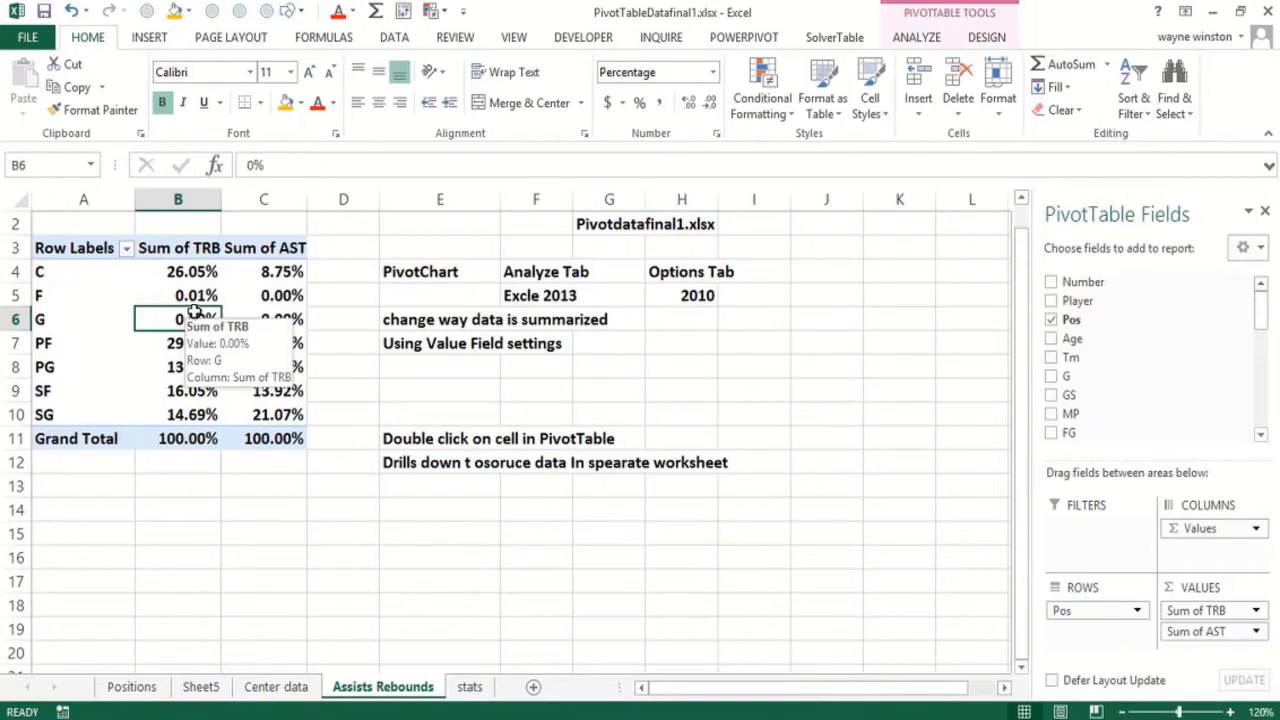
pyautogui.click(916, 37)
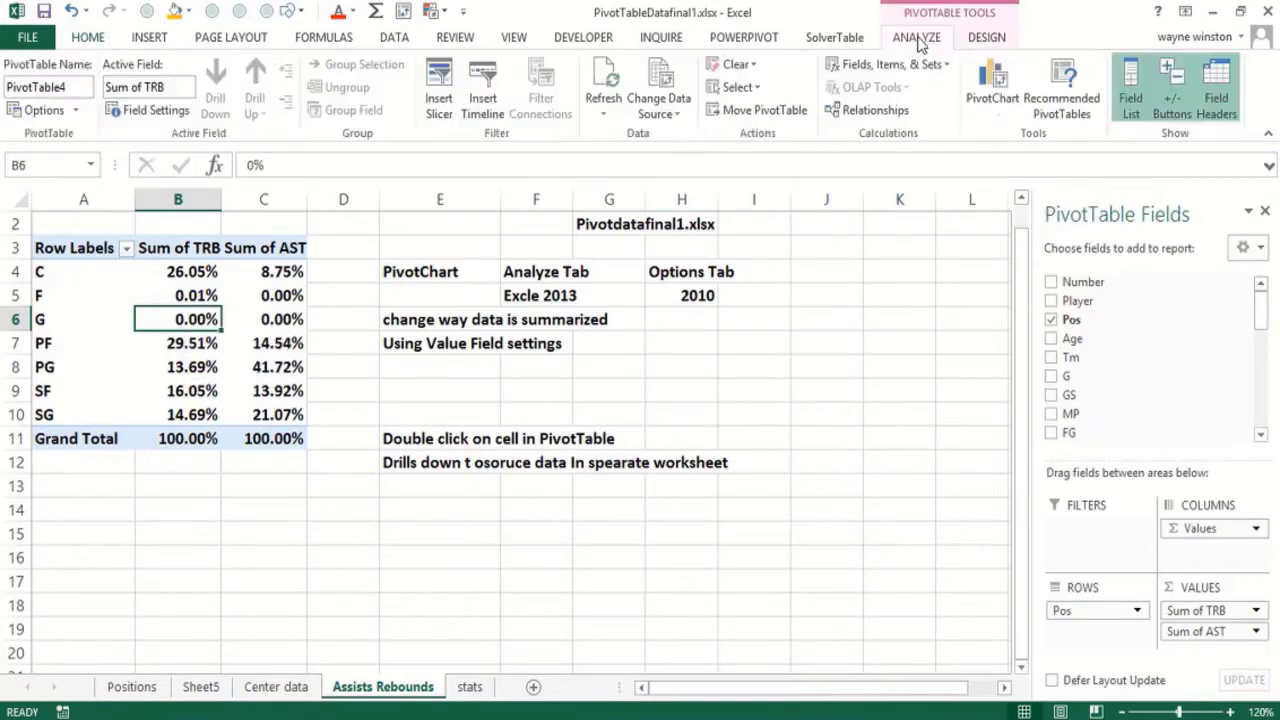
pyautogui.click(991, 85)
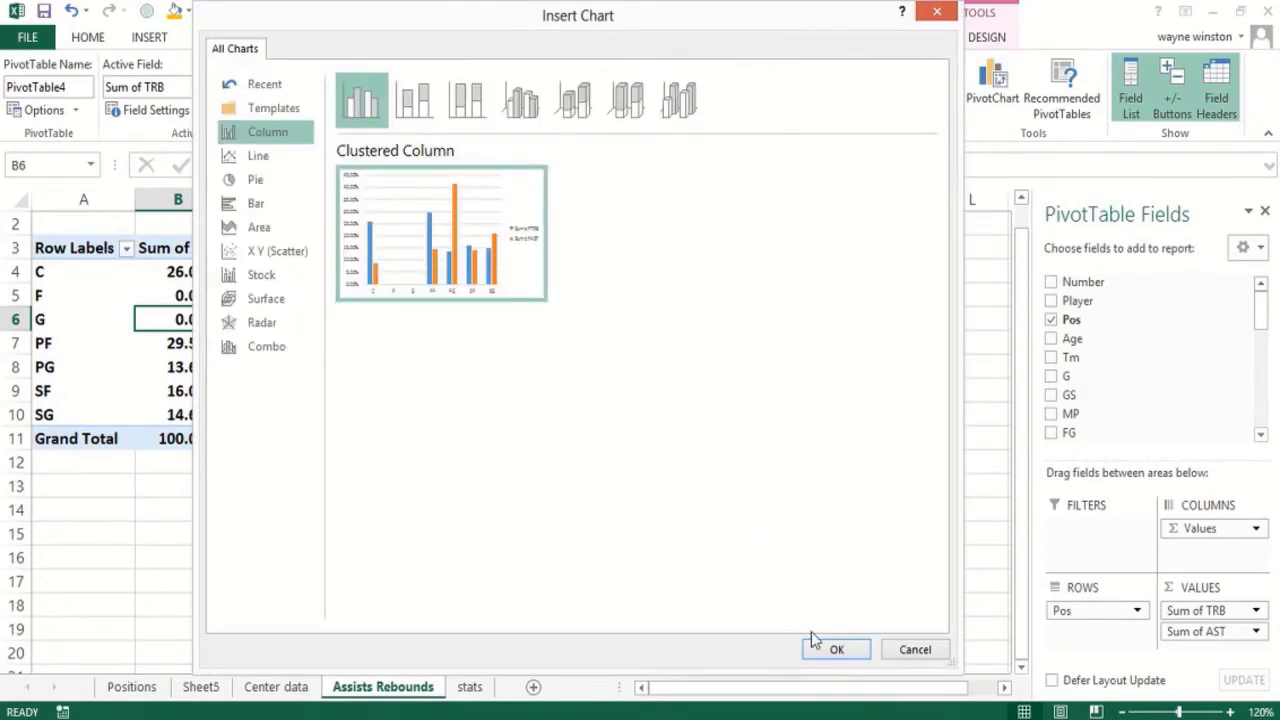
pyautogui.click(836, 649)
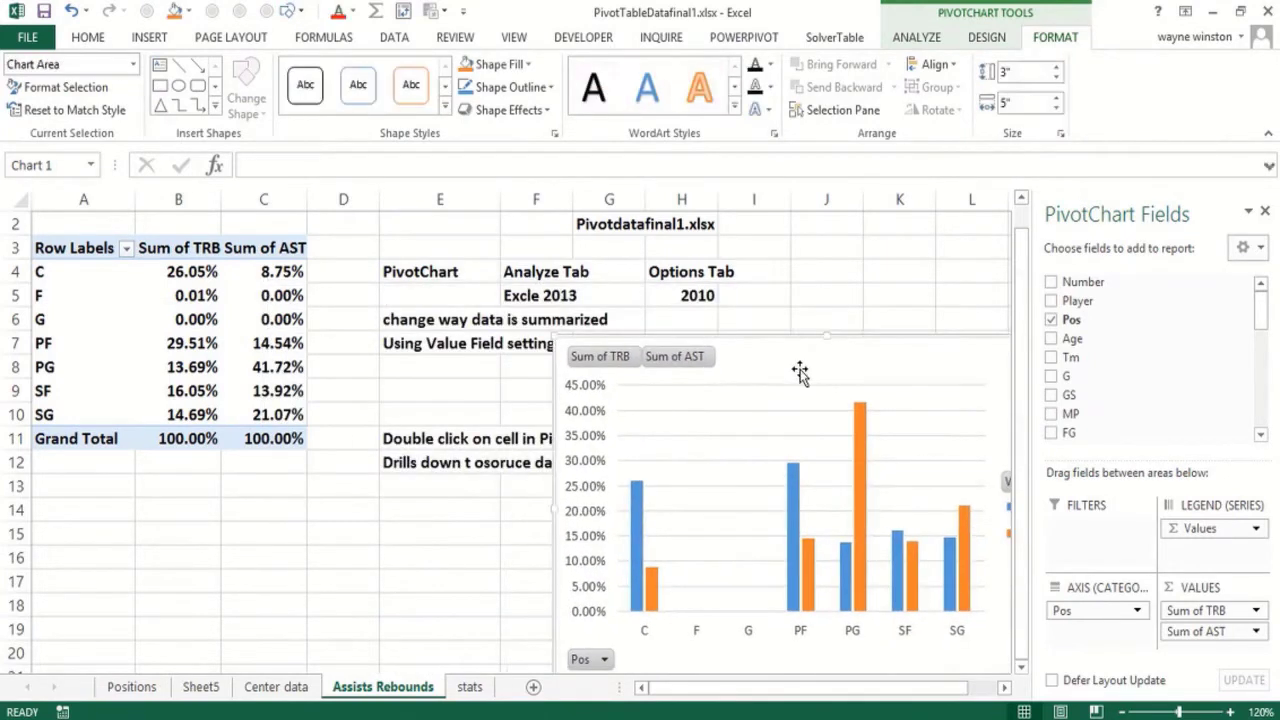
pyautogui.moveTo(1245, 207)
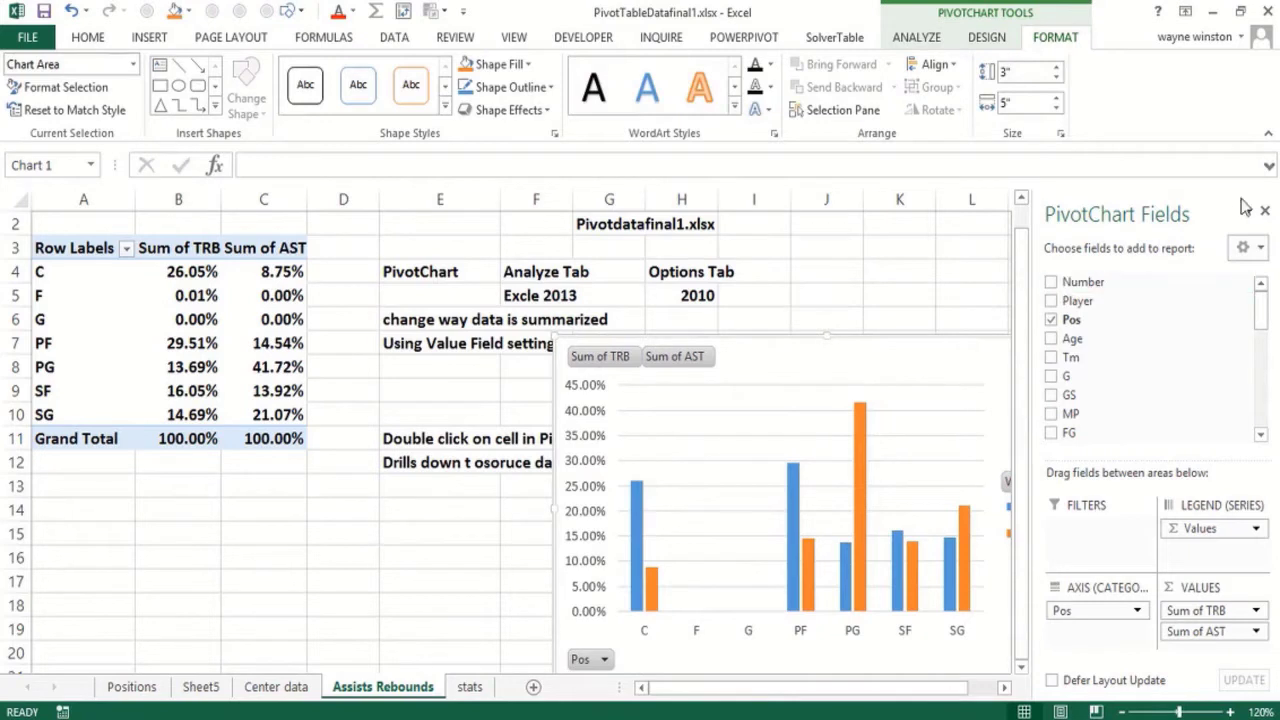
pyautogui.click(1264, 210)
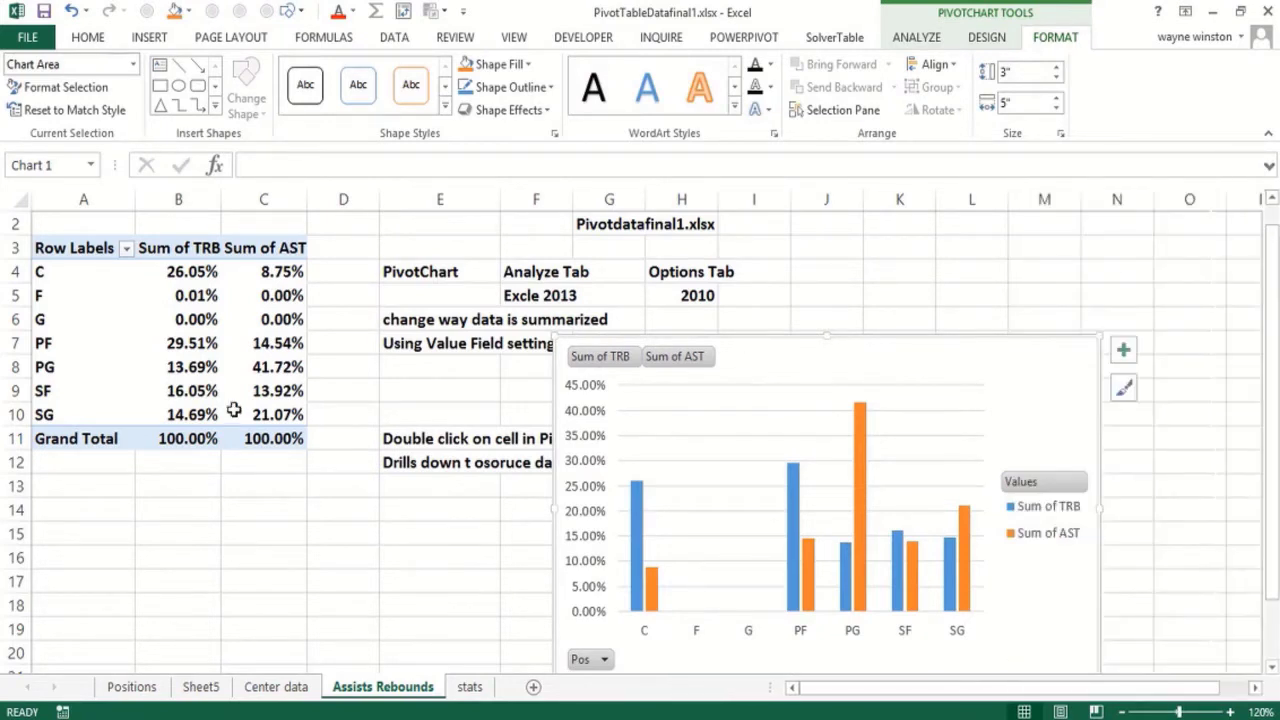
pyautogui.click(178, 343)
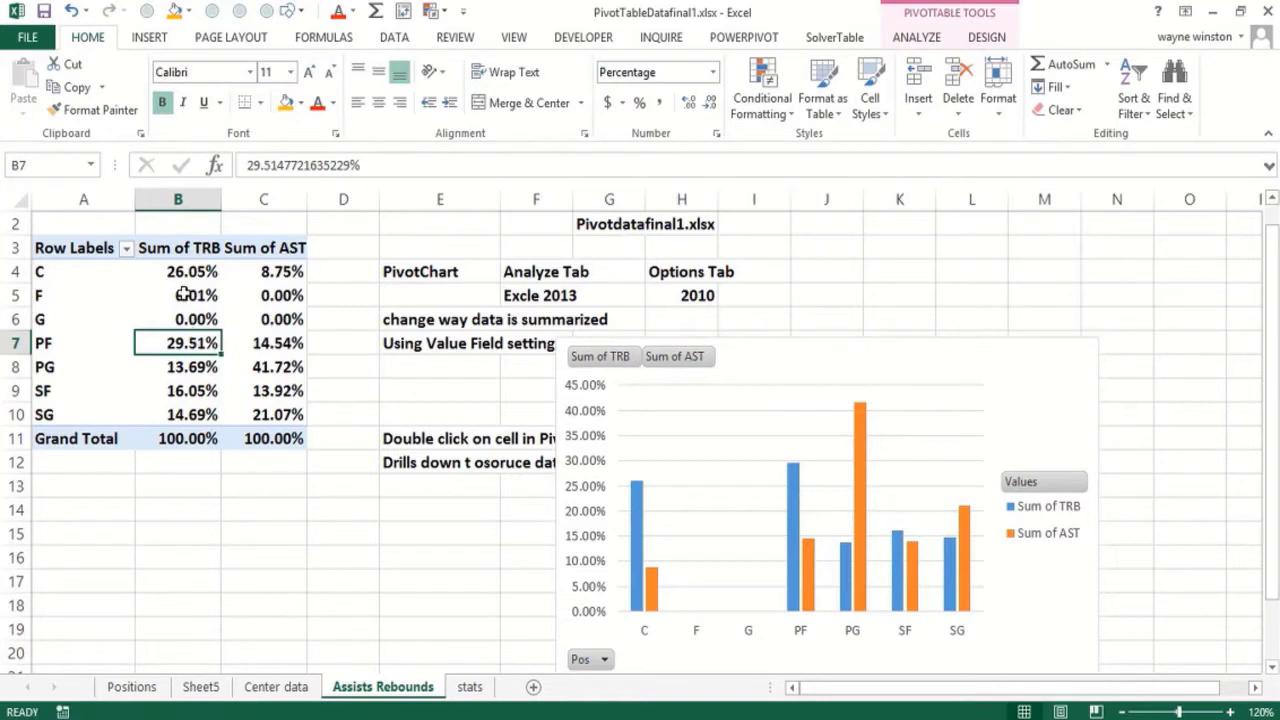
pyautogui.rightClick(178, 295)
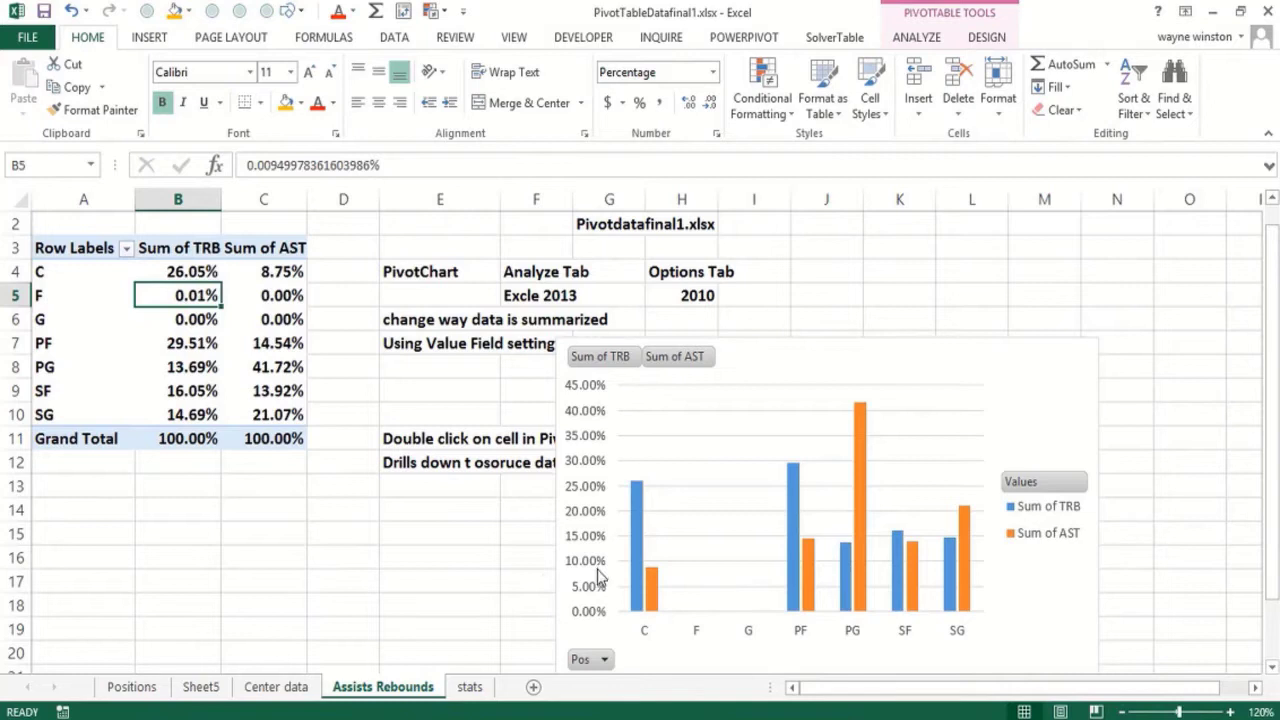
pyautogui.moveTo(855, 553)
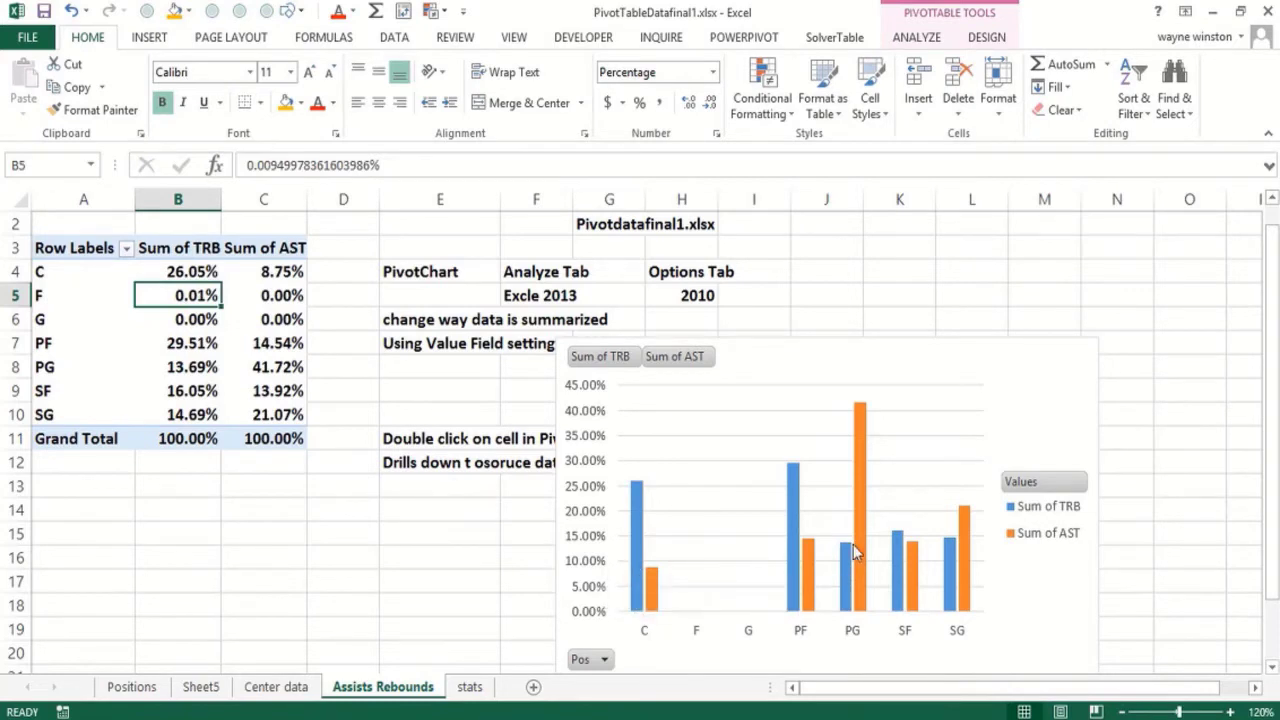
pyautogui.moveTo(851, 550)
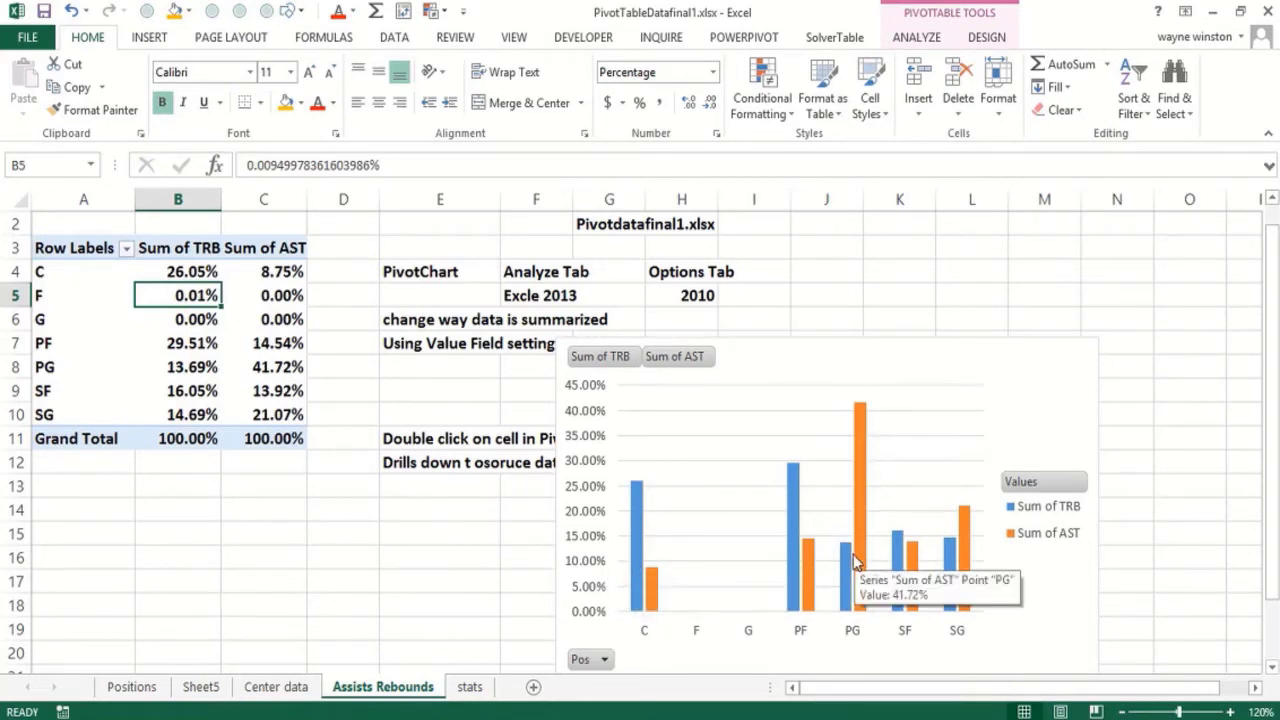
pyautogui.moveTo(534, 560)
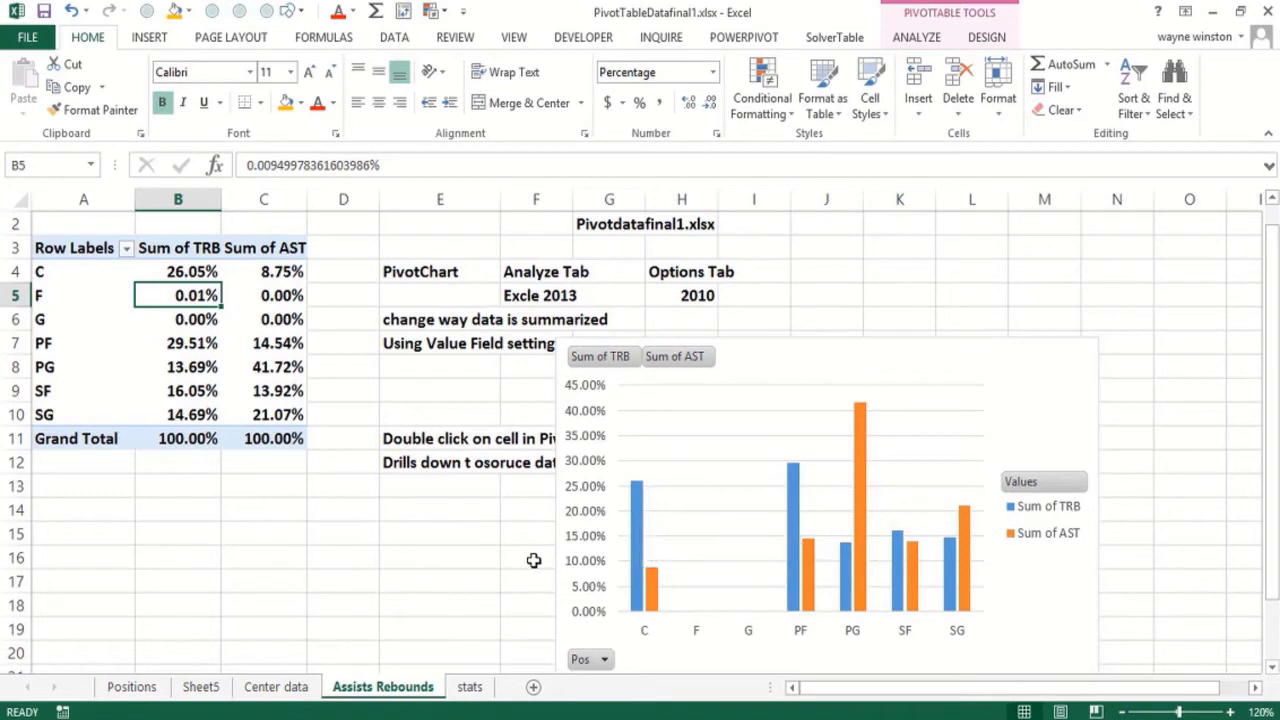
pyautogui.moveTo(793, 503)
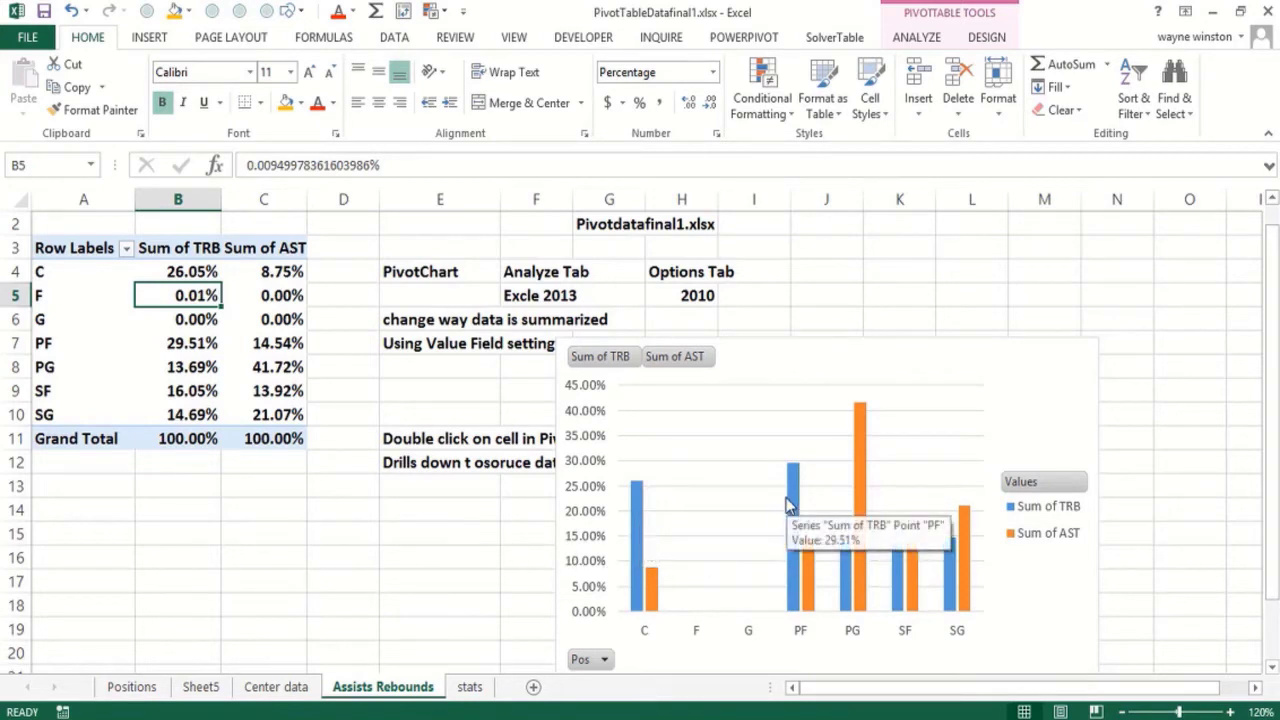
pyautogui.moveTo(777, 497)
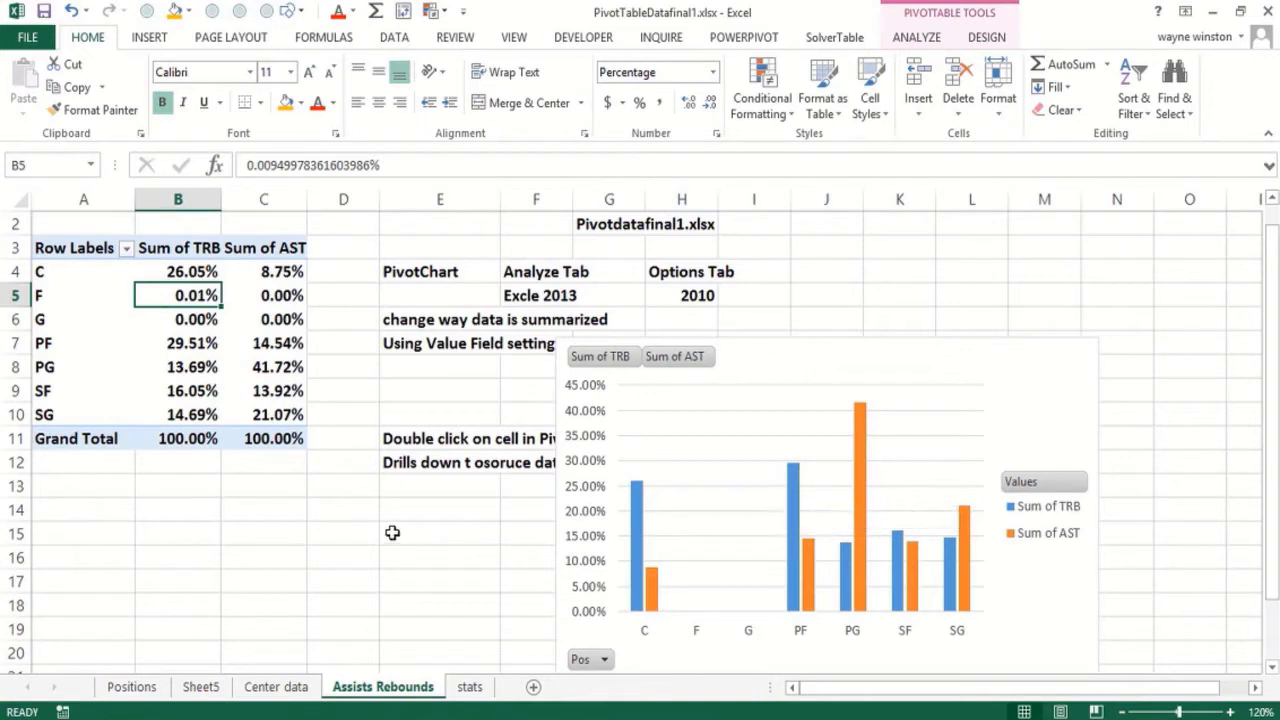
pyautogui.click(440, 532)
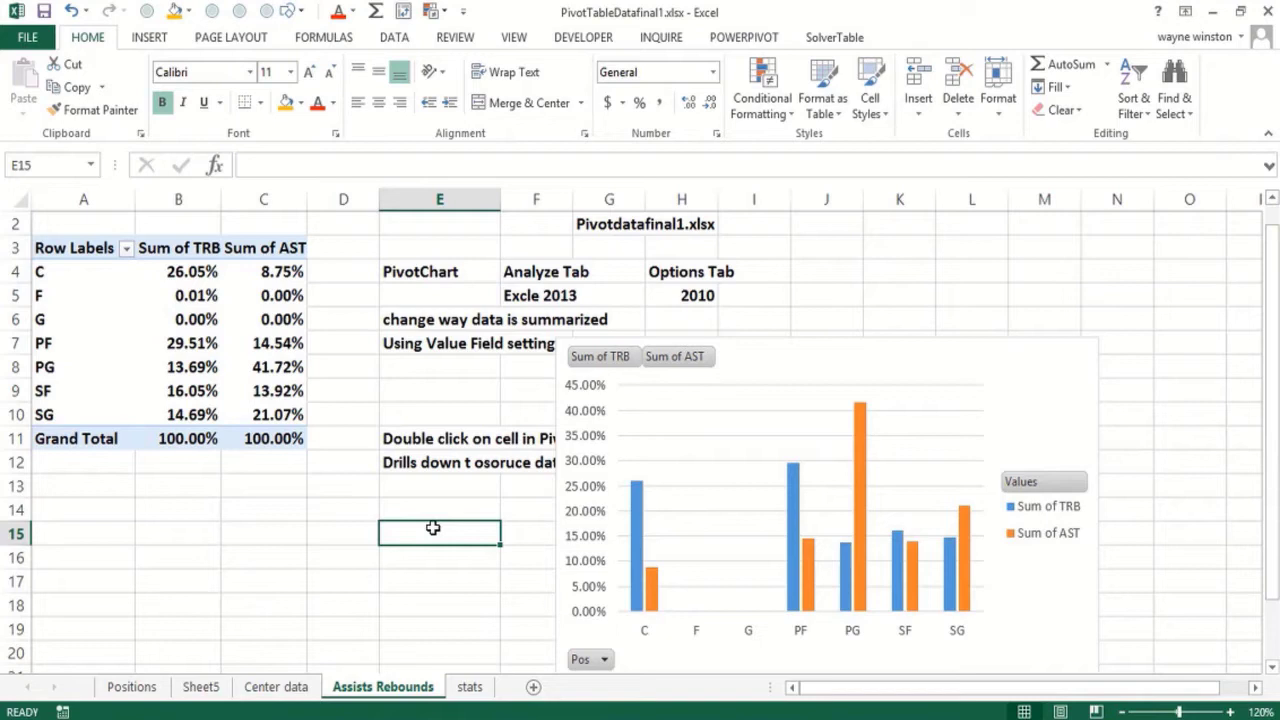
pyautogui.click(178, 509)
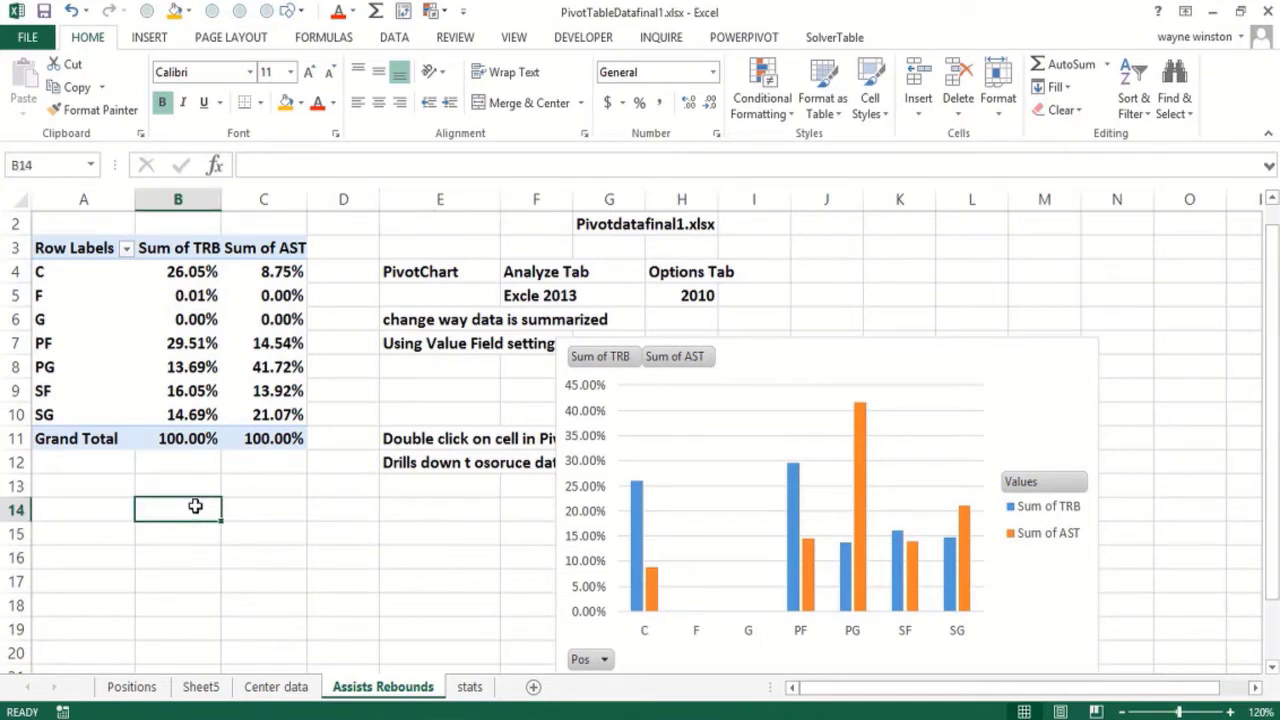
pyautogui.moveTo(224, 553)
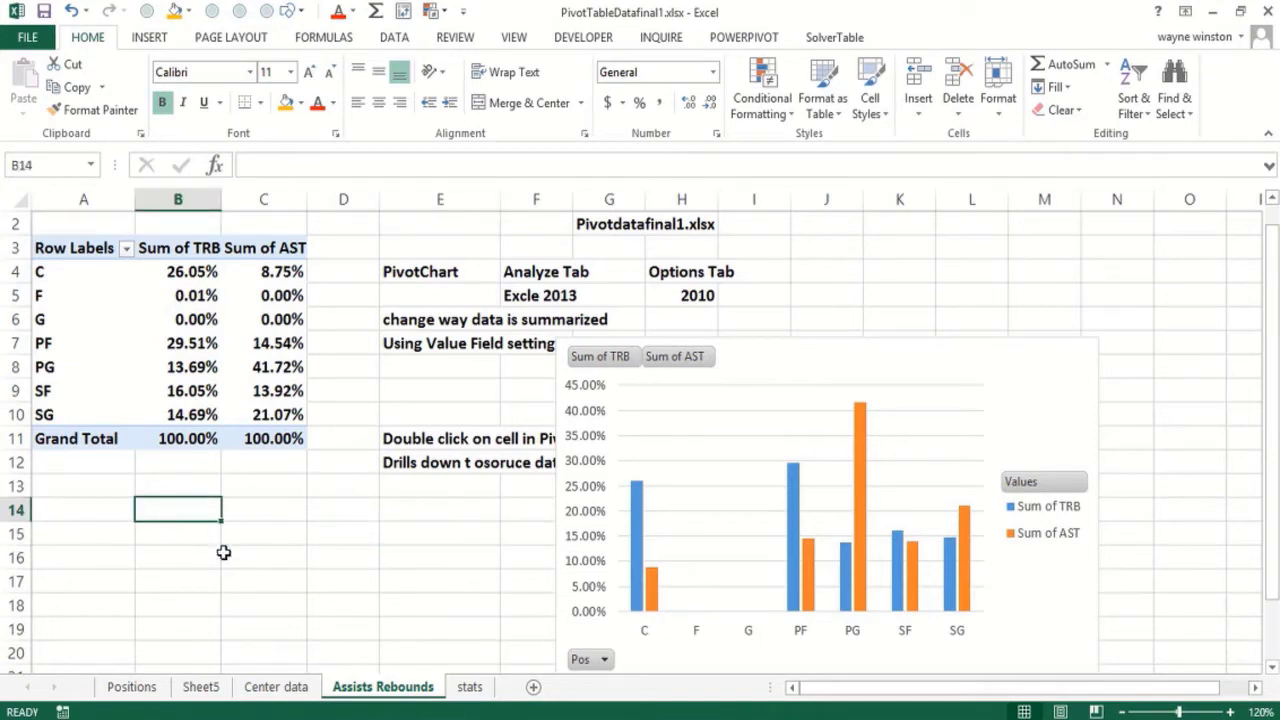
# Copy the Assists Rebounds sheet to Assists Rebounds (2), rename the original Pivotchart, and select B7
pyautogui.rightClick(383, 687)
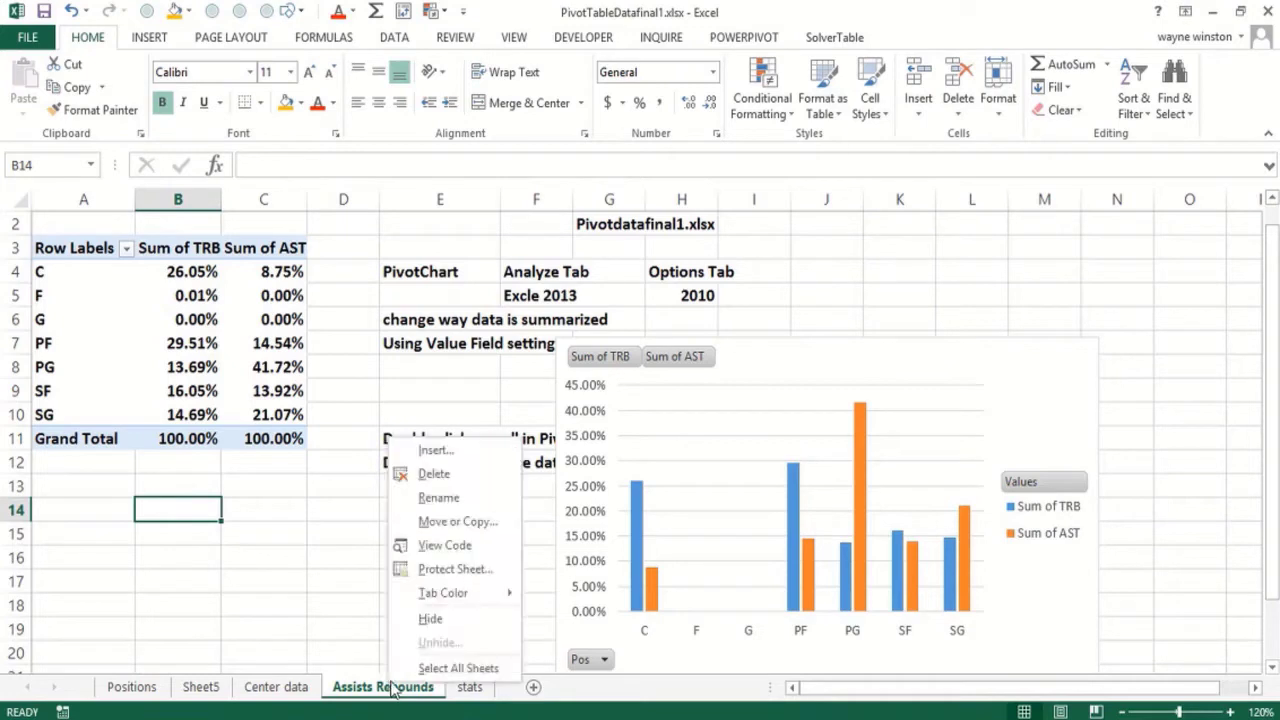
pyautogui.click(458, 521)
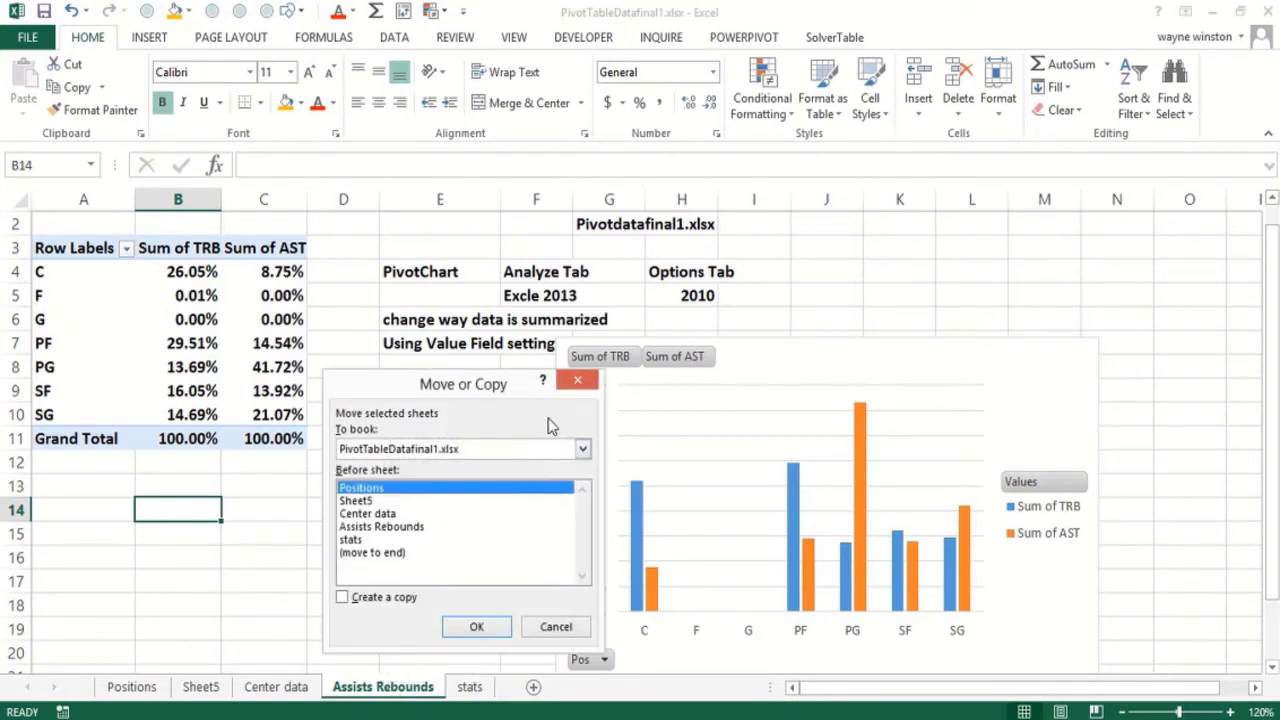
pyautogui.click(582, 448)
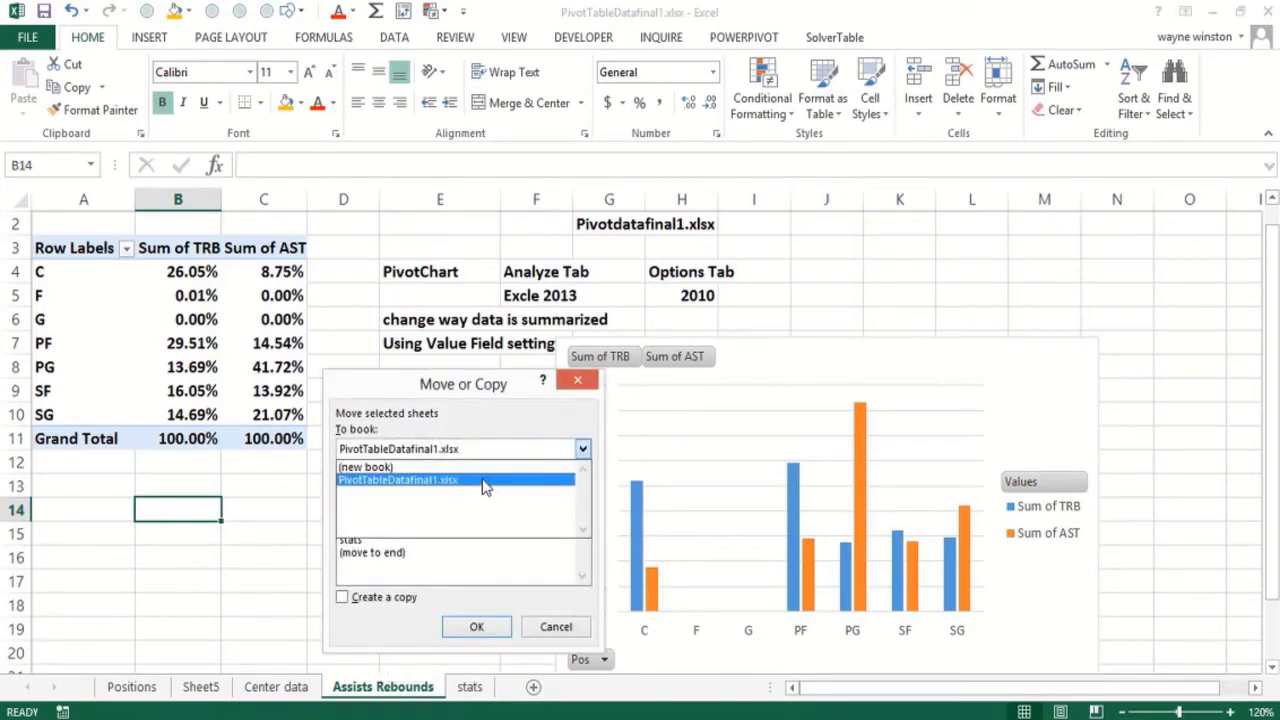
pyautogui.click(343, 597)
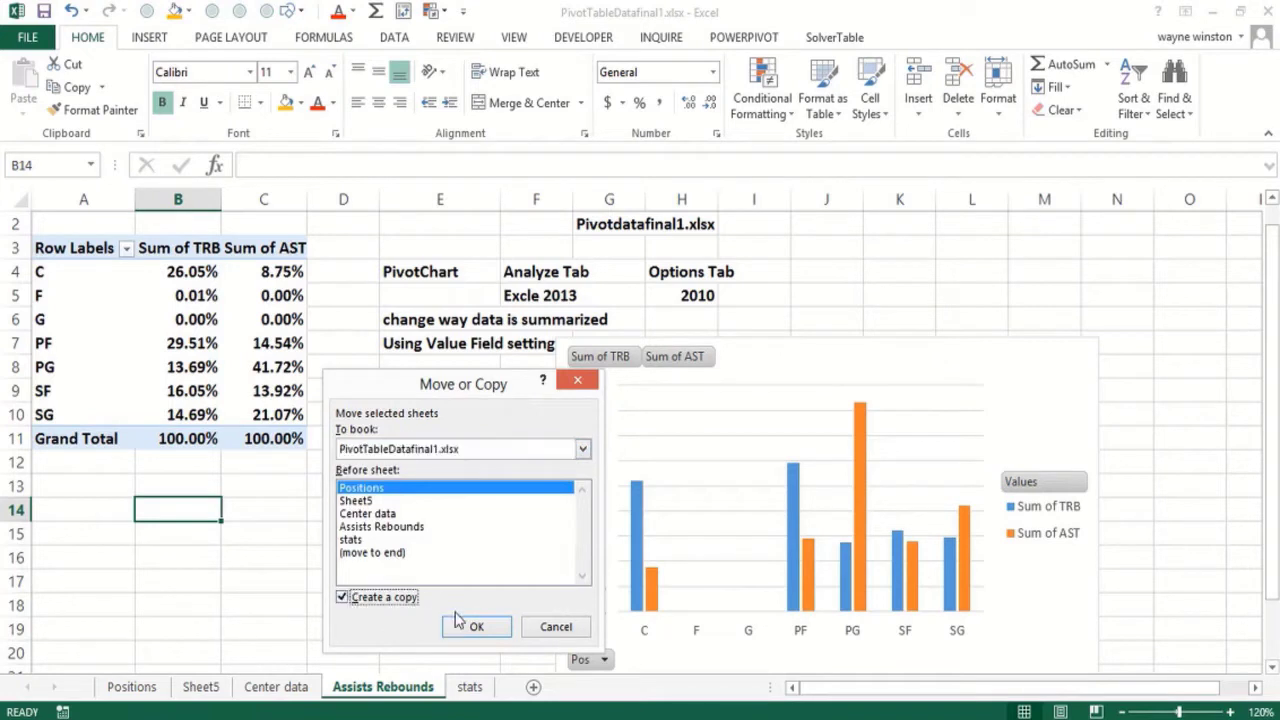
pyautogui.click(476, 626)
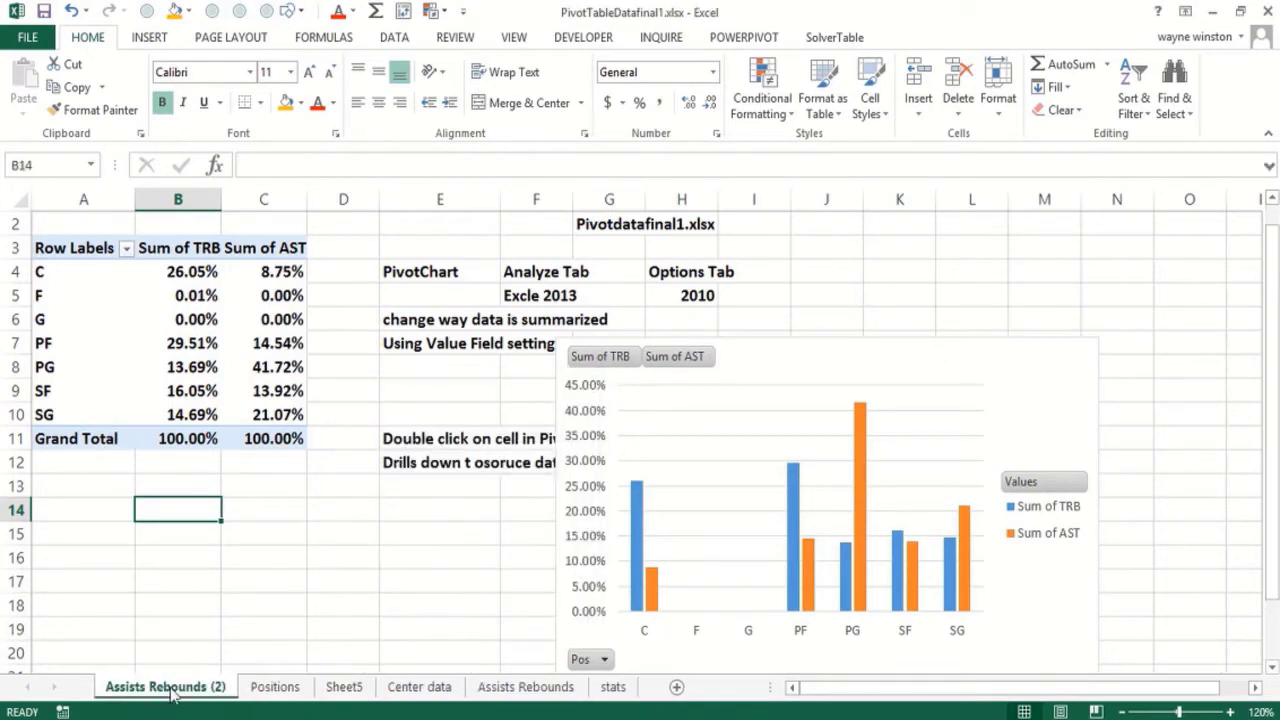
pyautogui.click(525, 687)
pyautogui.write('Pivotd')
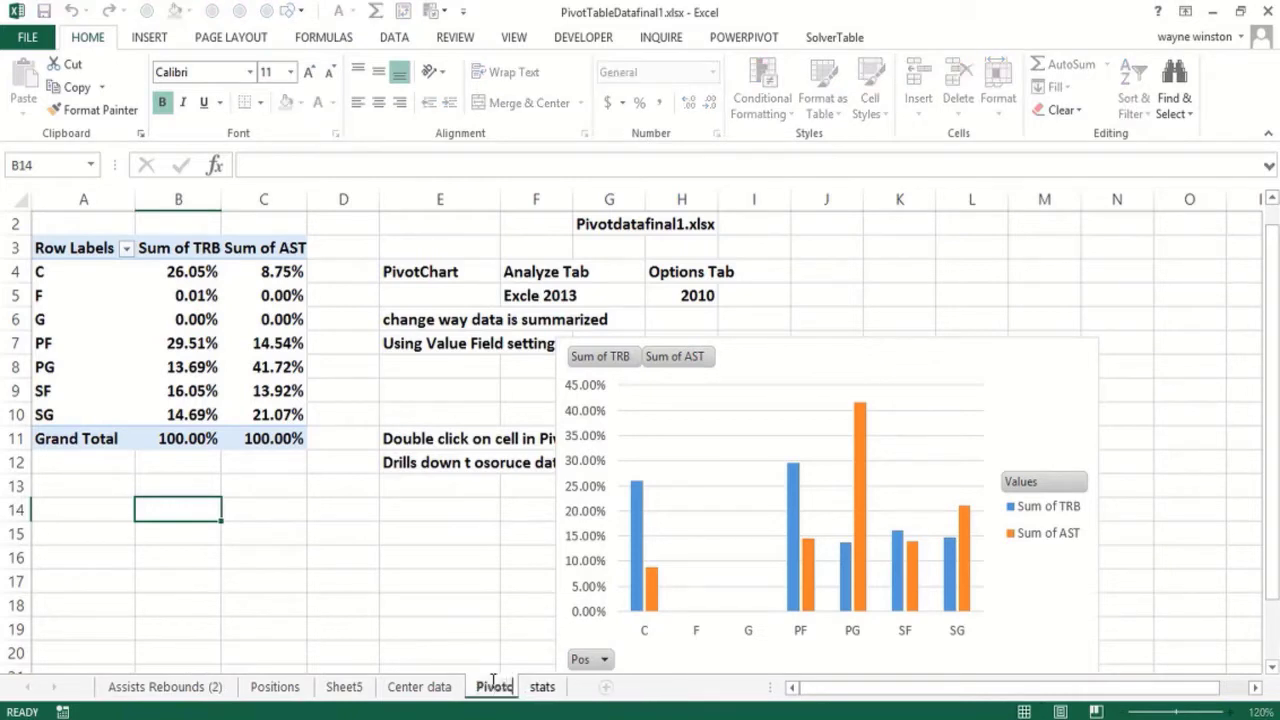
pyautogui.click(494, 686)
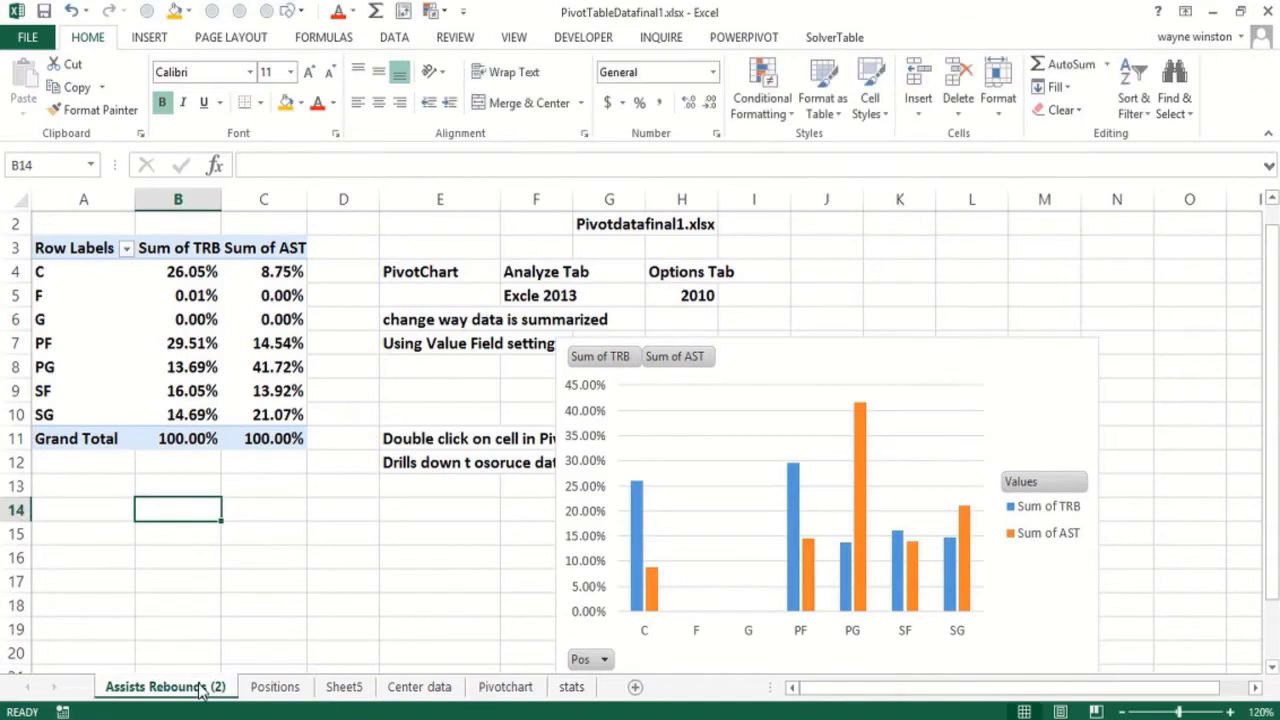
pyautogui.moveTo(205, 363)
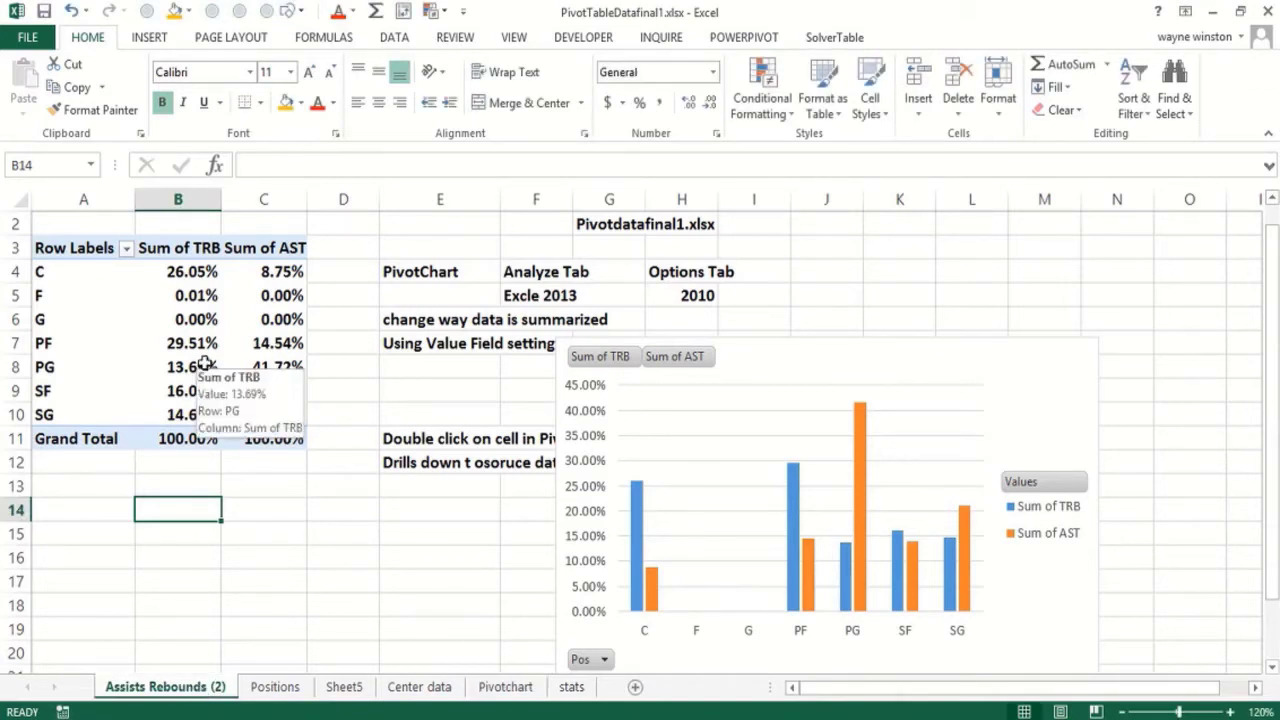
pyautogui.click(178, 342)
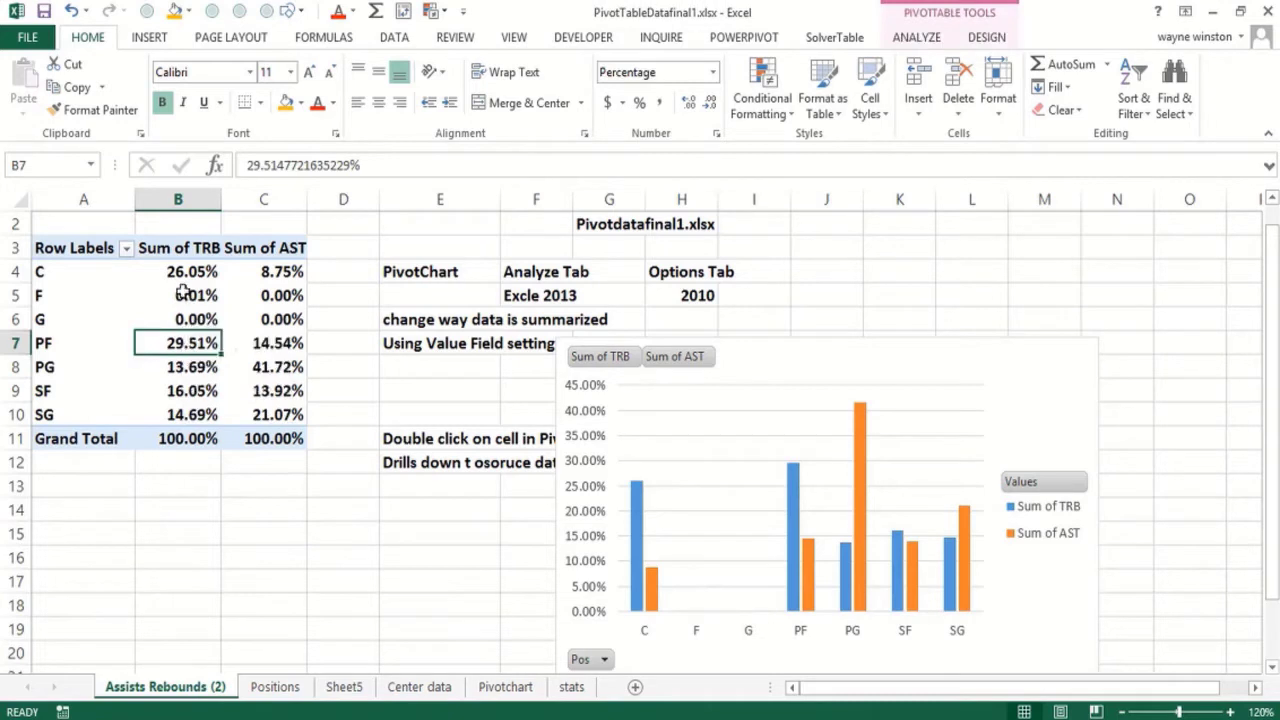
# Set Show Values As to No Calculation for both Sum of TRB and Sum of AST
pyautogui.rightClick(178, 295)
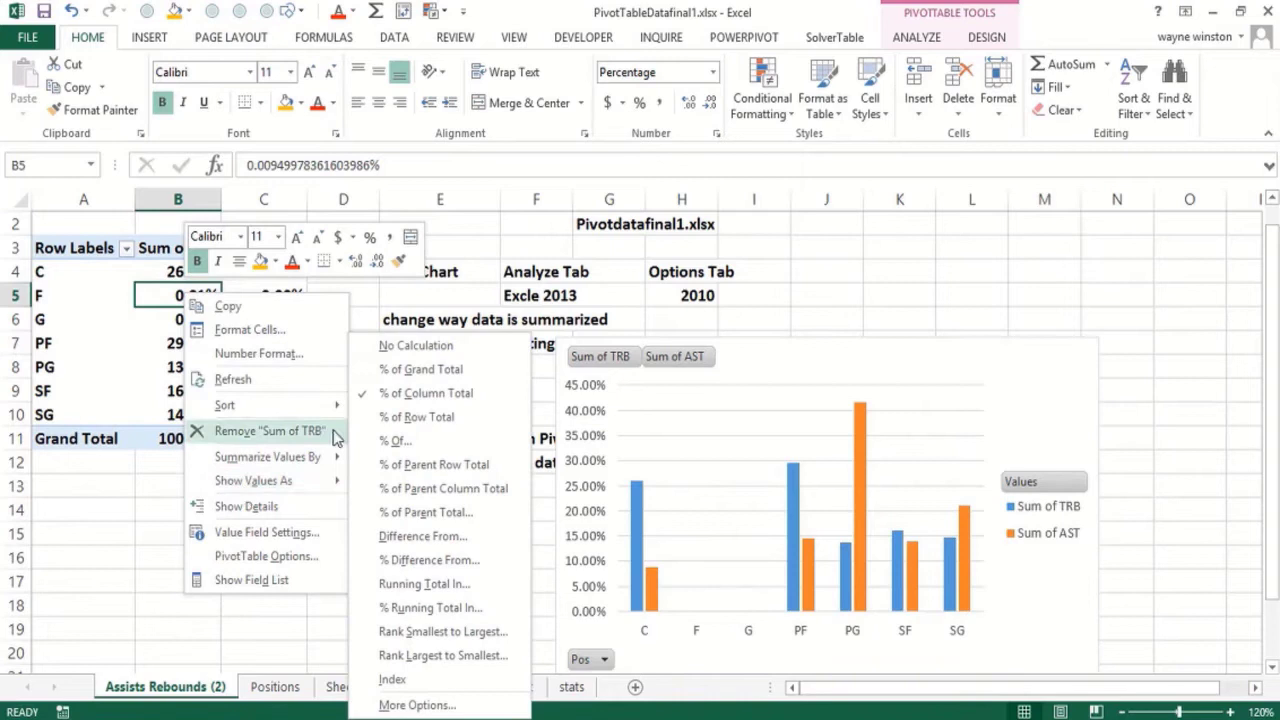
pyautogui.click(415, 345)
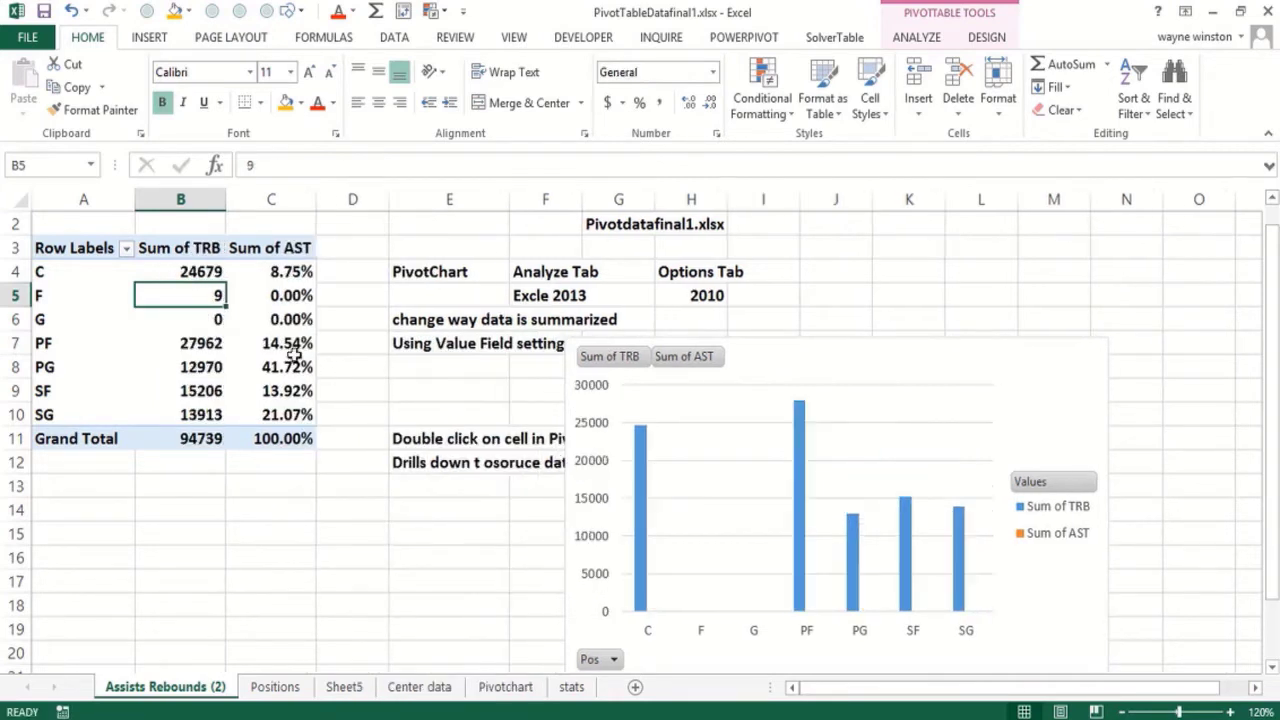
pyautogui.rightClick(271, 342)
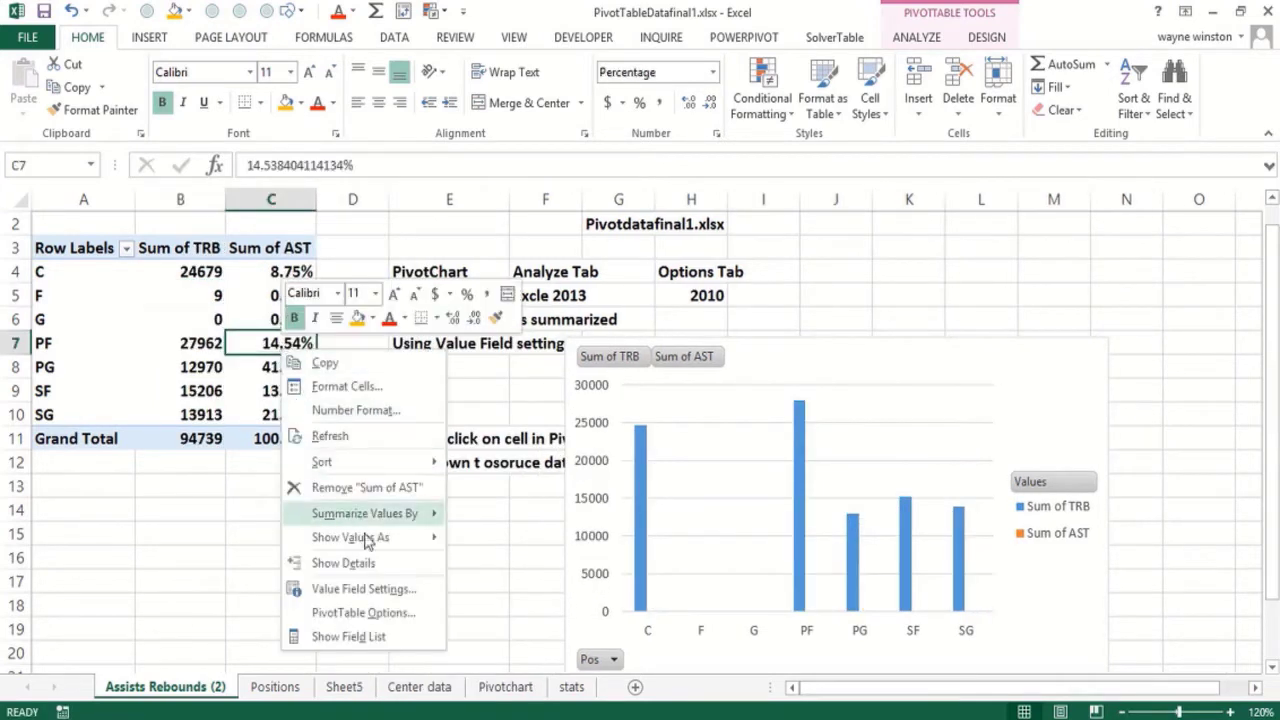
pyautogui.click(349, 537)
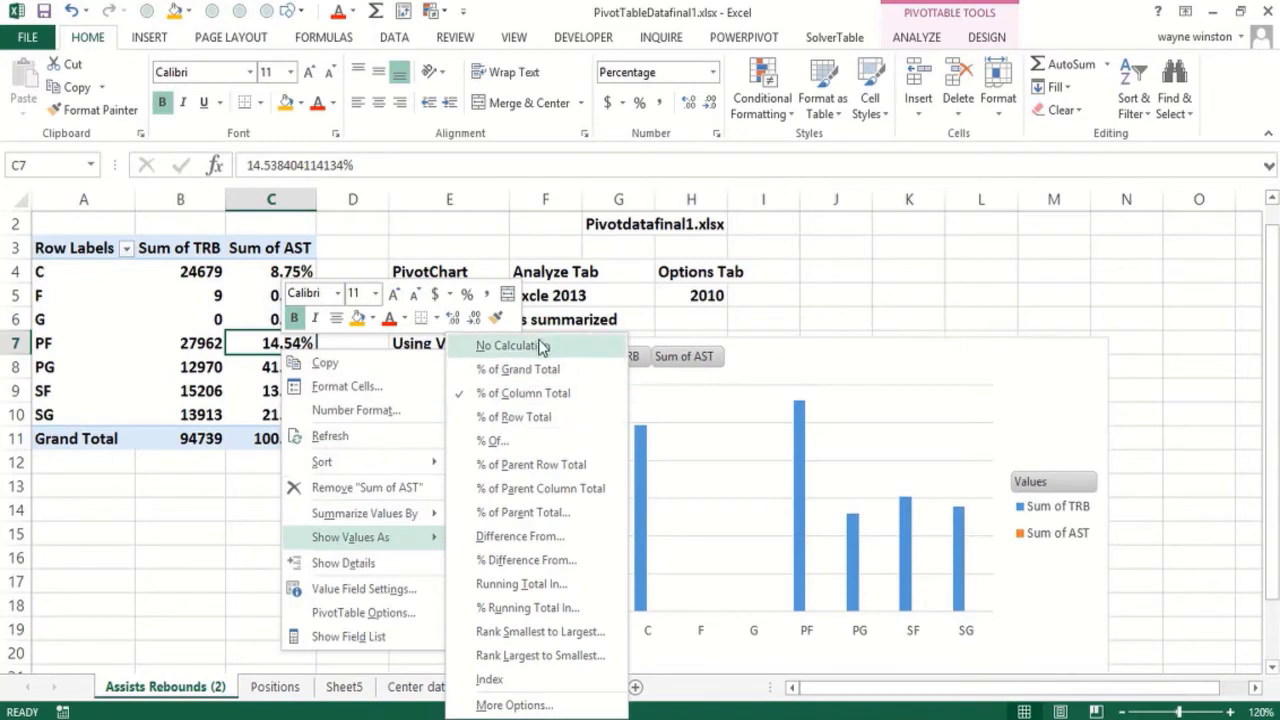
pyautogui.click(510, 345)
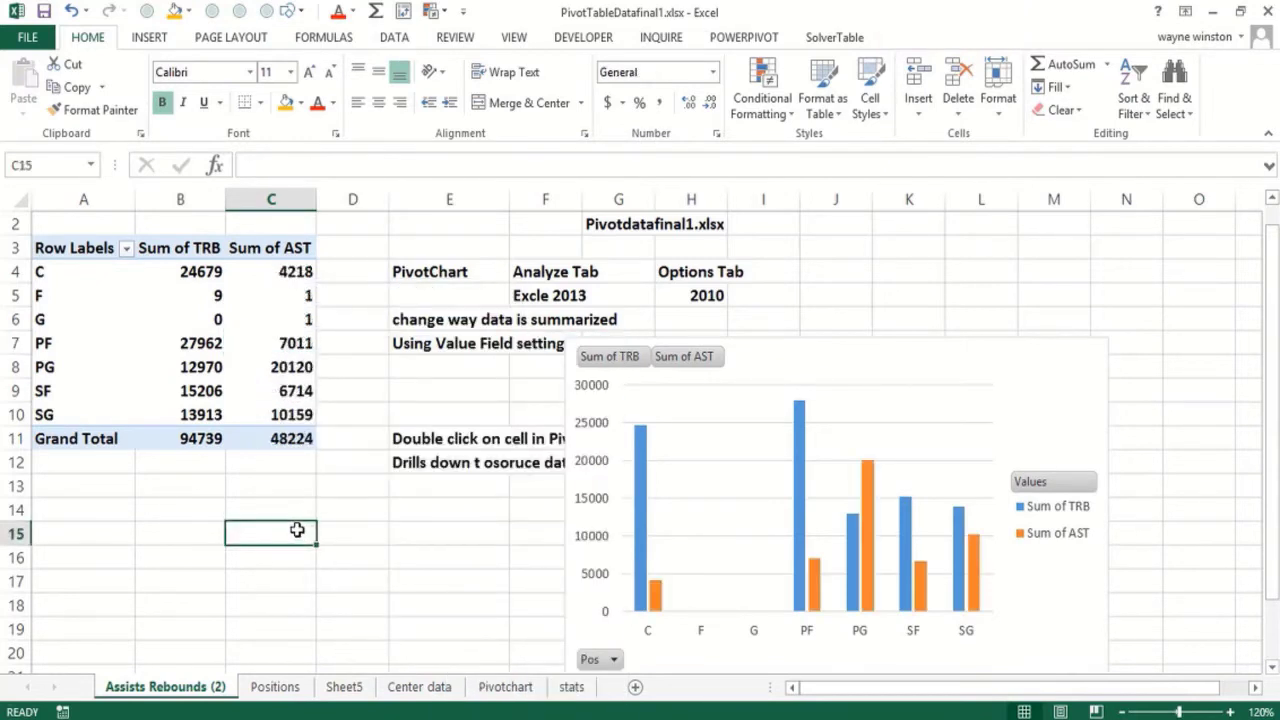
pyautogui.moveTo(187, 348)
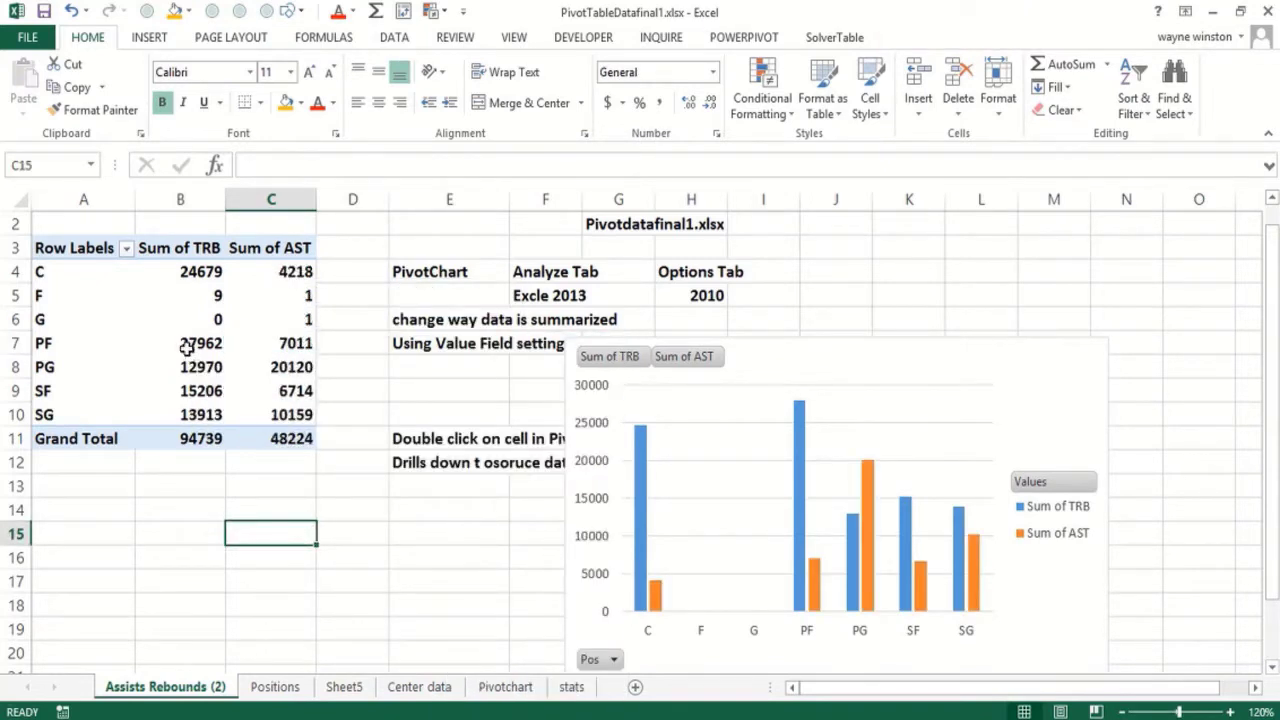
pyautogui.click(181, 343)
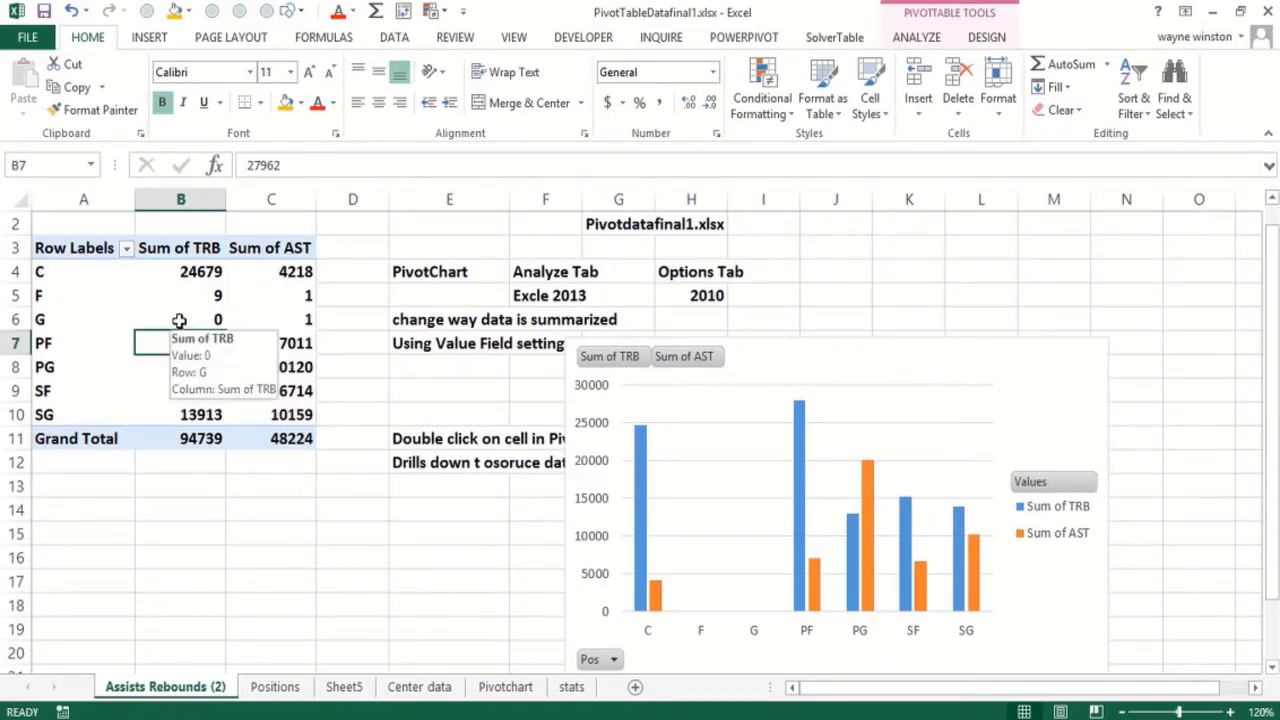
# Put the Tm field in the PivotTable Filters area, leaving it set to (All)
pyautogui.rightClick(180, 319)
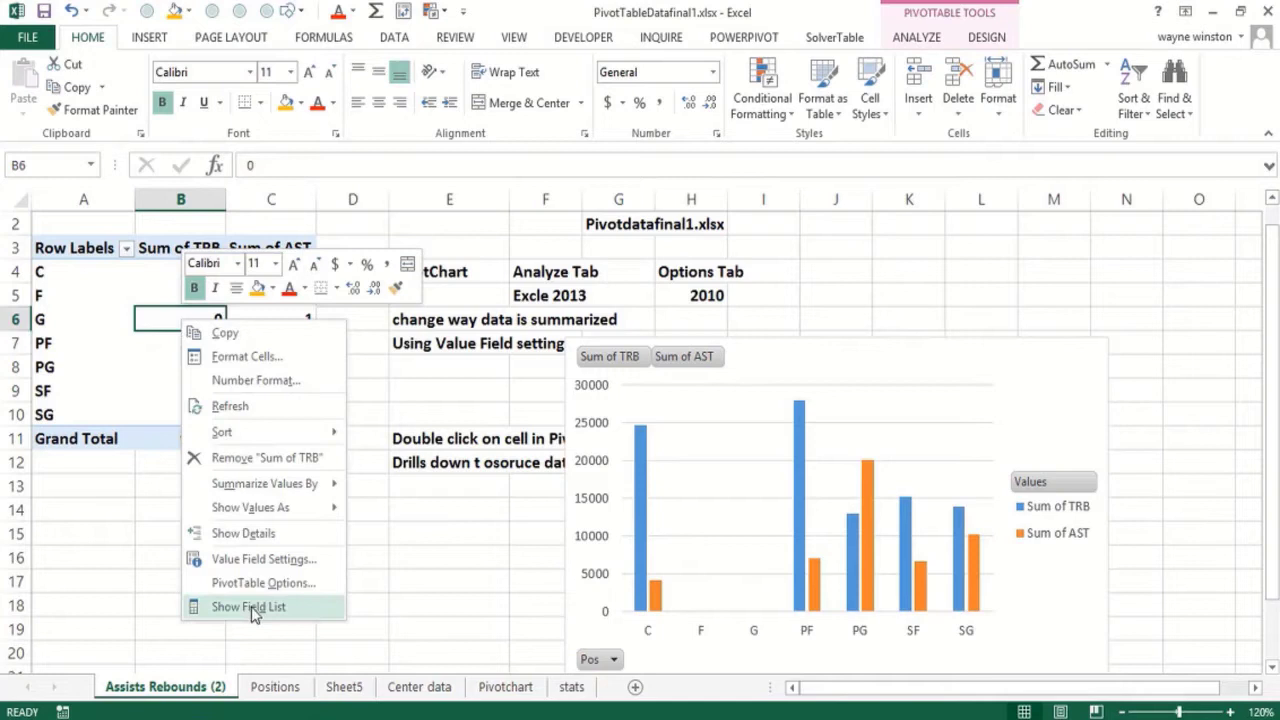
pyautogui.click(248, 607)
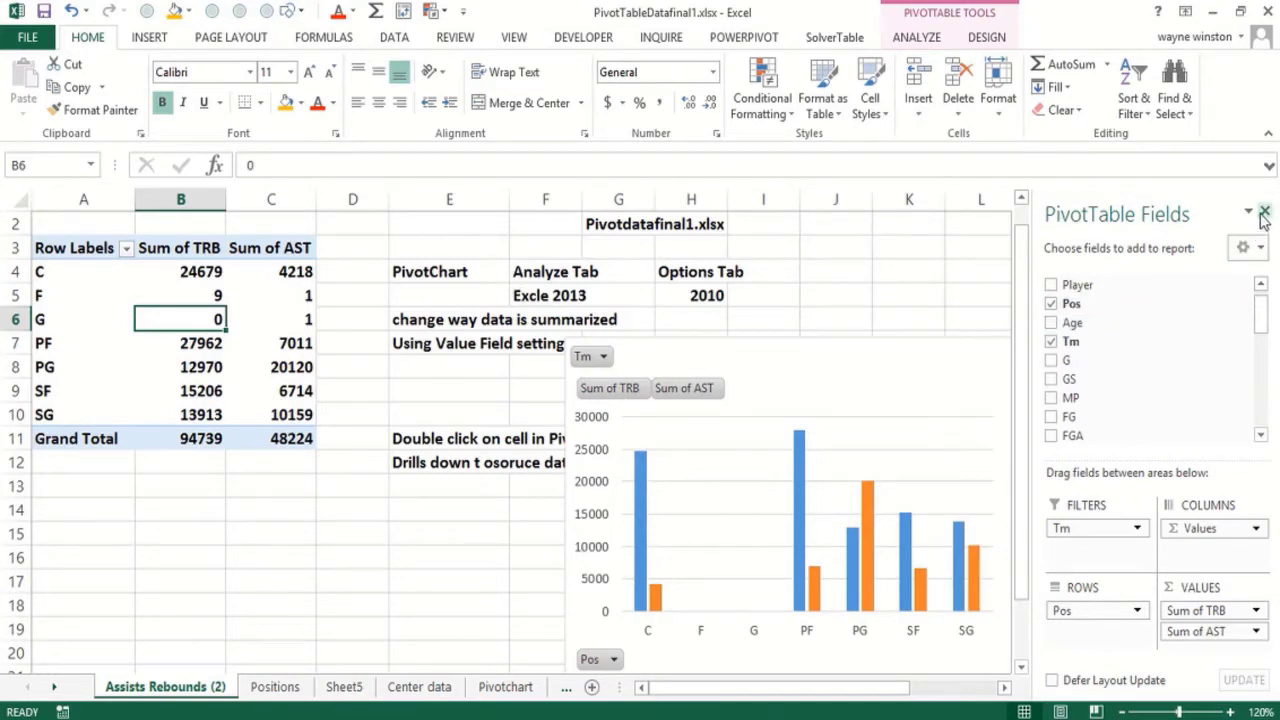
pyautogui.click(1264, 214)
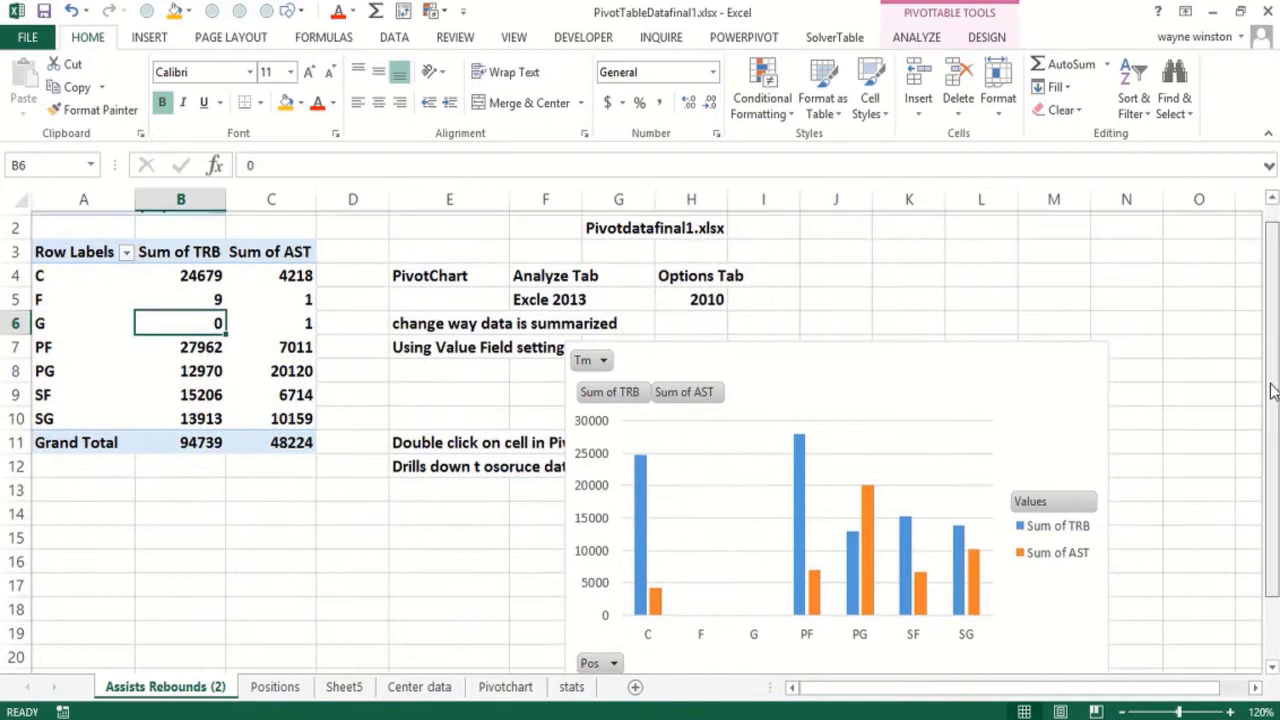
pyautogui.scroll(3)
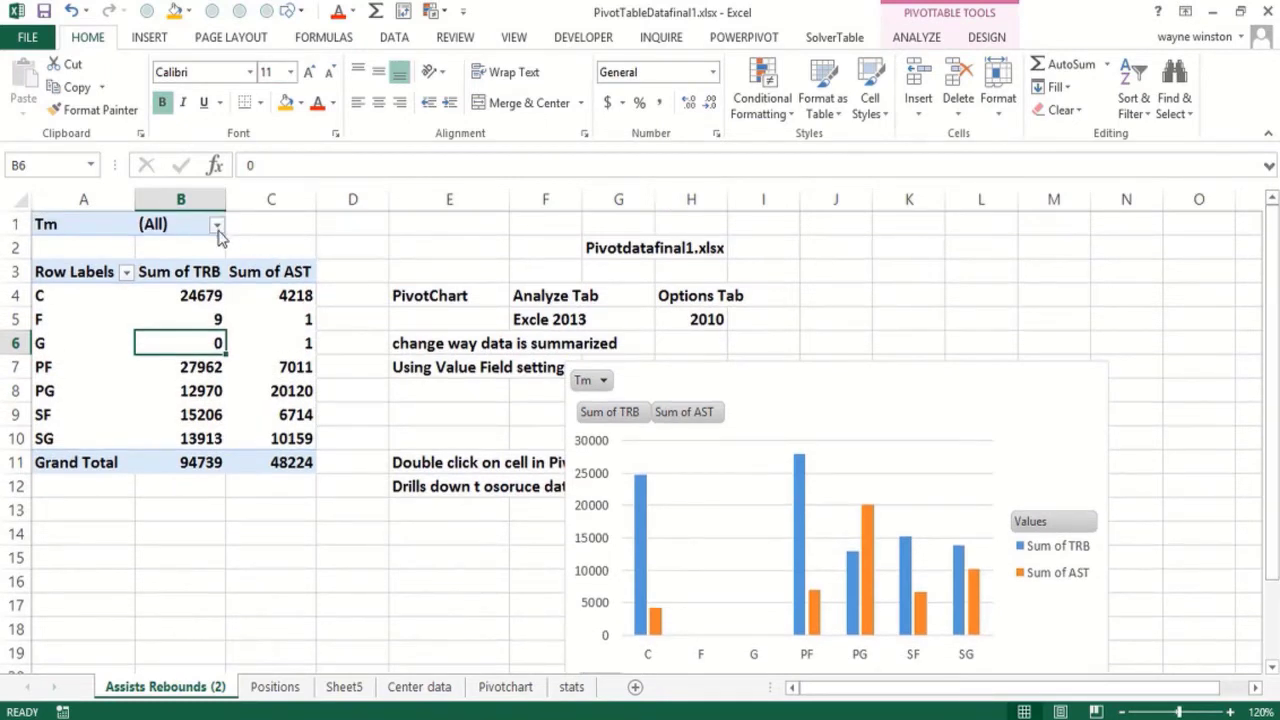
# Set the Tm filter to multiple selected teams, including CHI and DAL
pyautogui.click(216, 224)
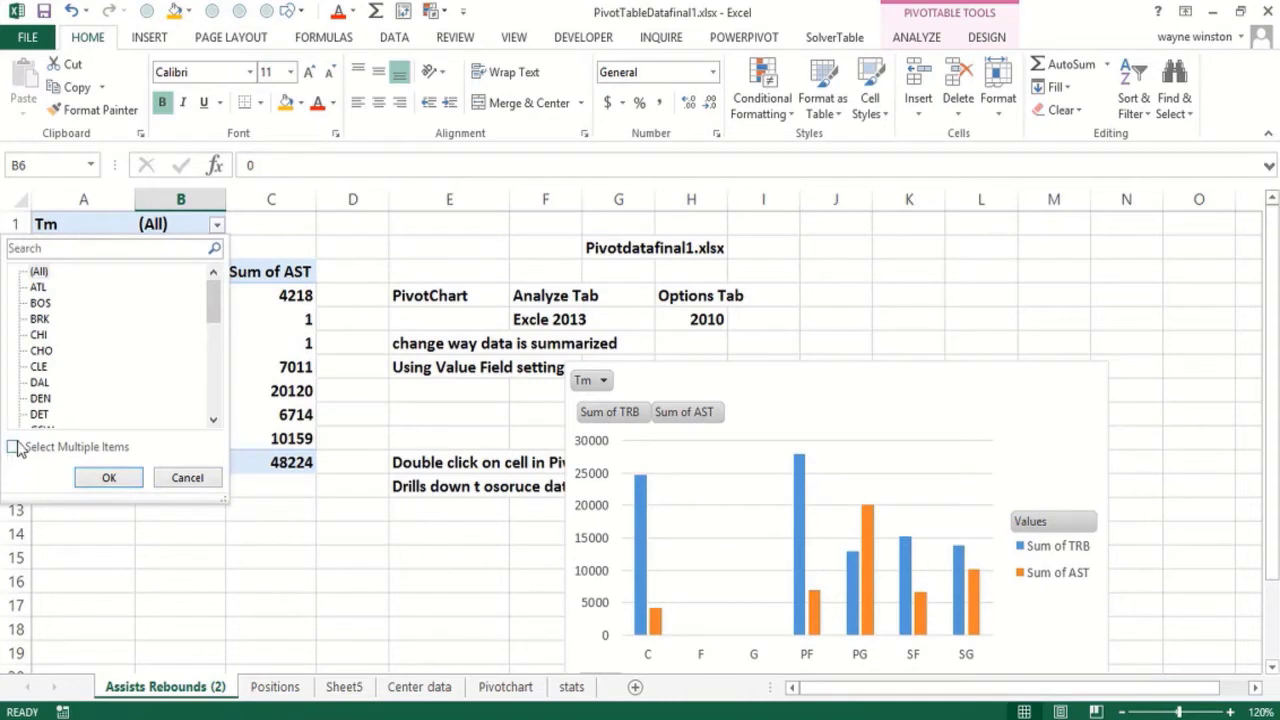
pyautogui.click(14, 446)
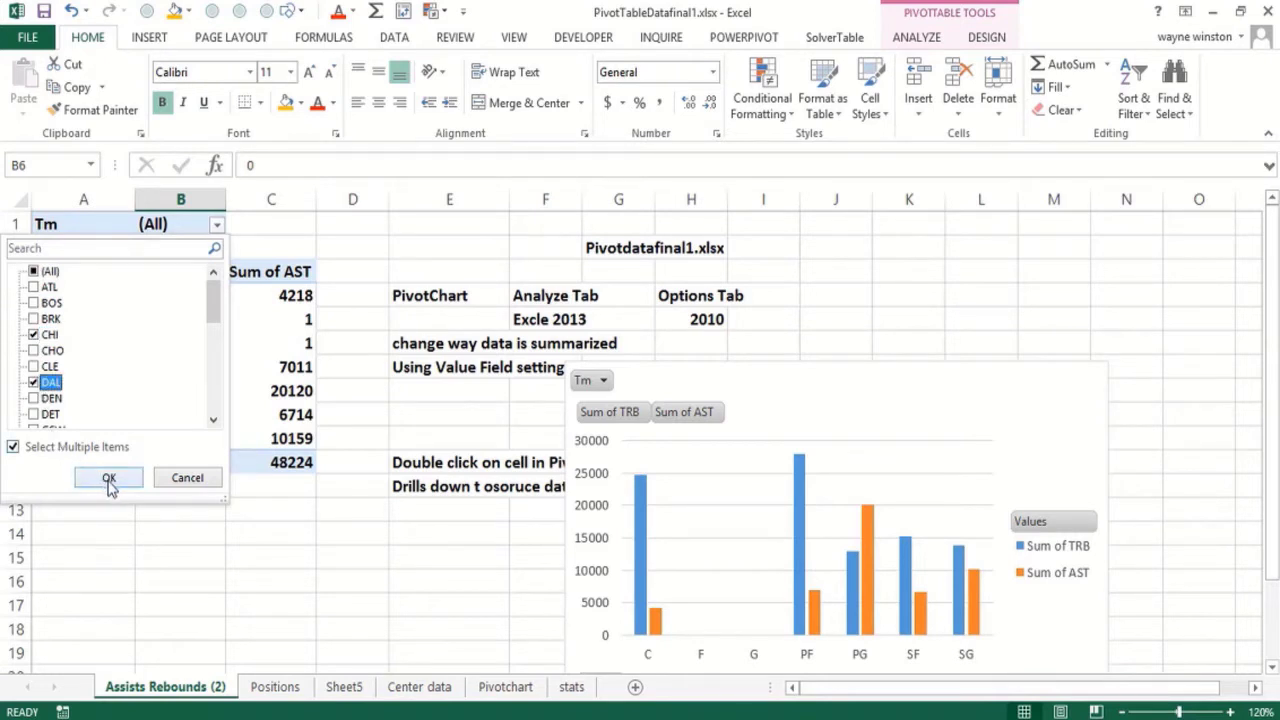
pyautogui.click(109, 478)
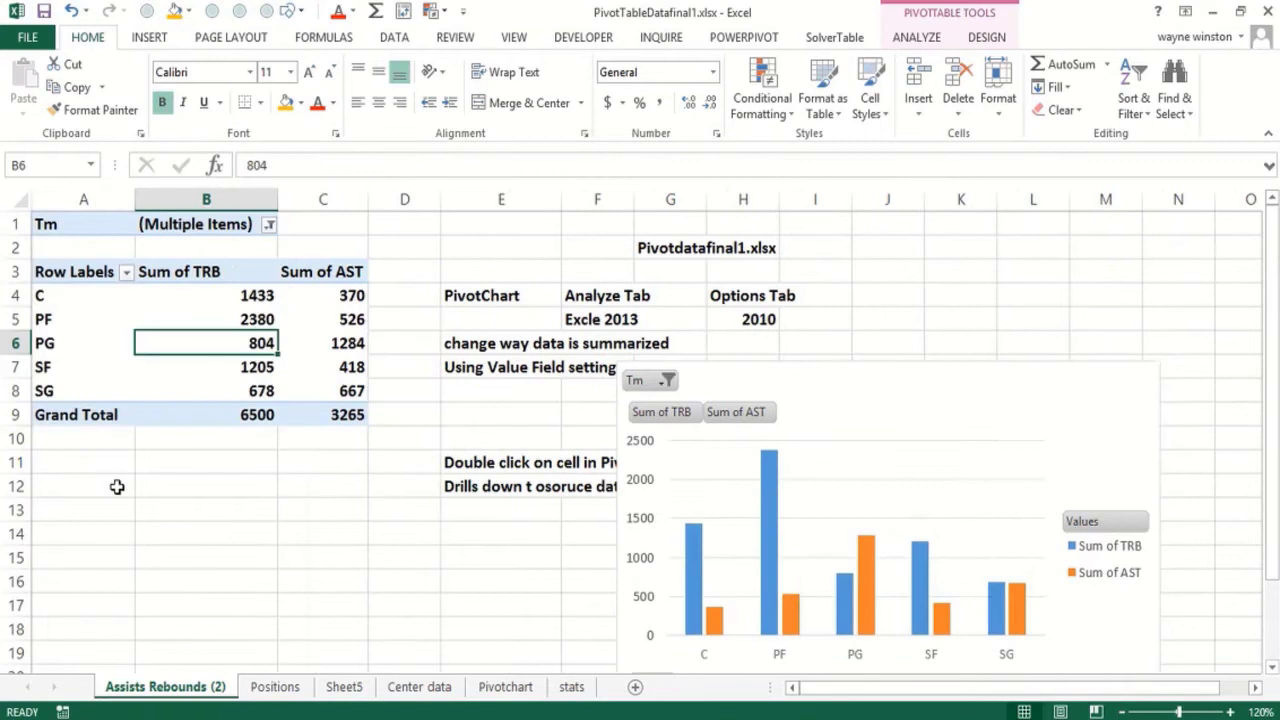
pyautogui.moveTo(131, 488)
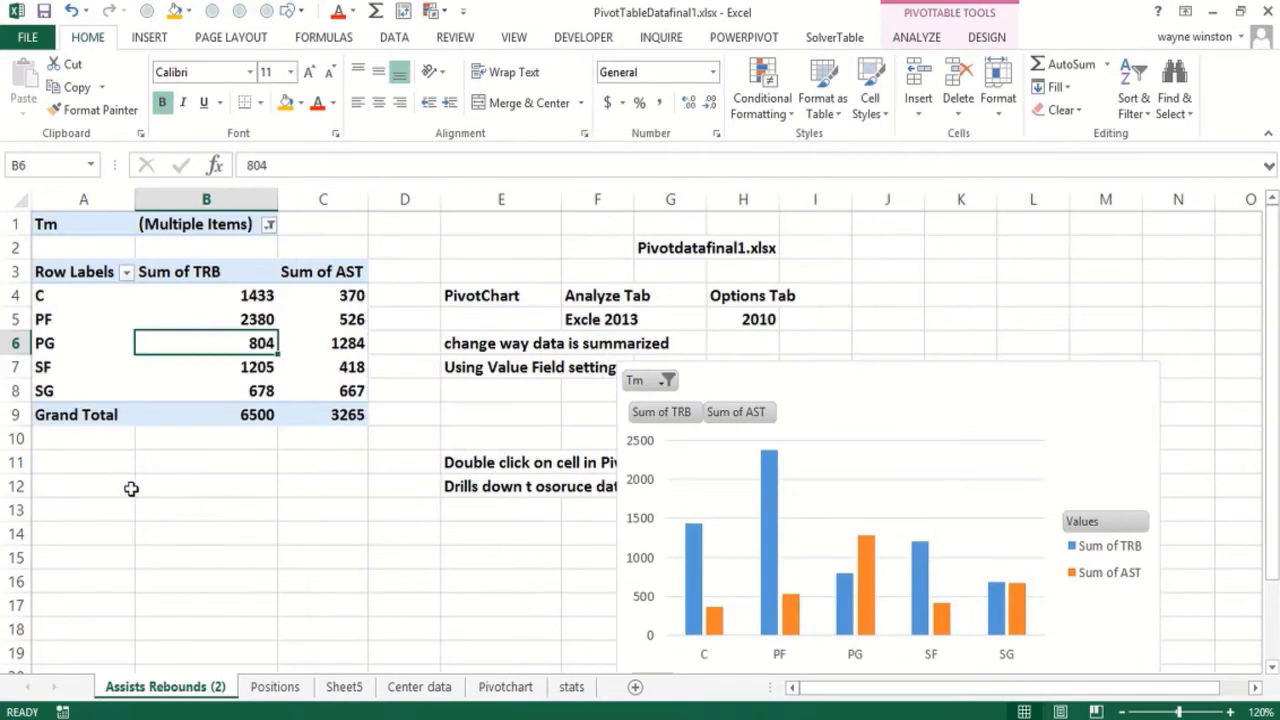
pyautogui.click(83, 486)
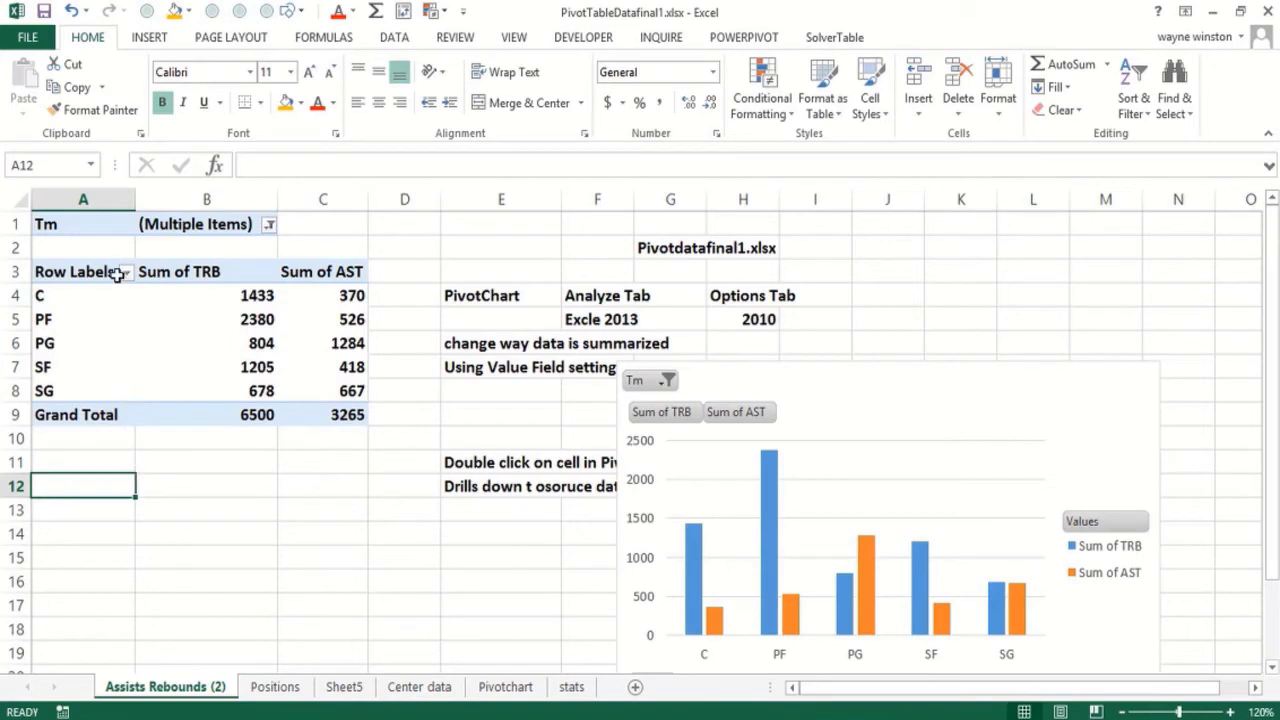
pyautogui.click(125, 271)
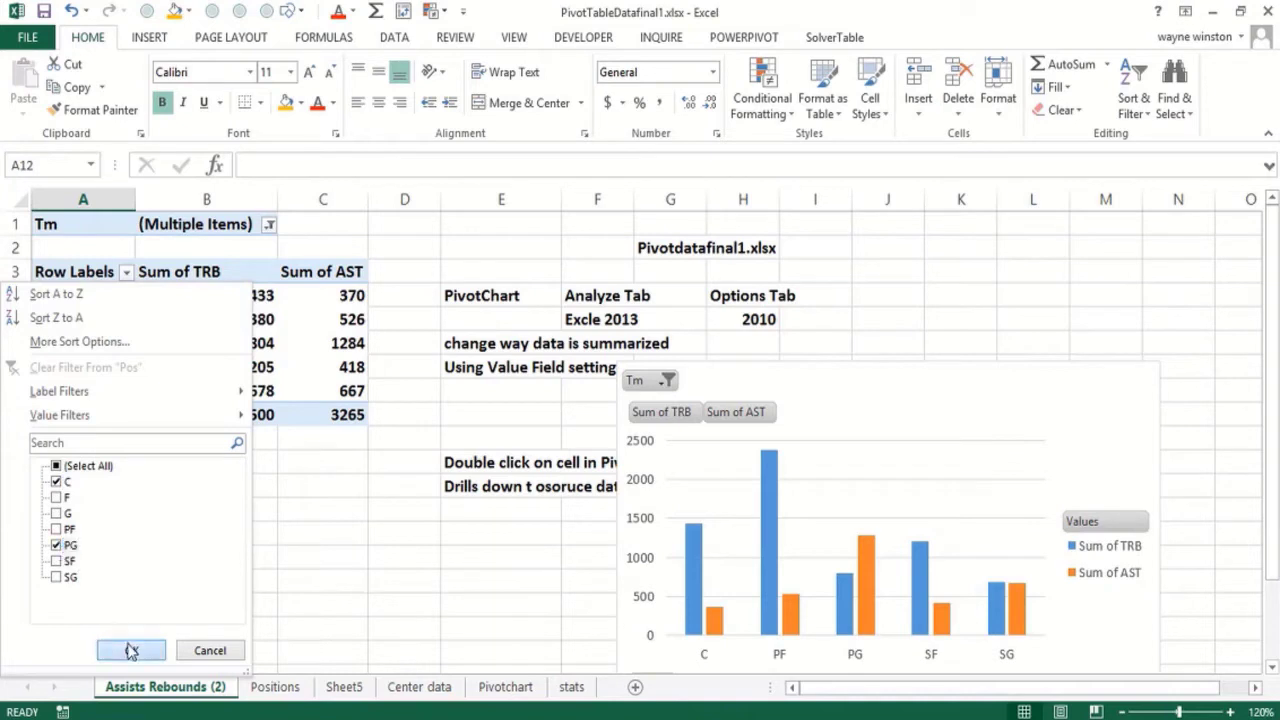
pyautogui.click(130, 650)
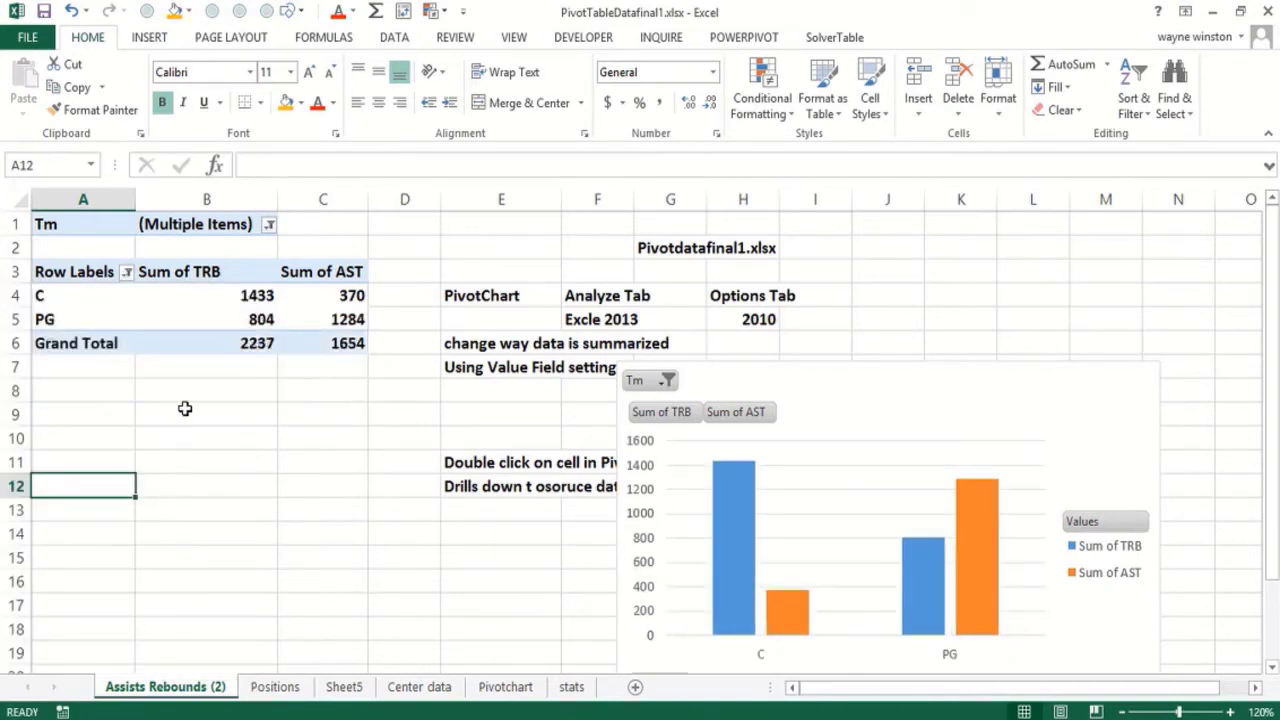
pyautogui.click(206, 413)
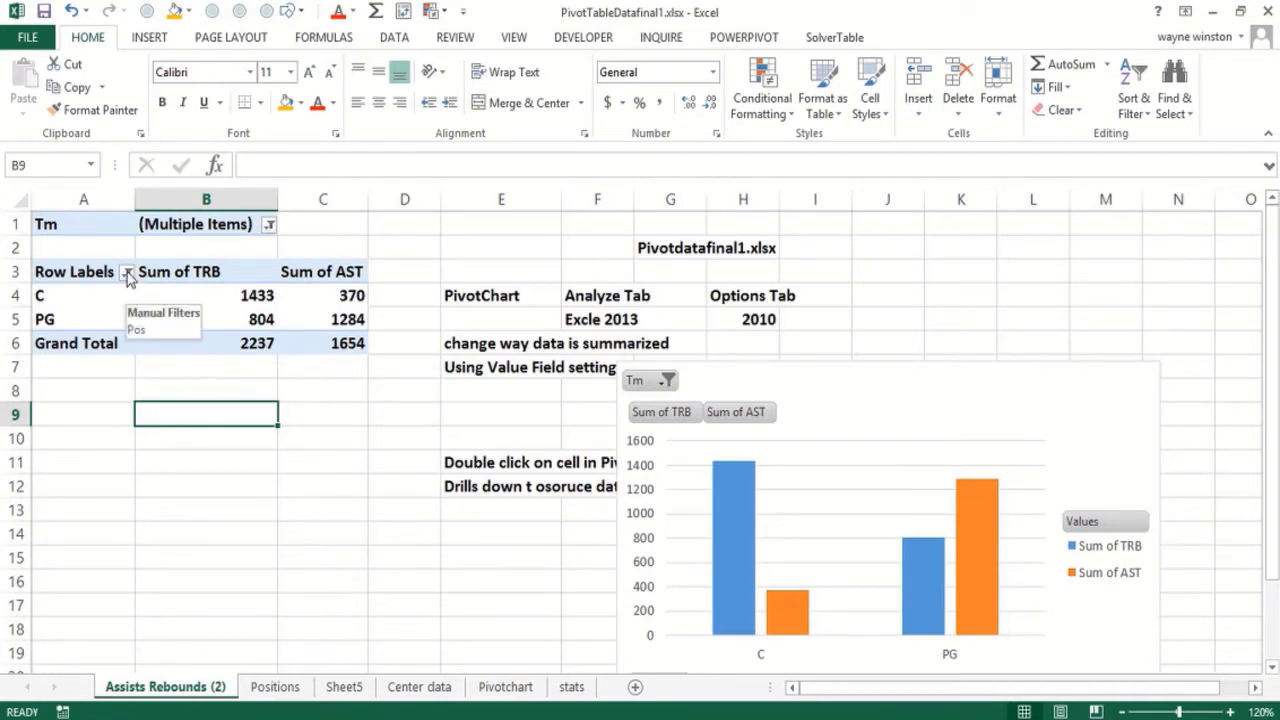
pyautogui.moveTo(137, 367)
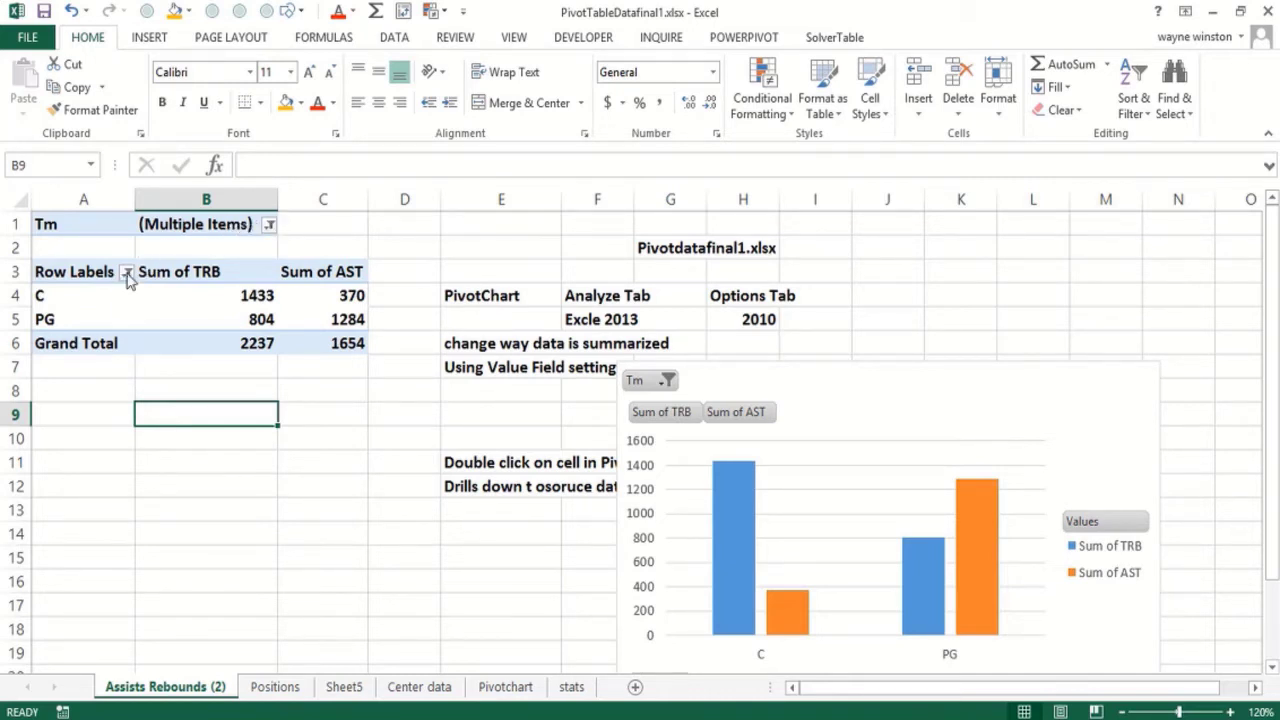
pyautogui.click(128, 271)
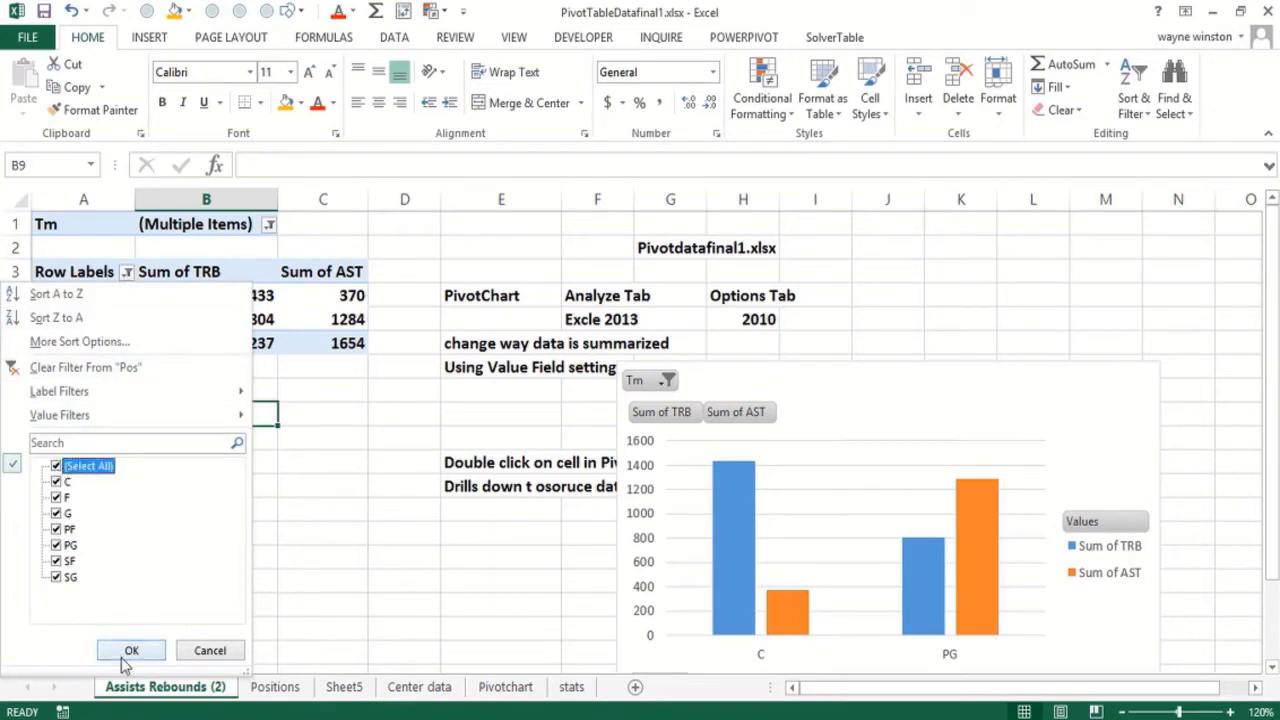
pyautogui.click(131, 650)
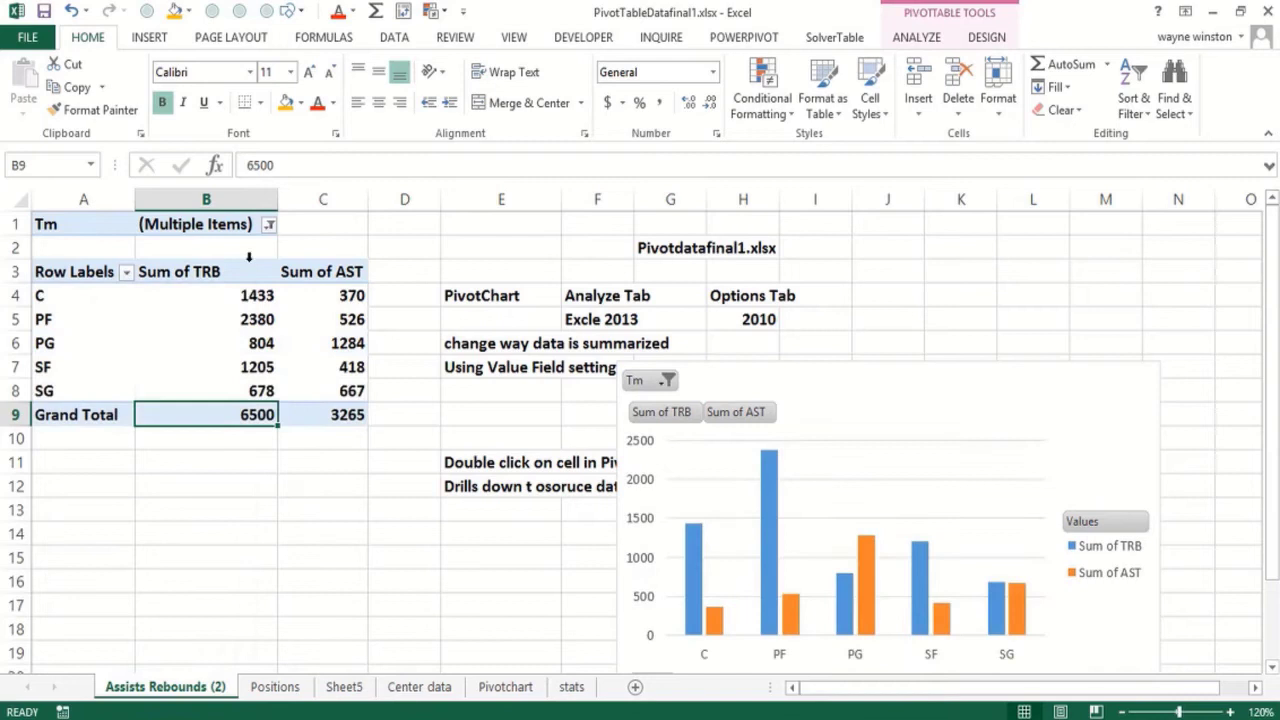
pyautogui.click(269, 223)
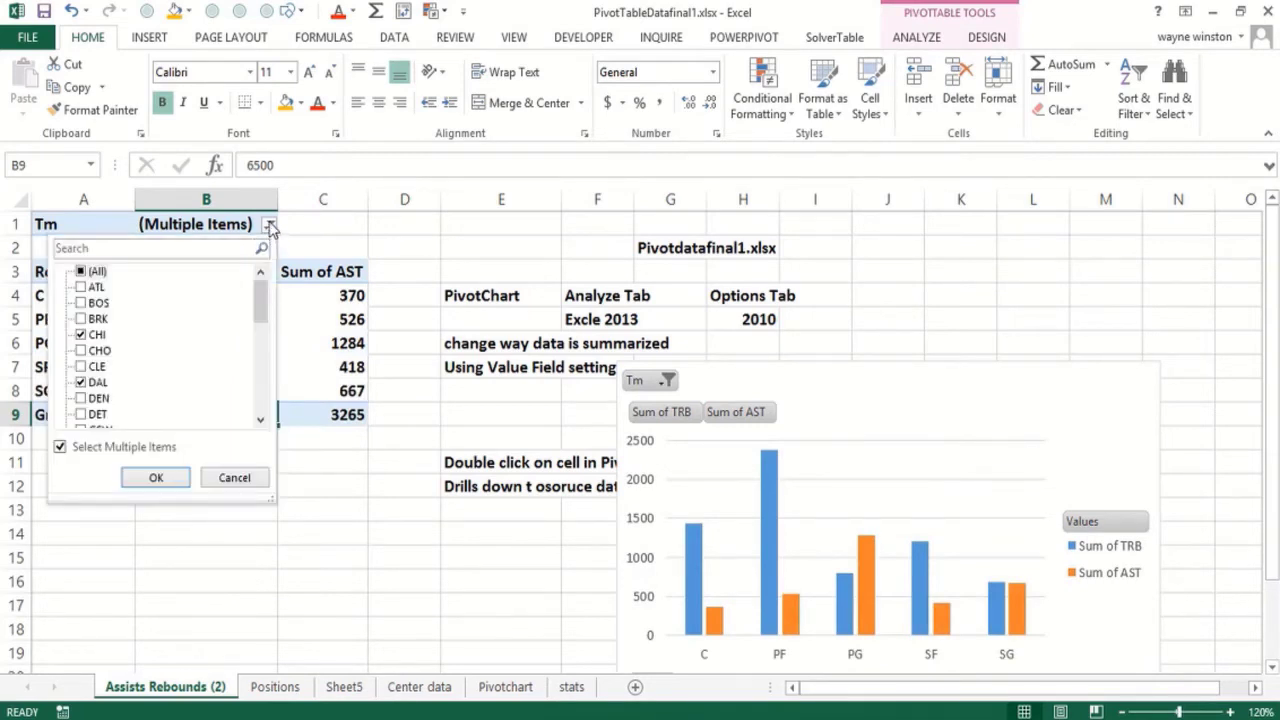
pyautogui.moveTo(203, 527)
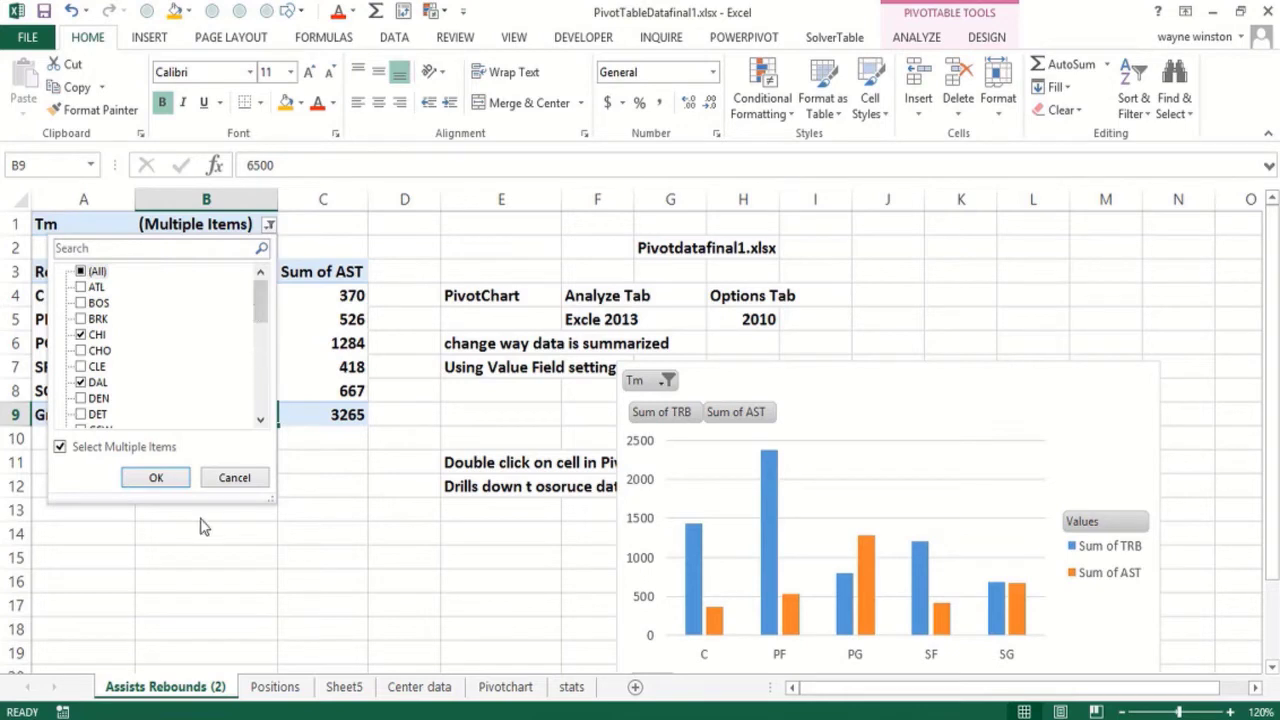
pyautogui.moveTo(176, 514)
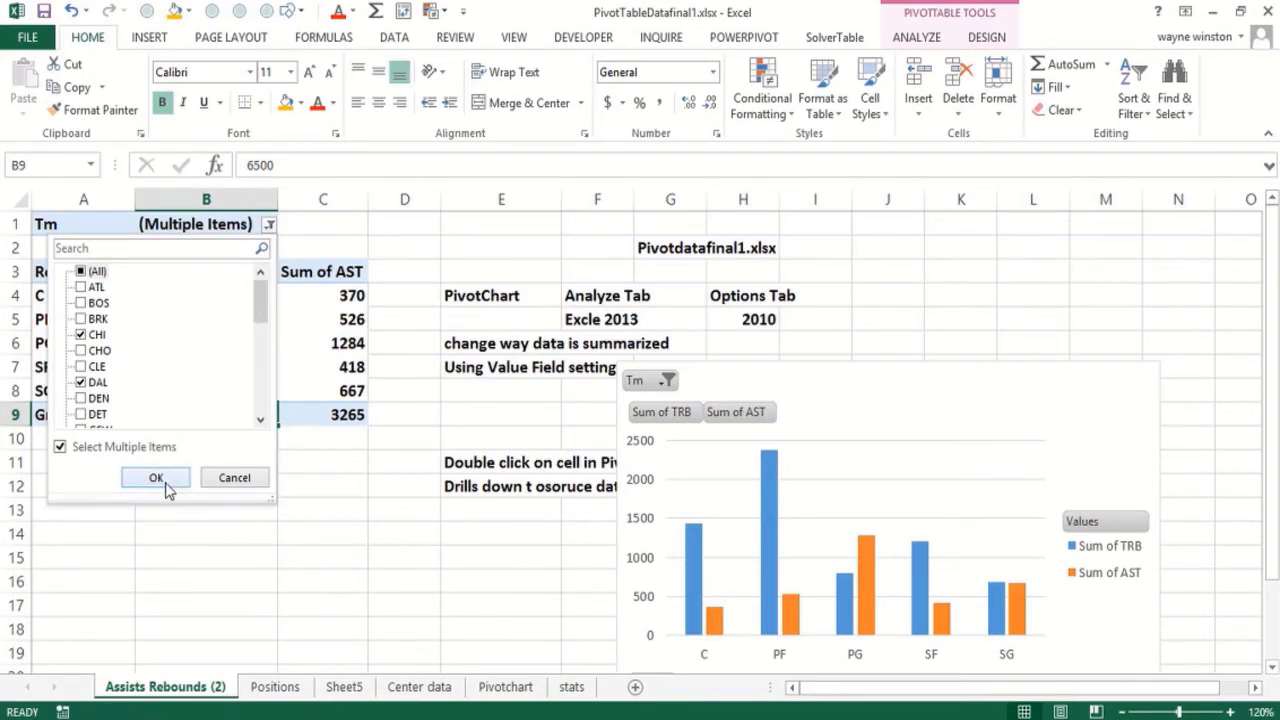
pyautogui.click(155, 477)
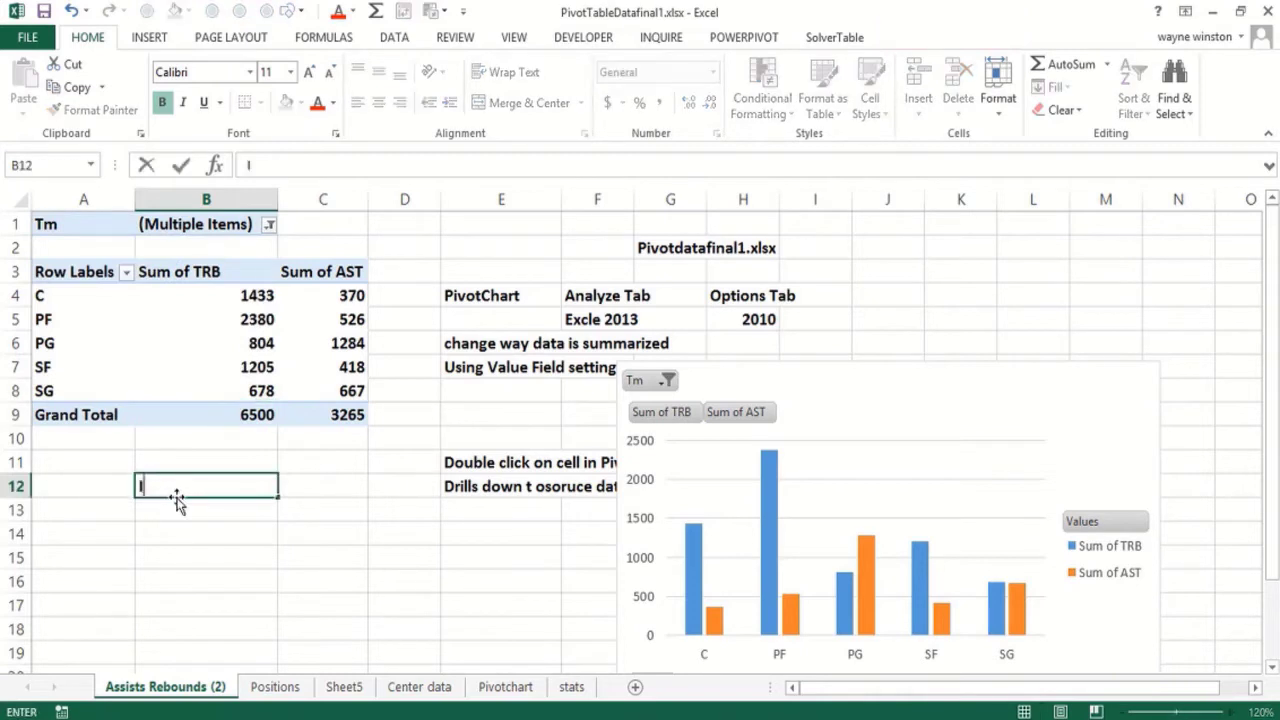
pyautogui.write('Insert Slice')
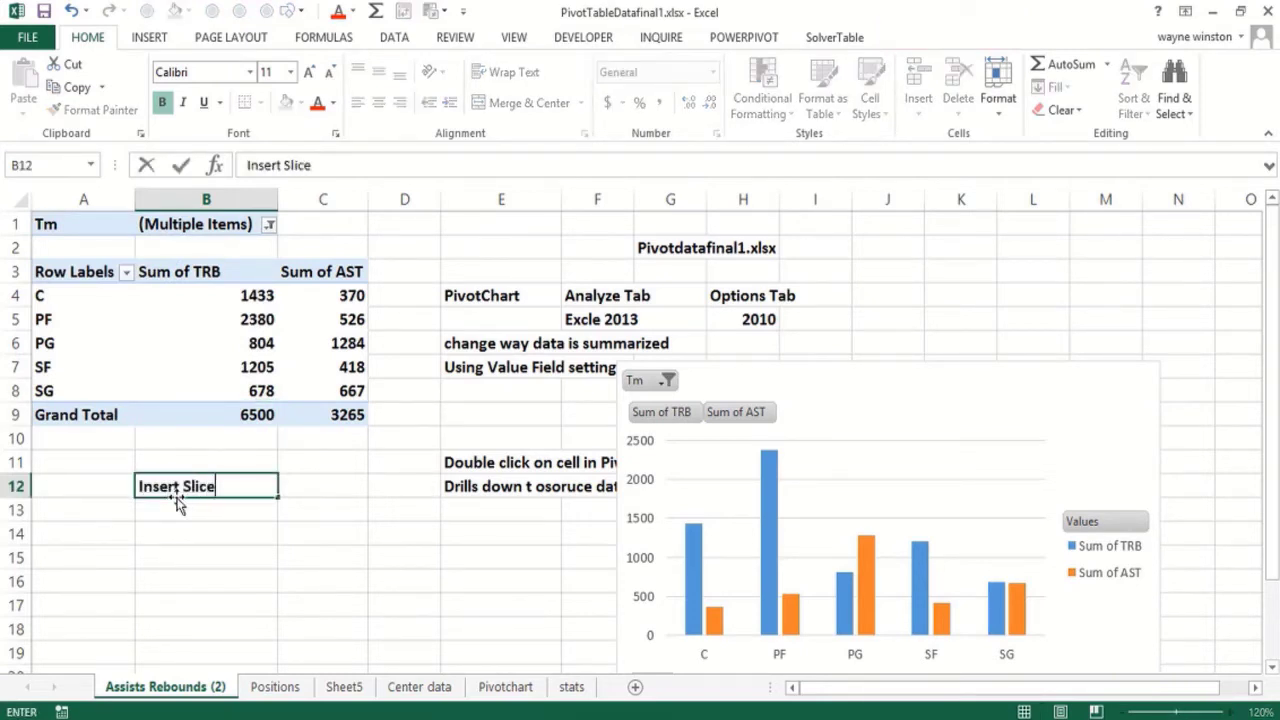
pyautogui.press('enter')
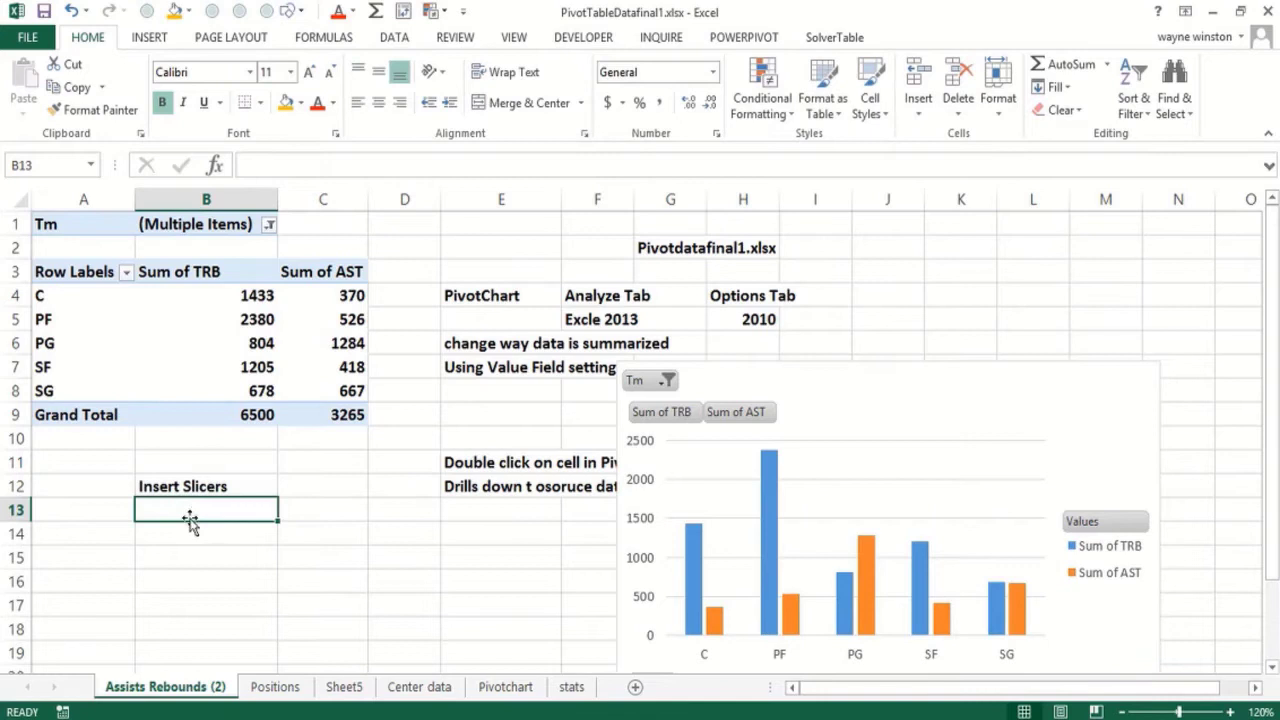
pyautogui.moveTo(236, 468)
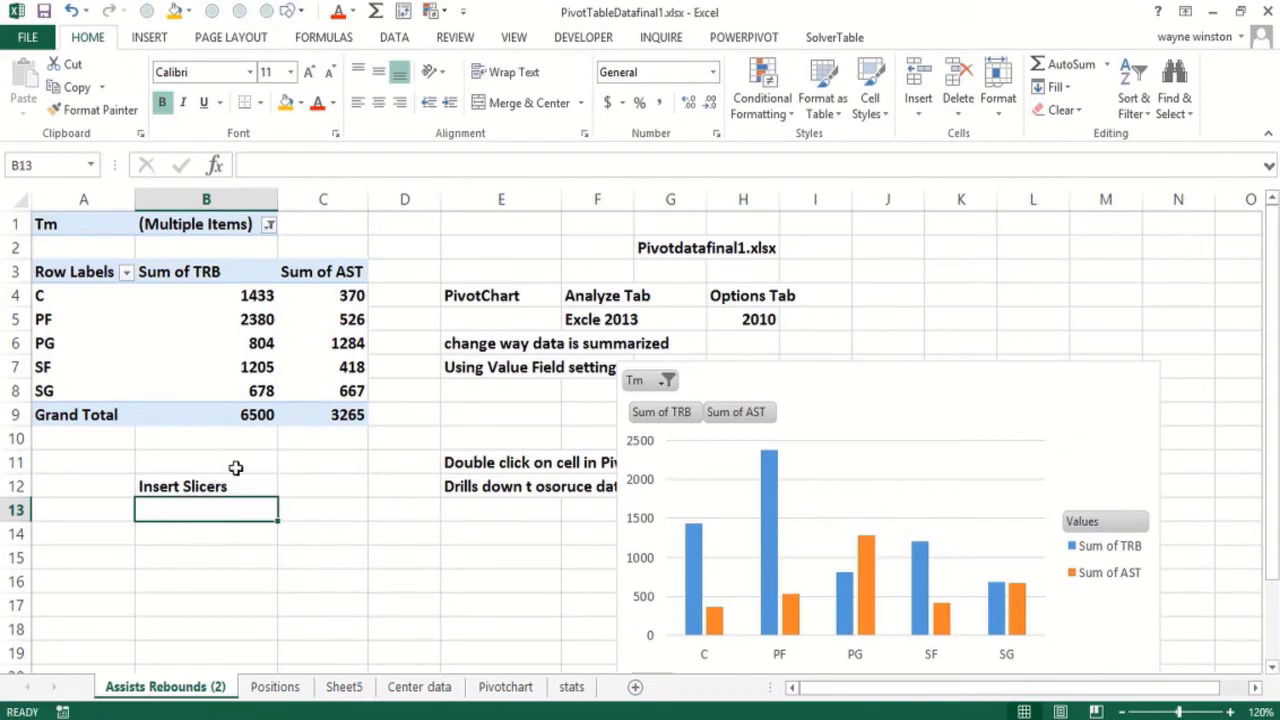
pyautogui.click(206, 343)
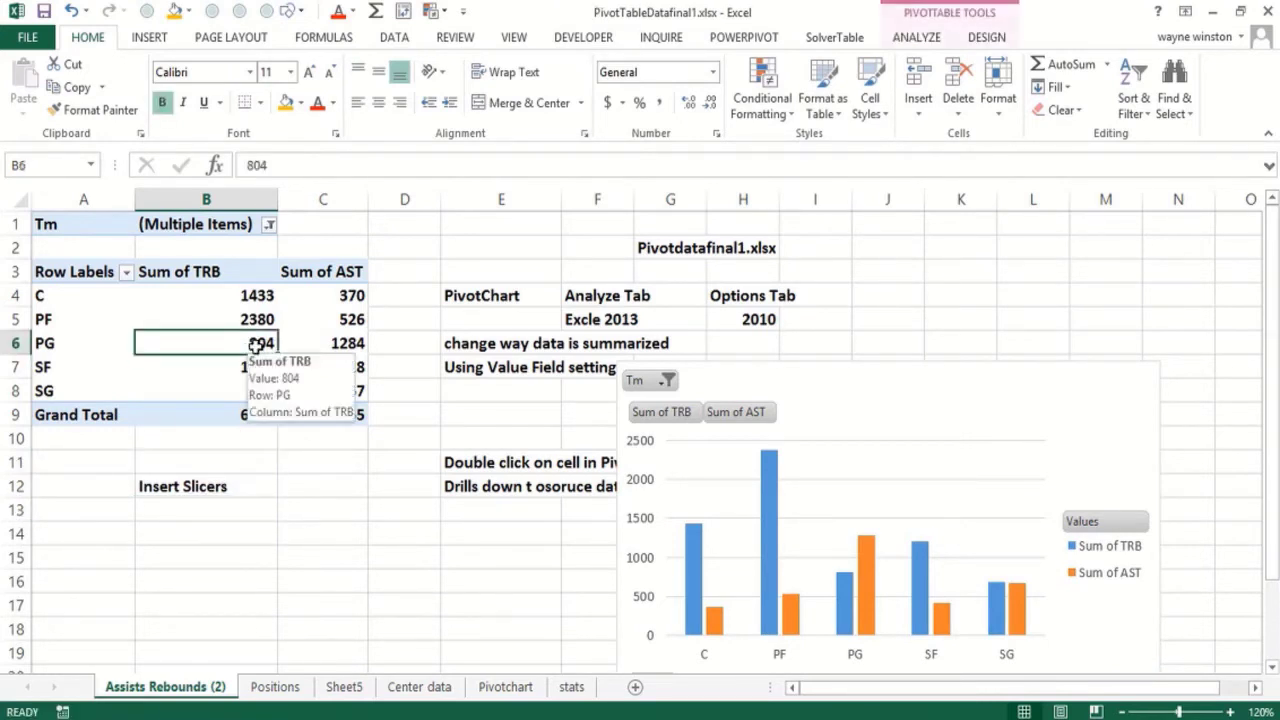
# Insert Tm and Pos slicers through the Insert Slicers dialog
pyautogui.click(148, 37)
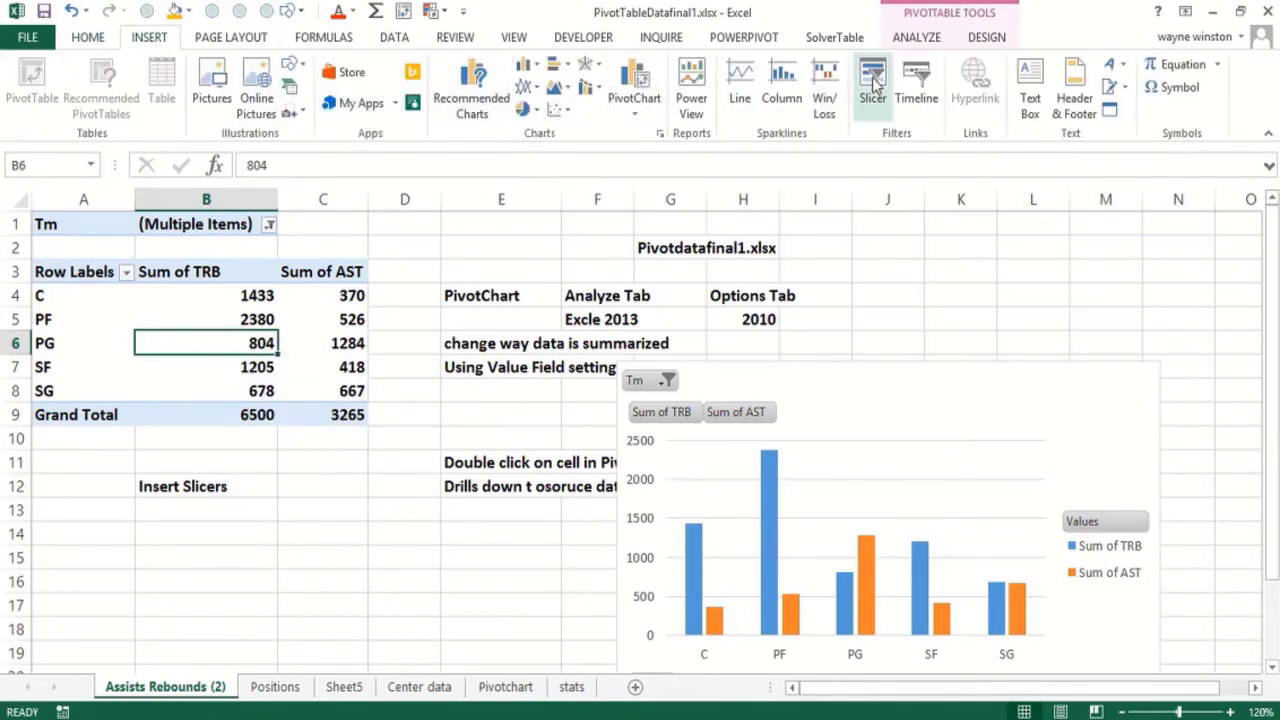
pyautogui.moveTo(872, 80)
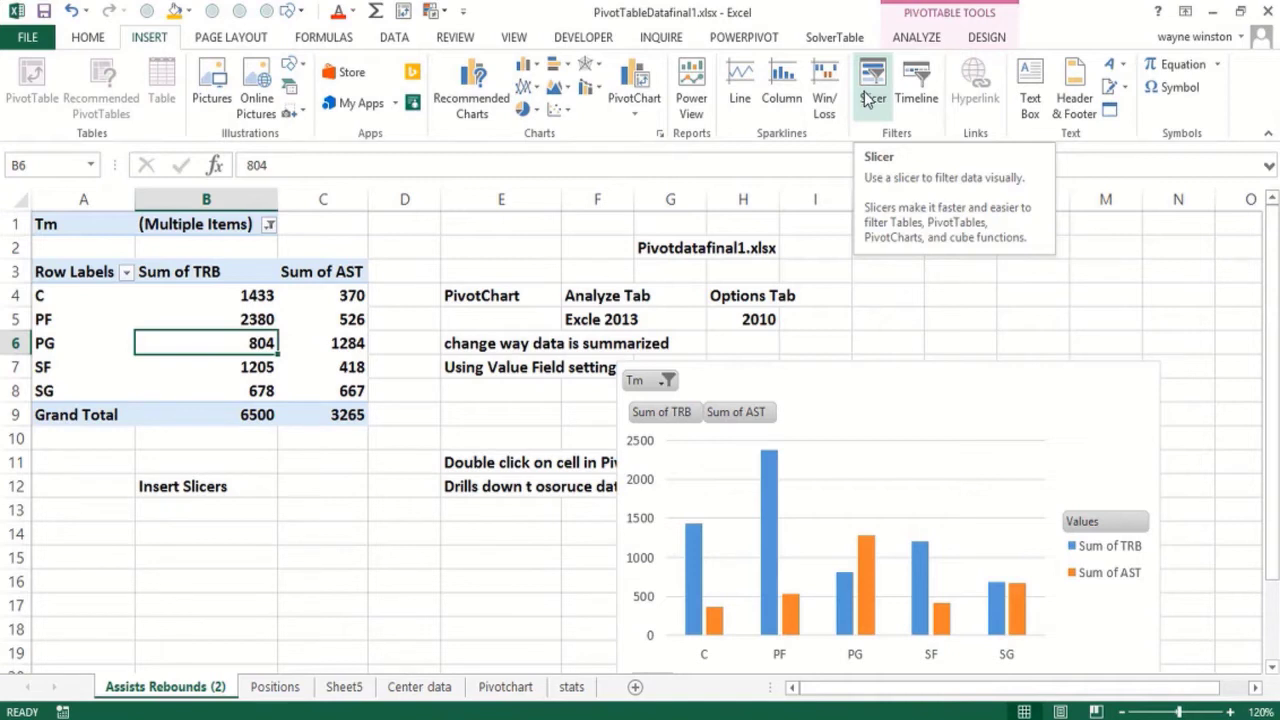
pyautogui.click(871, 83)
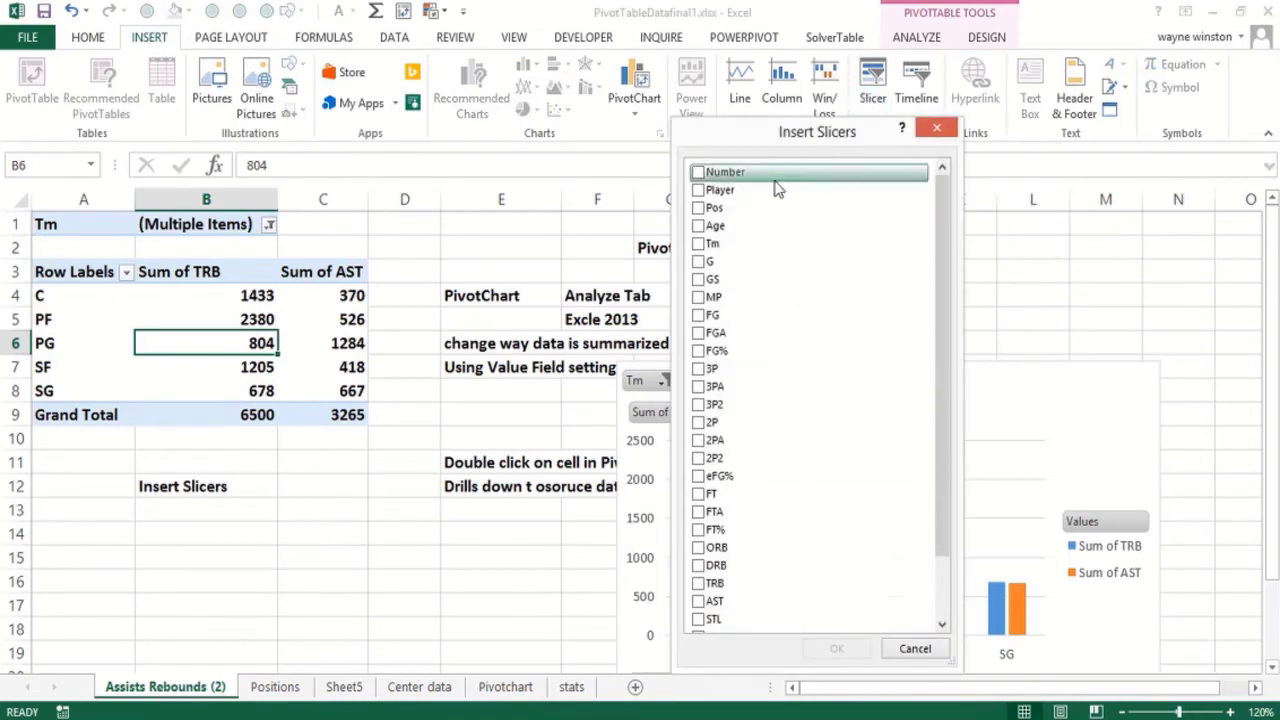
pyautogui.moveTo(710, 243)
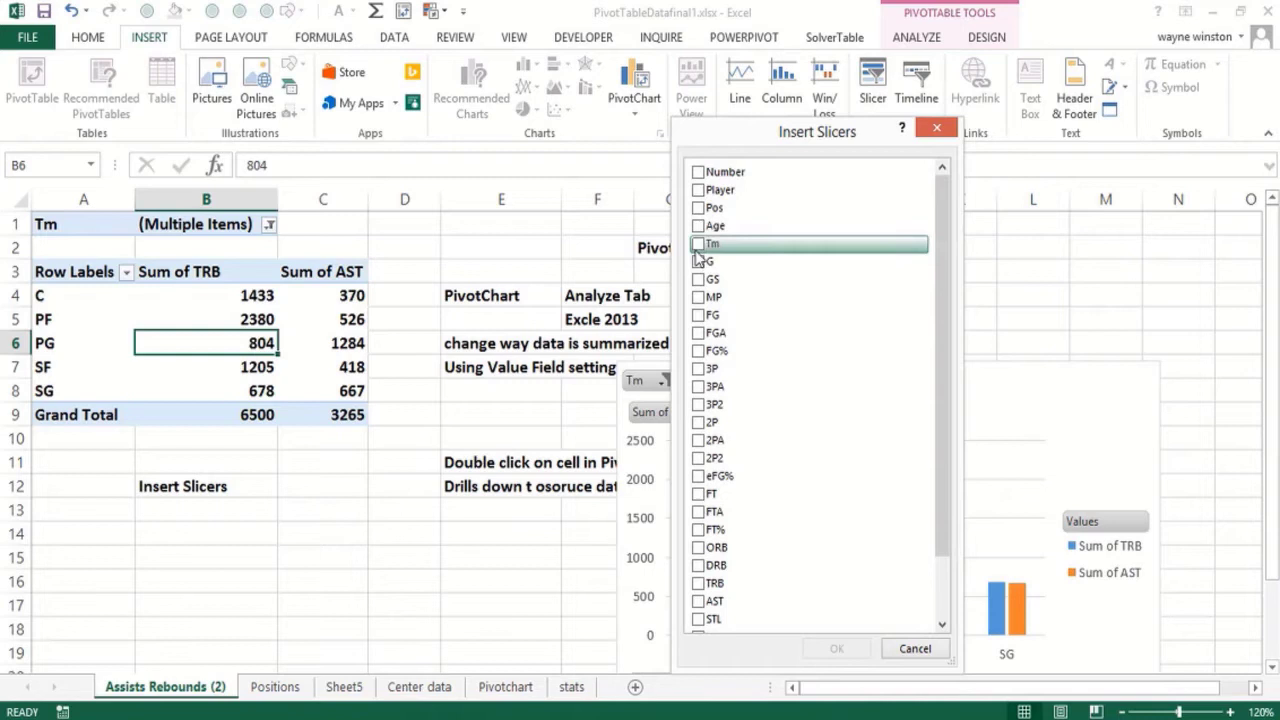
pyautogui.click(698, 243)
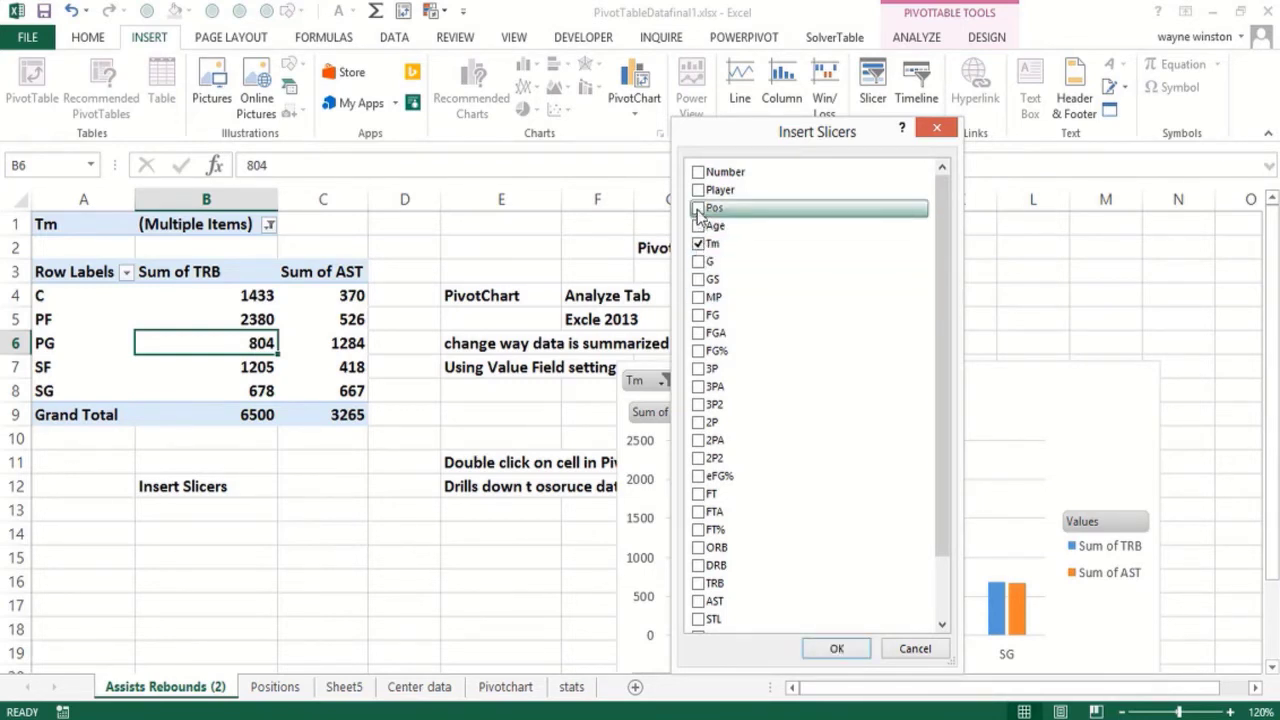
pyautogui.click(699, 207)
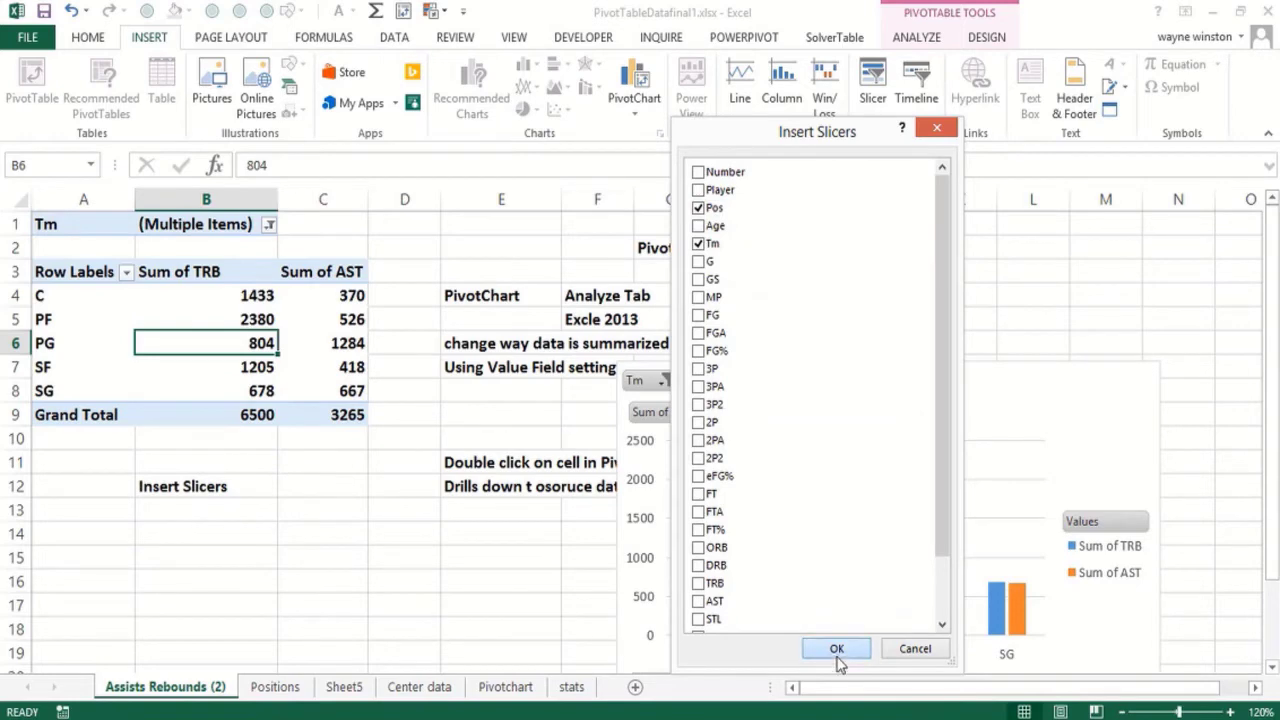
pyautogui.click(836, 648)
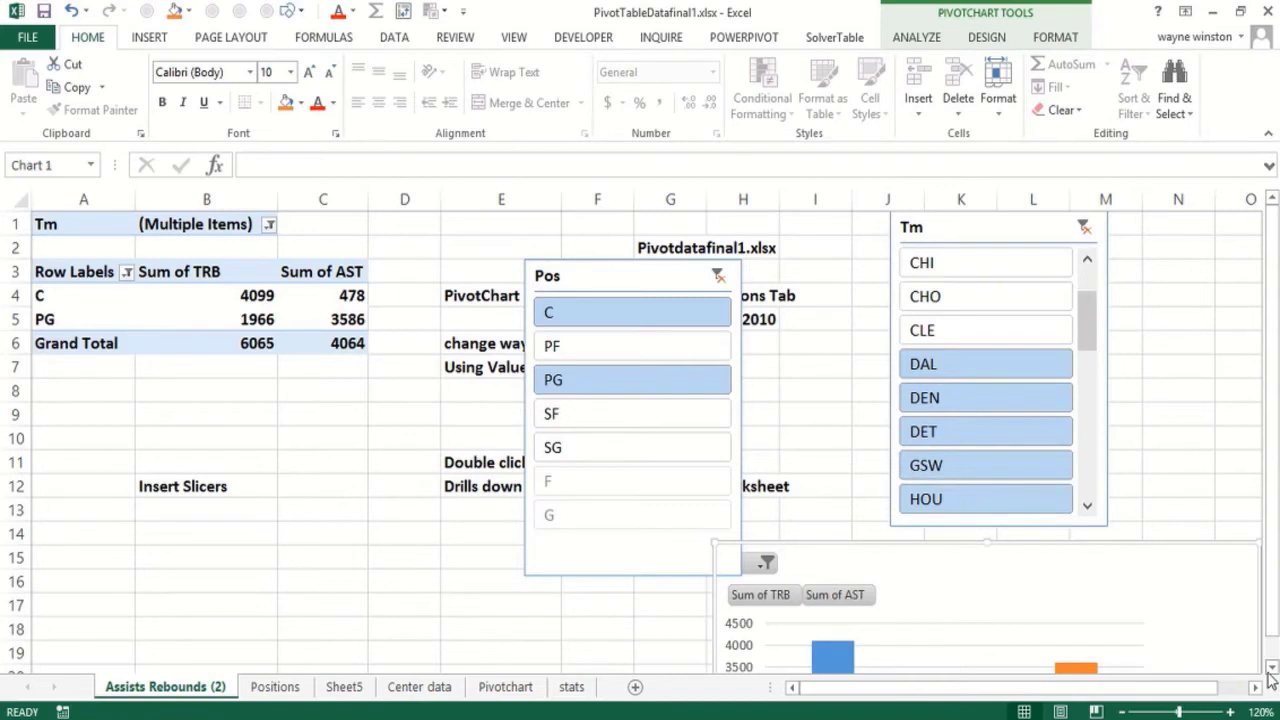
# Select C and PG in the Pos slicer and CHI in the Tm slicer, checking the chart
pyautogui.scroll(-3)
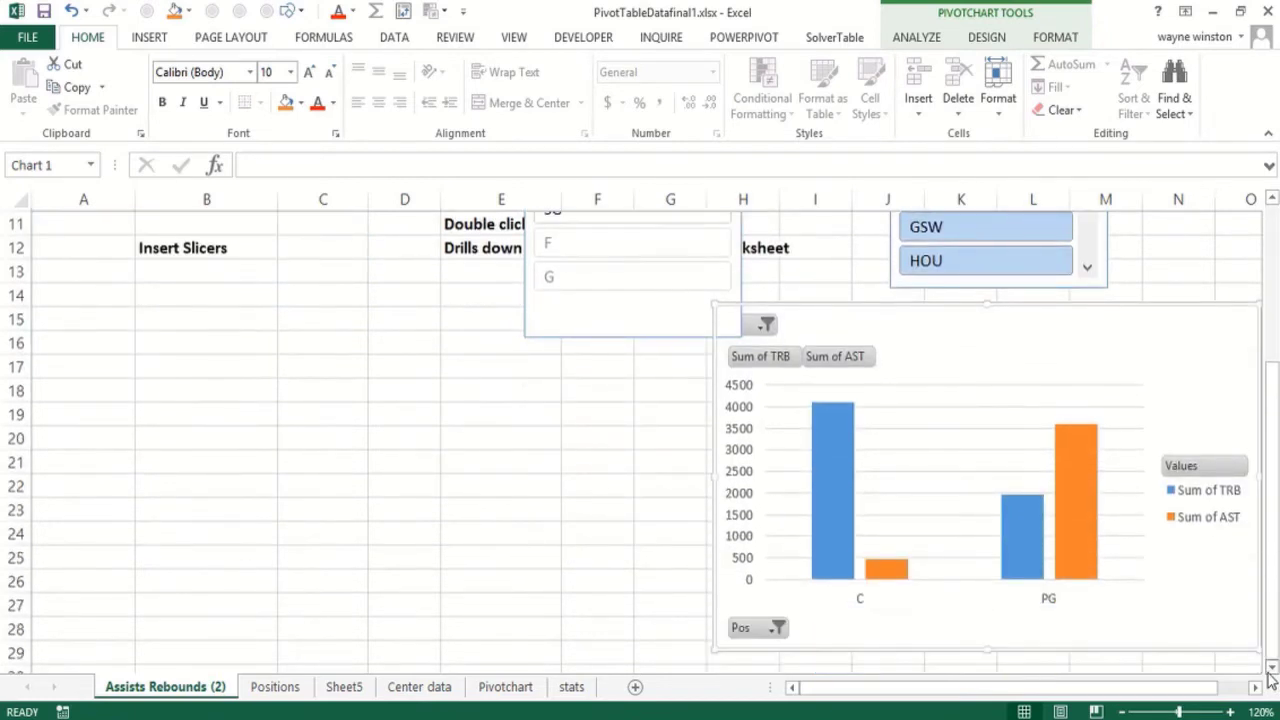
pyautogui.moveTo(562, 552)
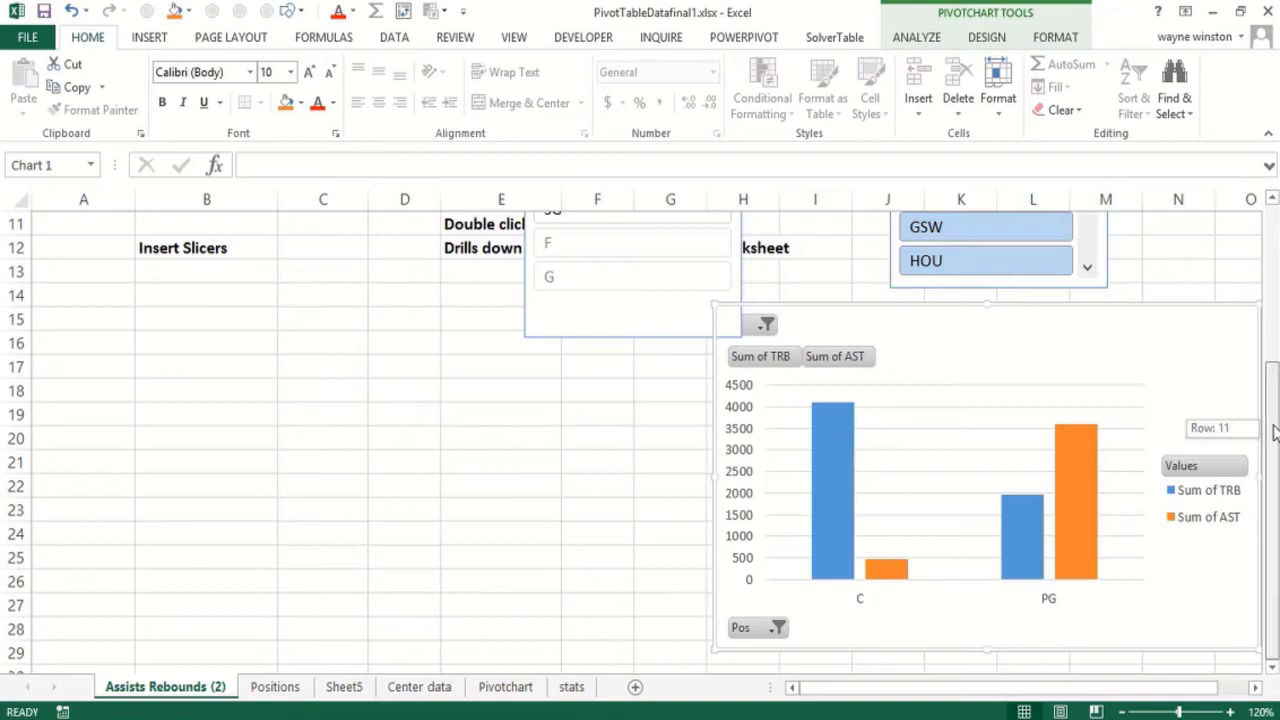
pyautogui.scroll(3)
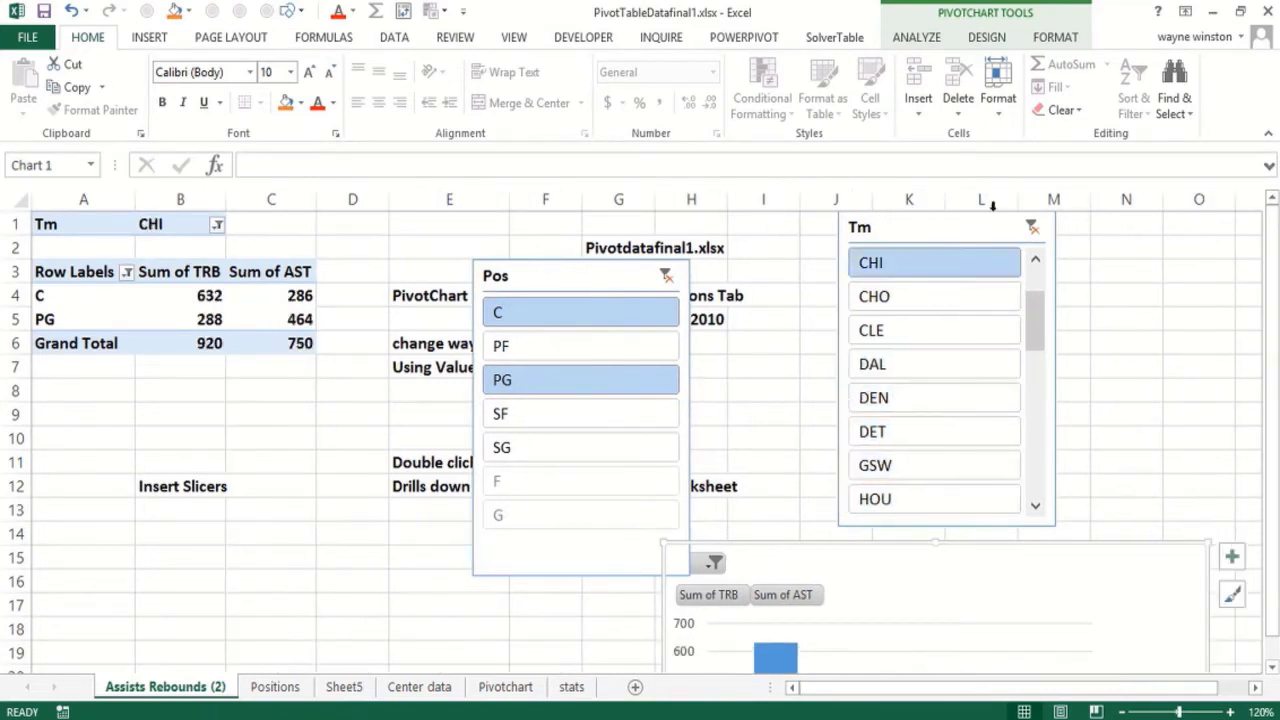
pyautogui.click(916, 37)
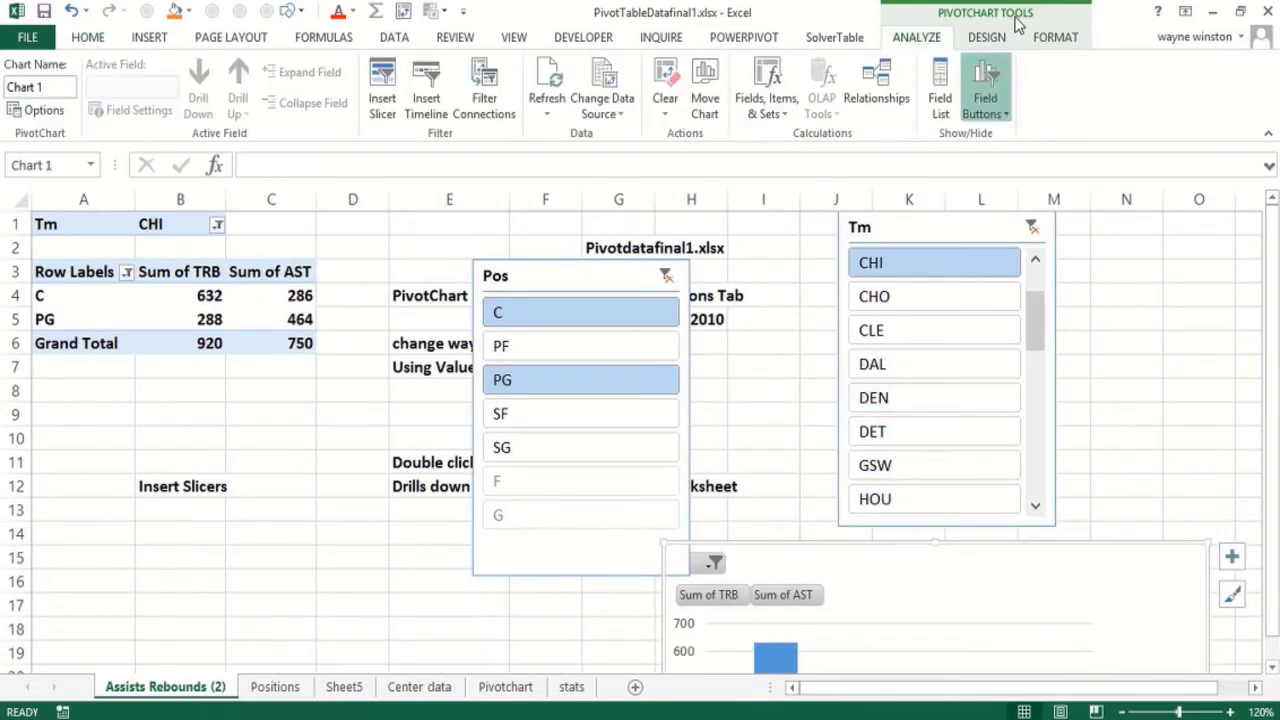
pyautogui.moveTo(935, 288)
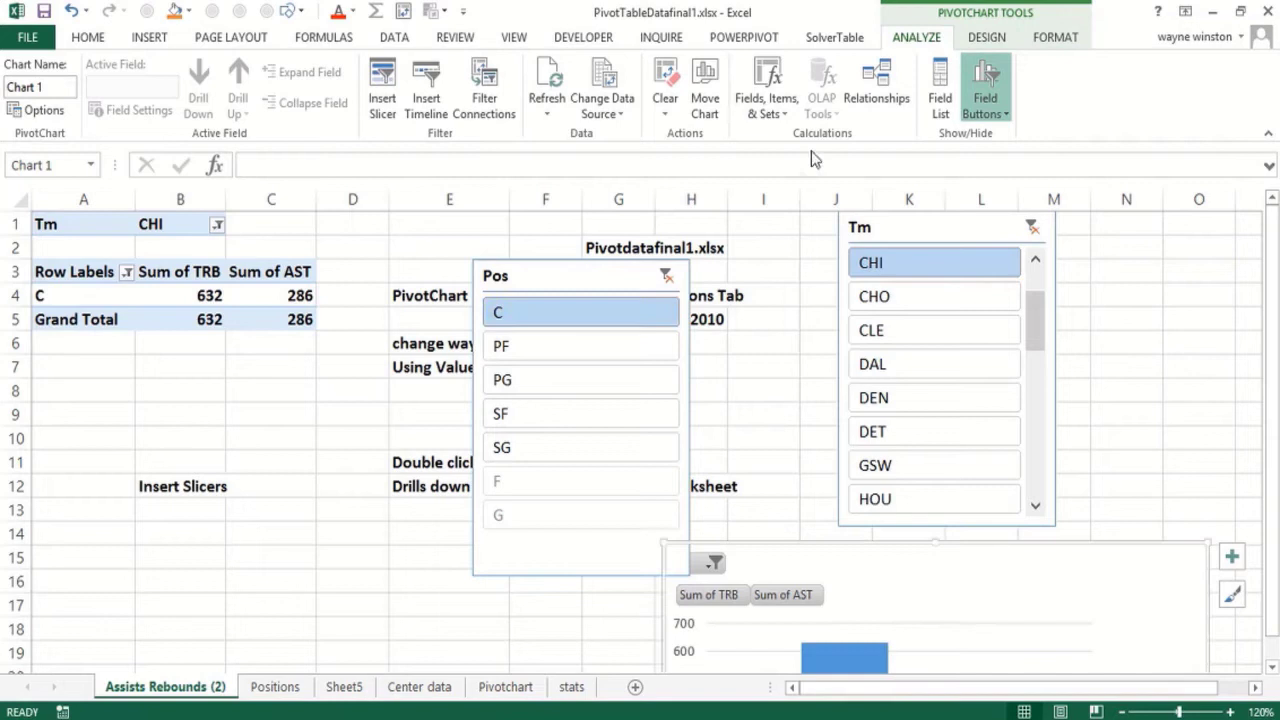
pyautogui.moveTo(1018, 22)
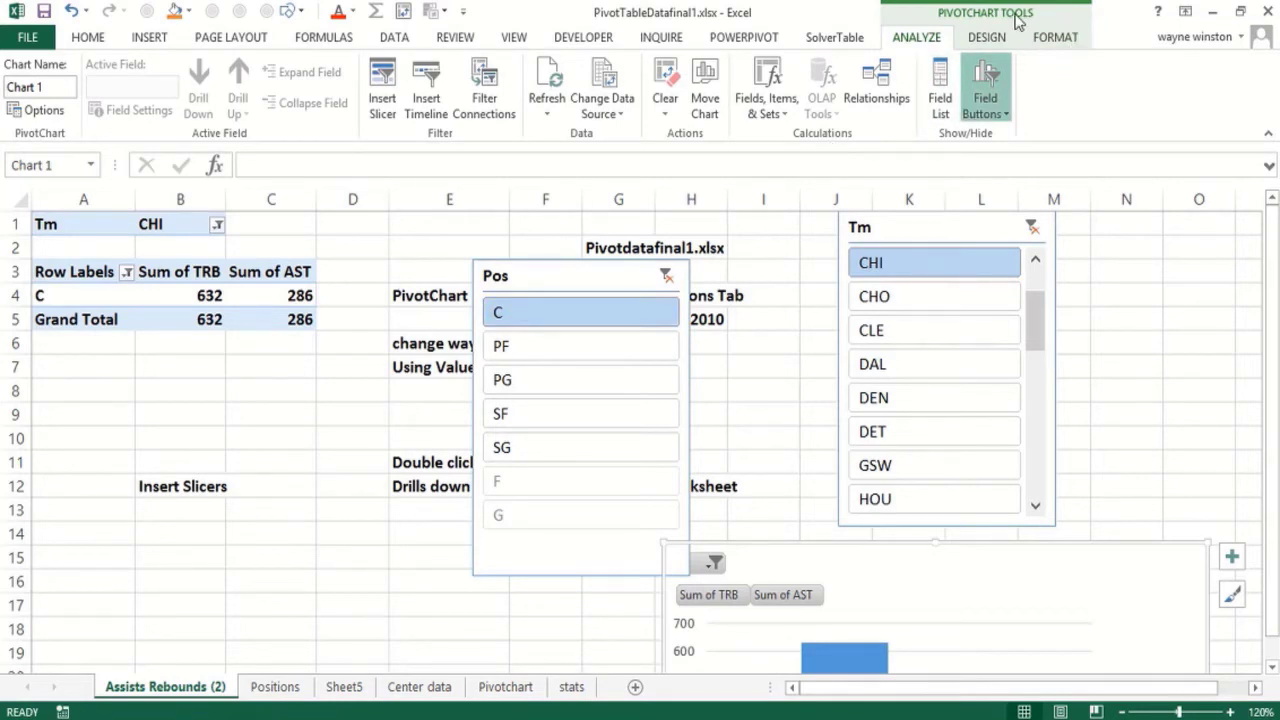
pyautogui.moveTo(607, 273)
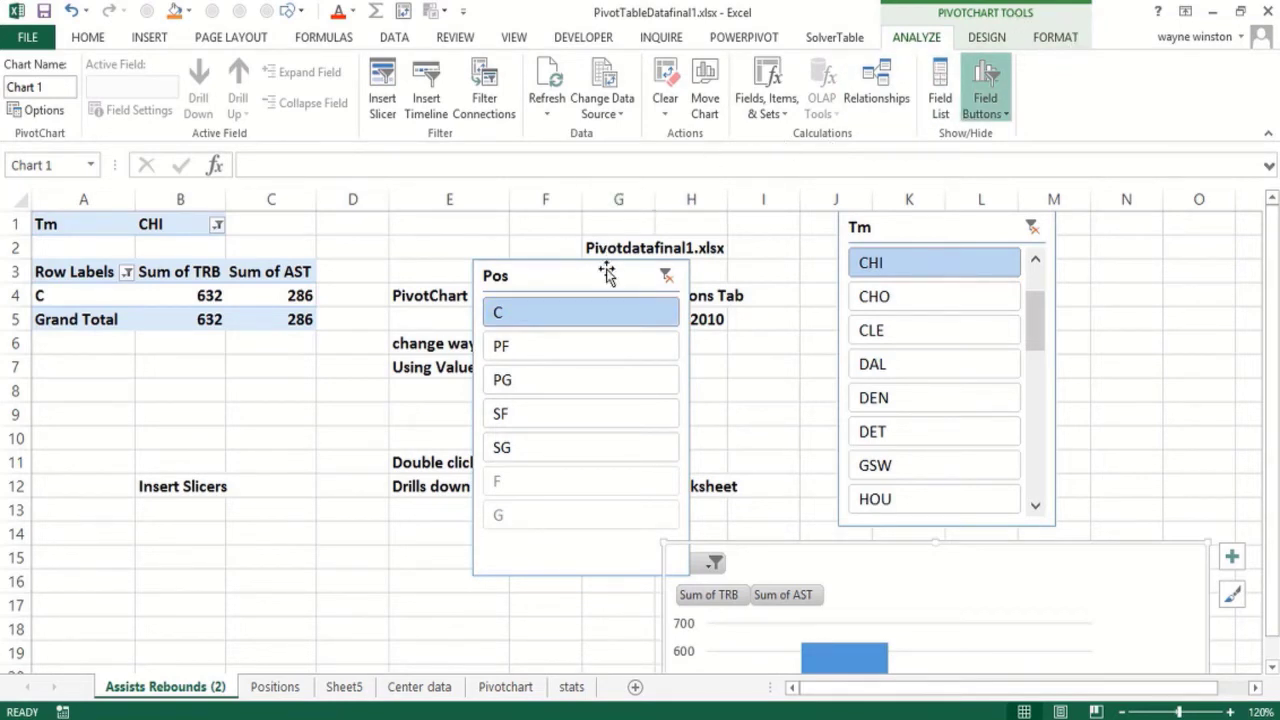
pyautogui.moveTo(611, 280)
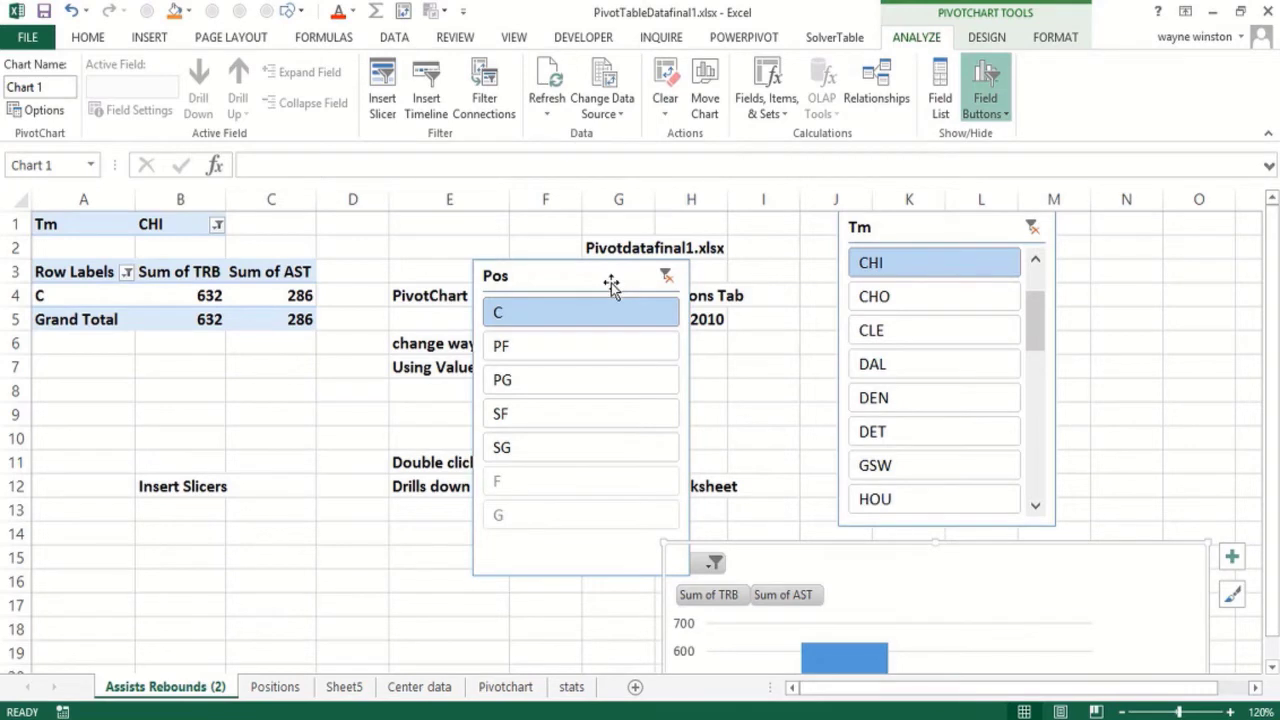
pyautogui.moveTo(913, 22)
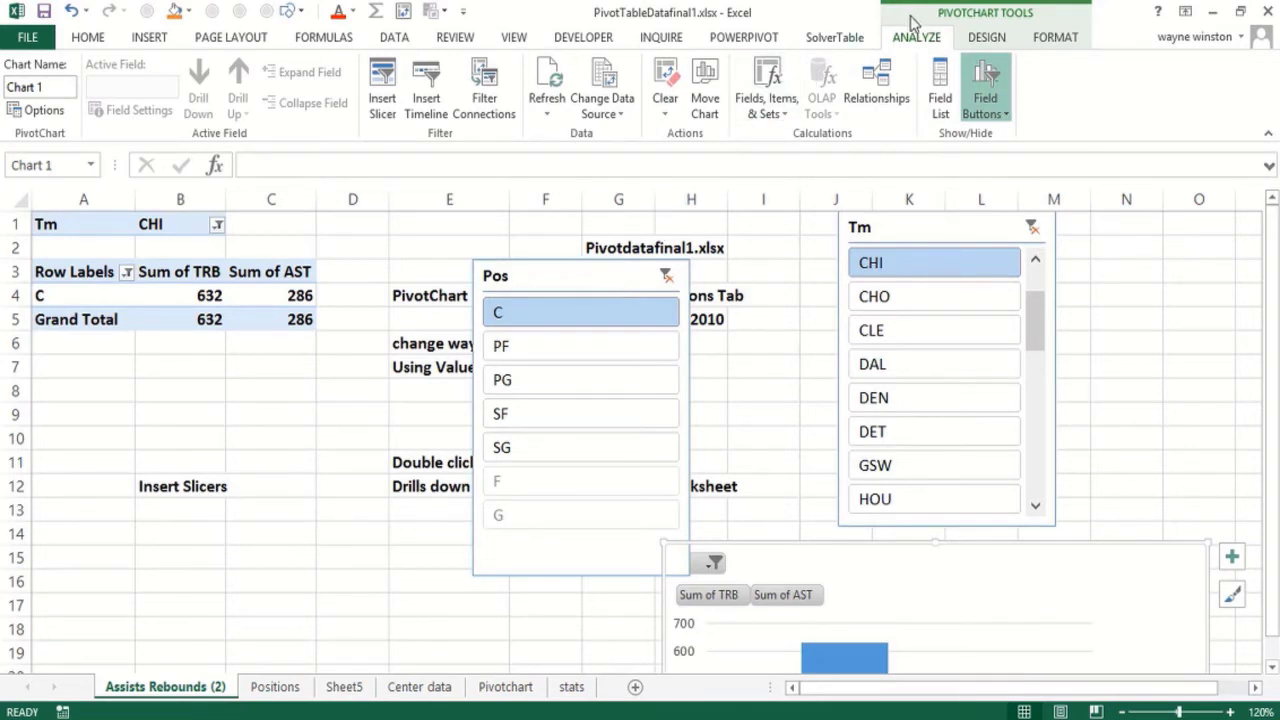
pyautogui.moveTo(825, 25)
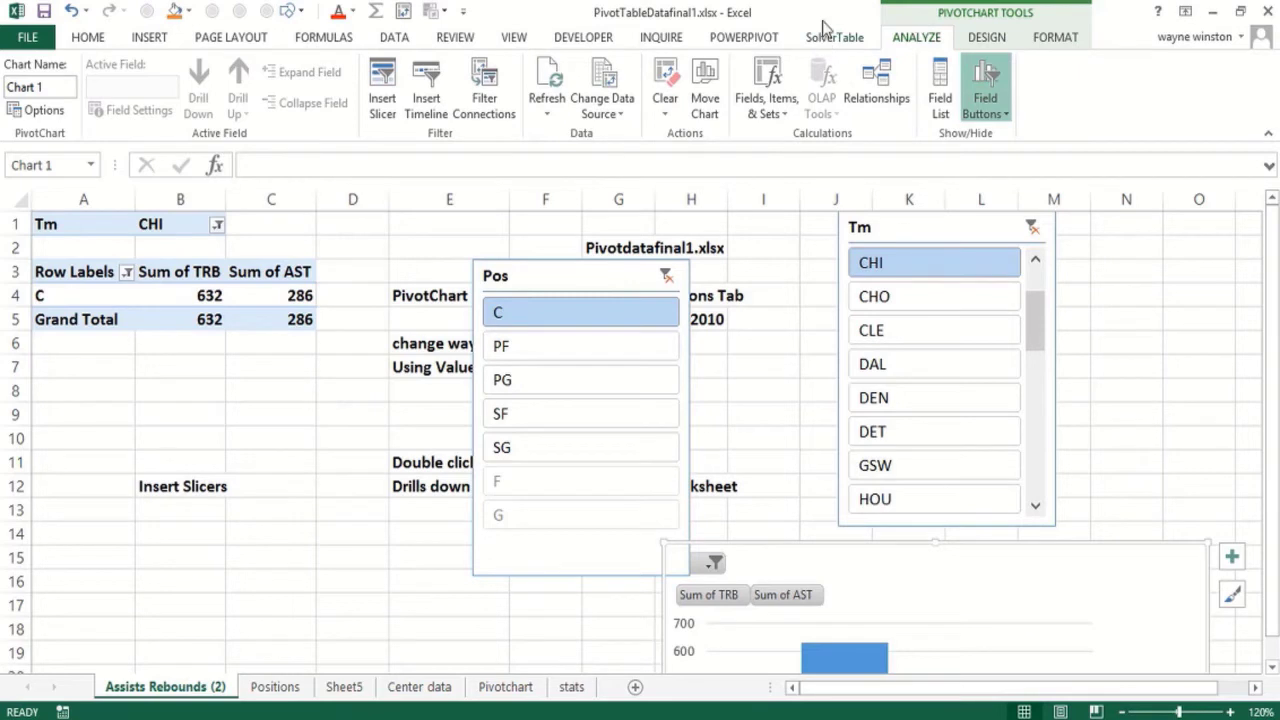
pyautogui.moveTo(580, 312)
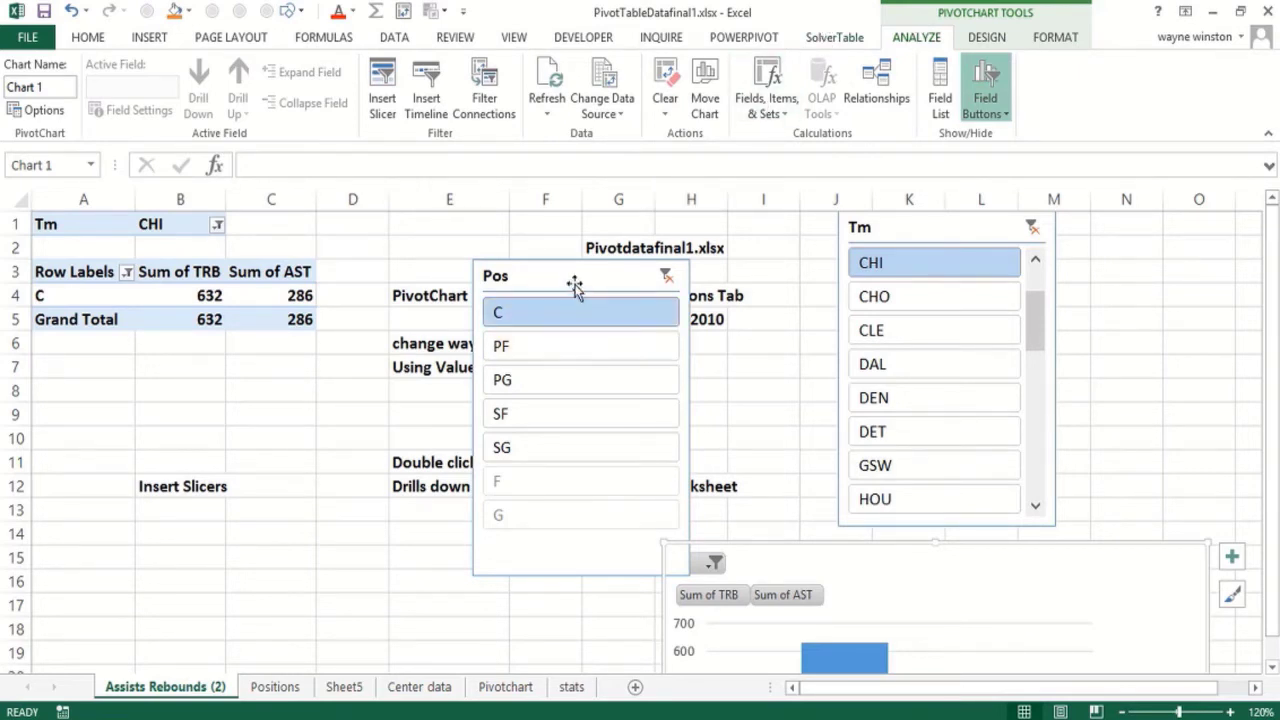
# Open and close the Pos slicer's settings, then select CHO in the Tm slicer
pyautogui.rightClick(575, 285)
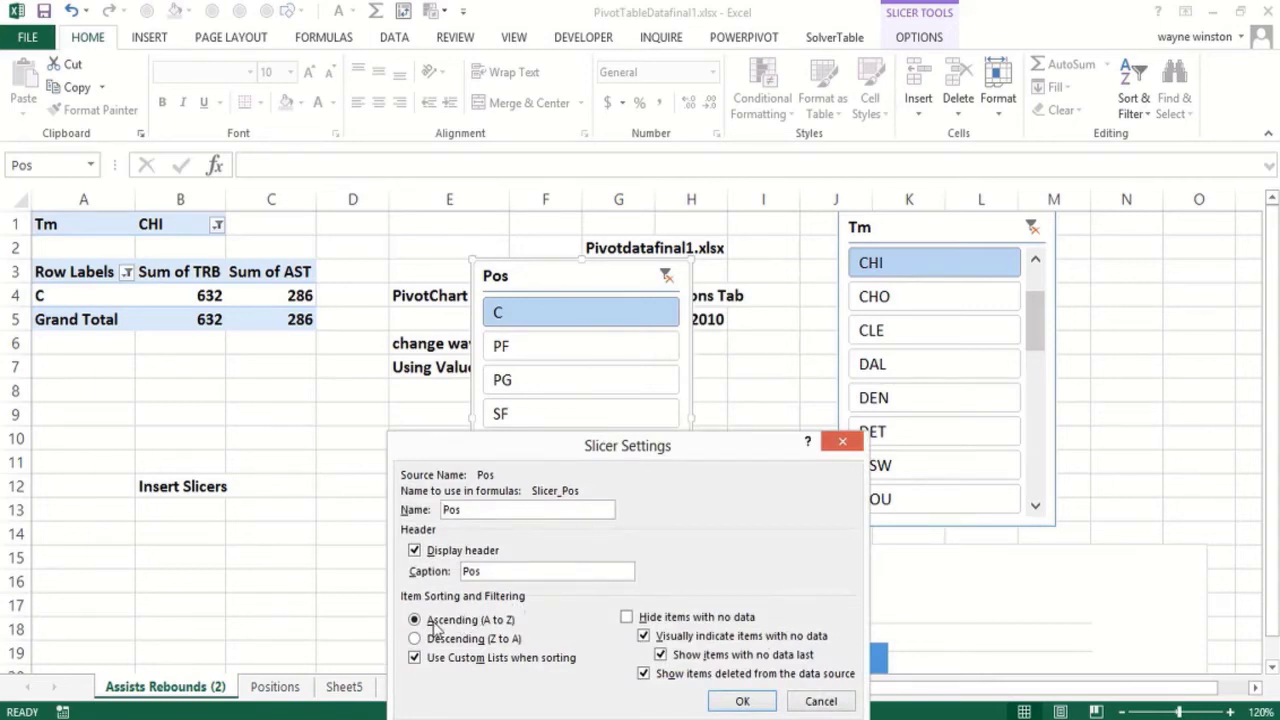
pyautogui.moveTo(566, 530)
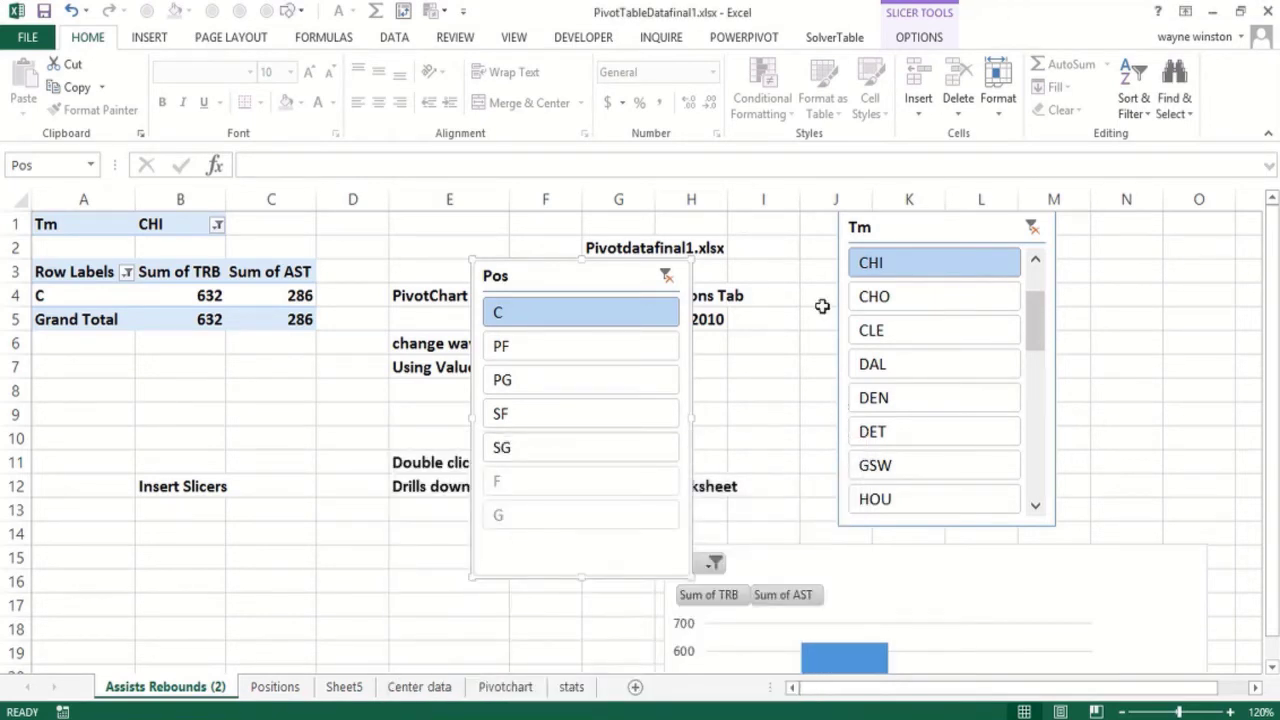
pyautogui.click(933, 296)
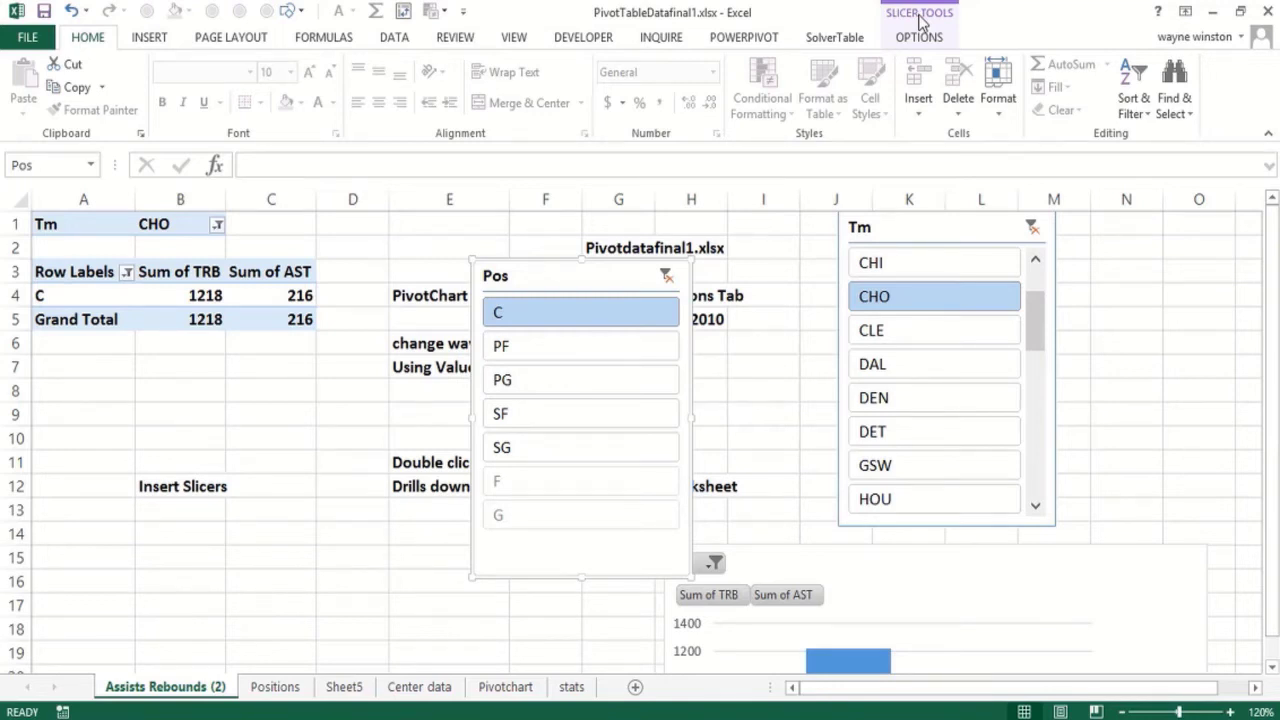
# Lay out the Tm slicer in 5 columns and show all positions for CHI
pyautogui.click(918, 37)
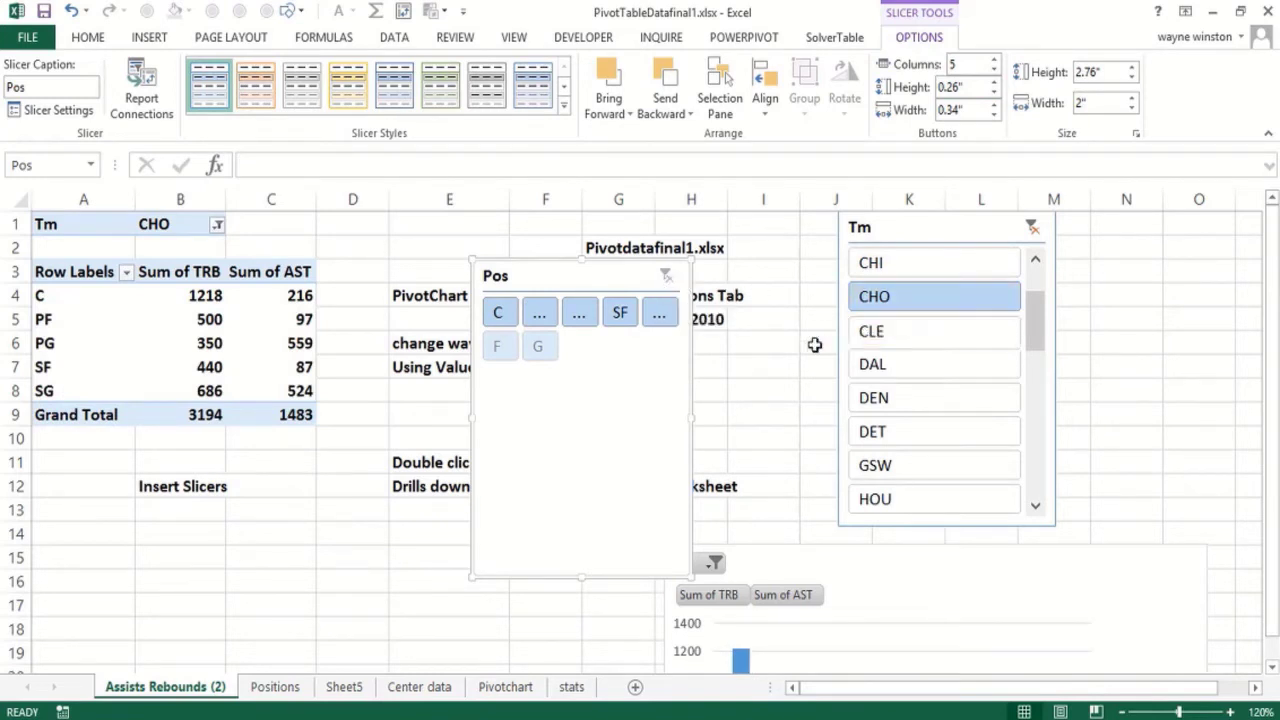
pyautogui.click(87, 37)
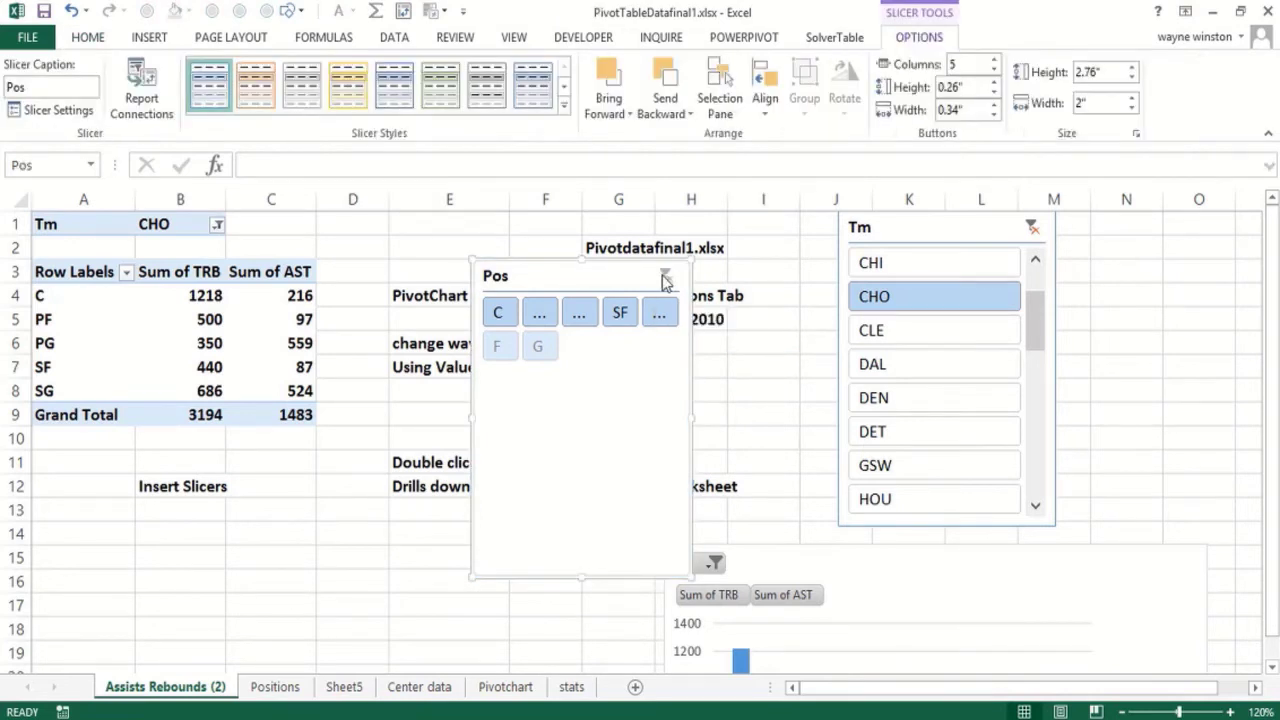
pyautogui.moveTo(910, 23)
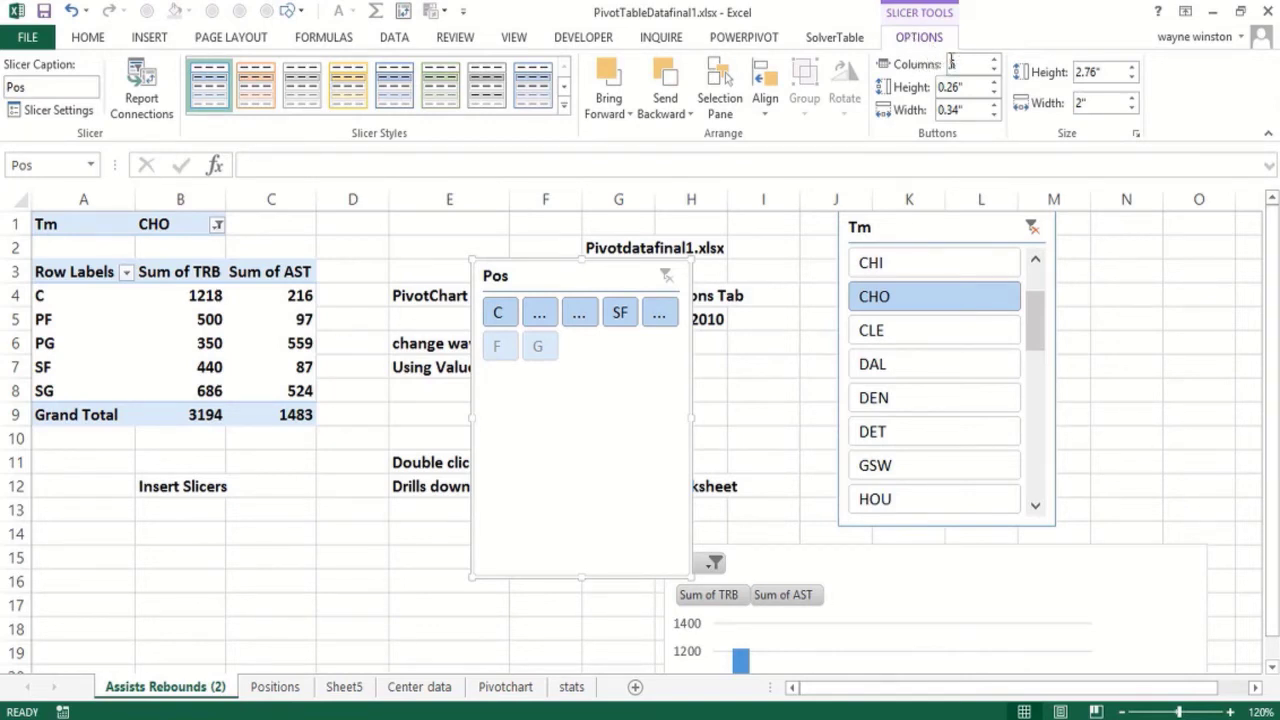
pyautogui.click(967, 63)
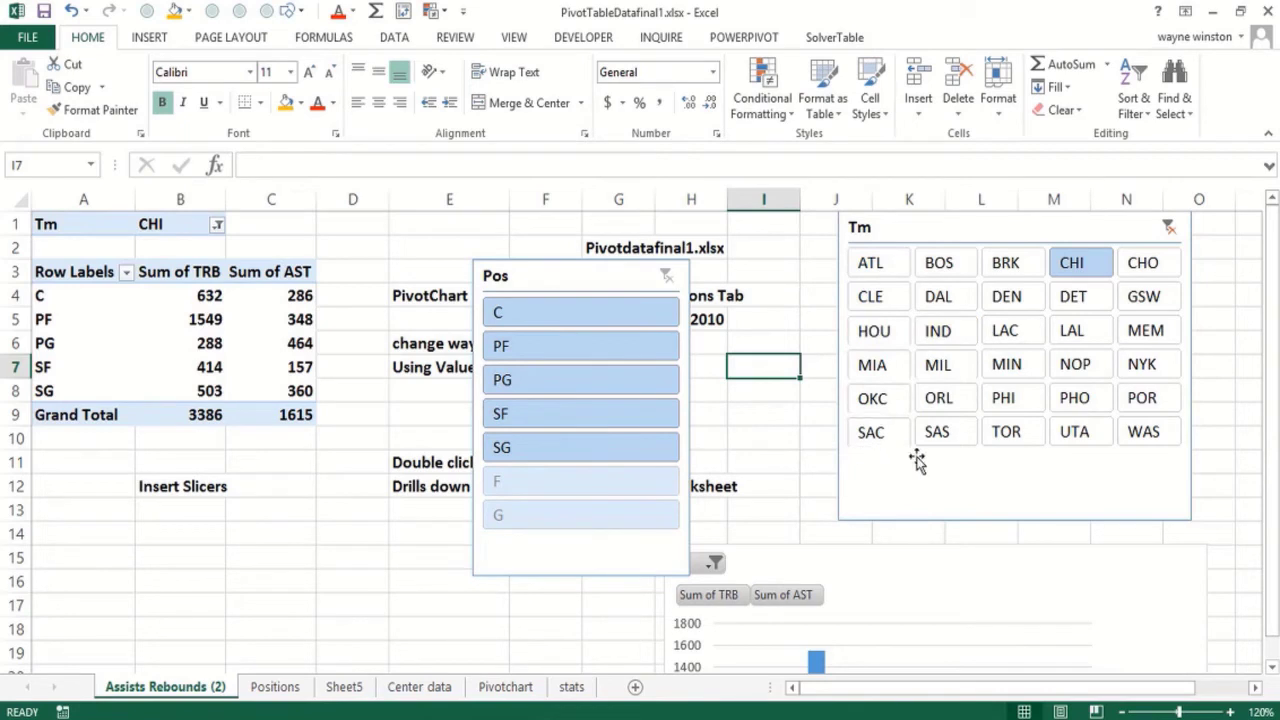
pyautogui.click(871, 431)
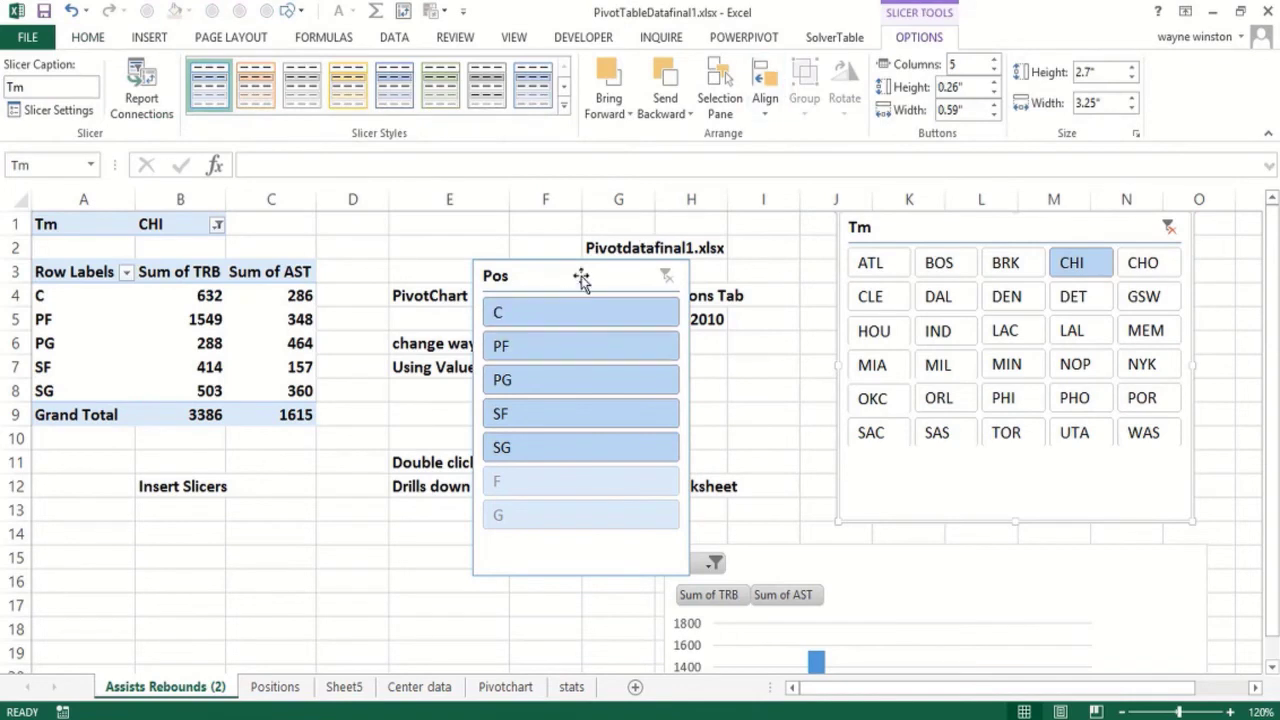
pyautogui.click(580, 276)
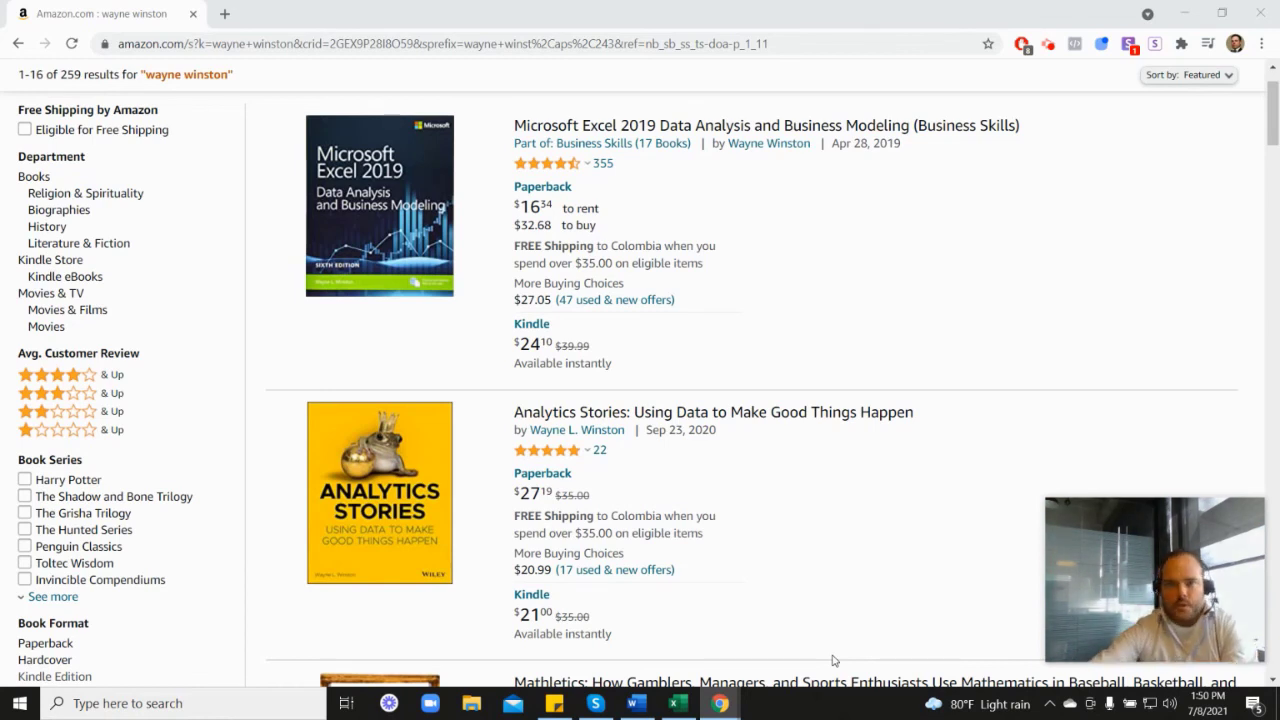
pyautogui.moveTo(562, 170)
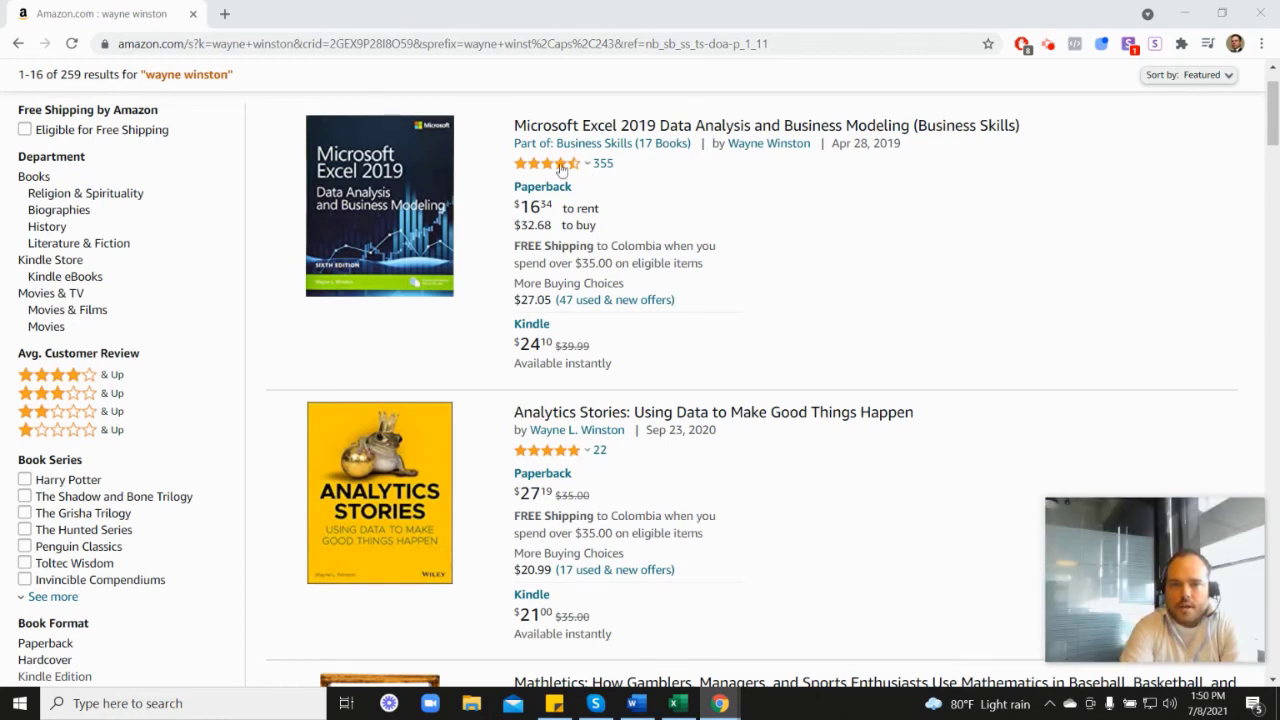
pyautogui.moveTo(548, 163)
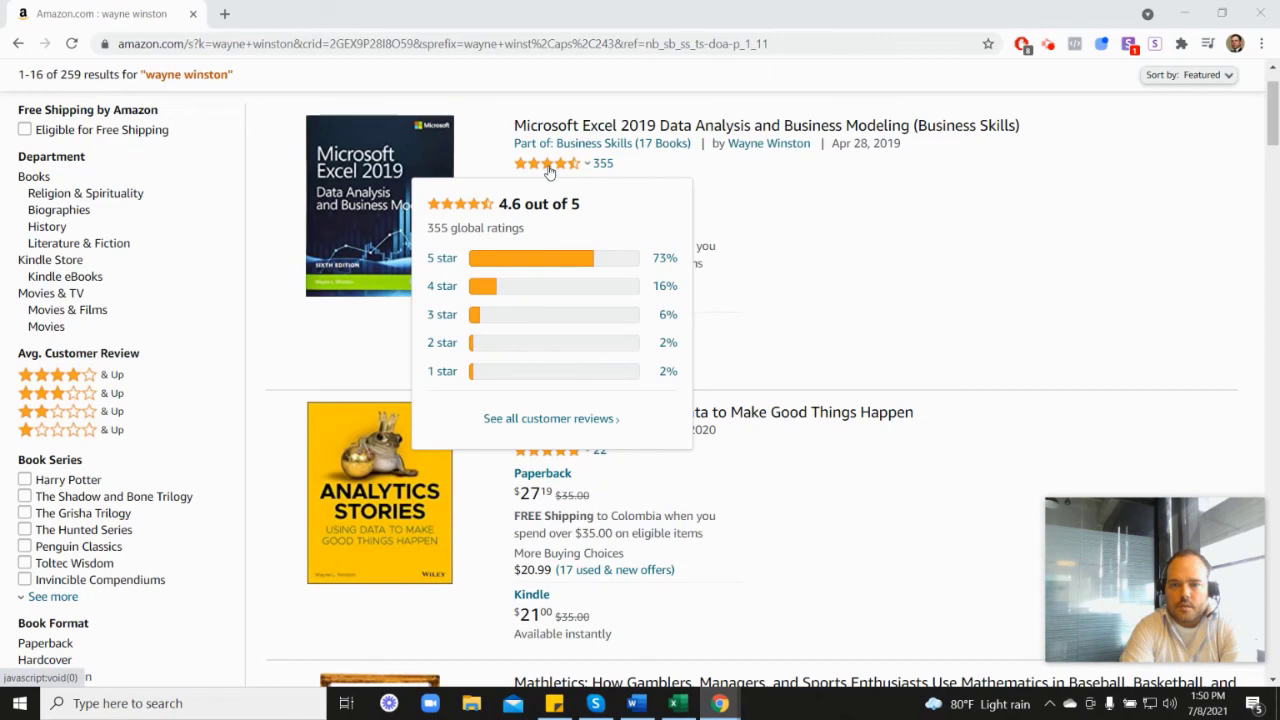
pyautogui.moveTo(815, 249)
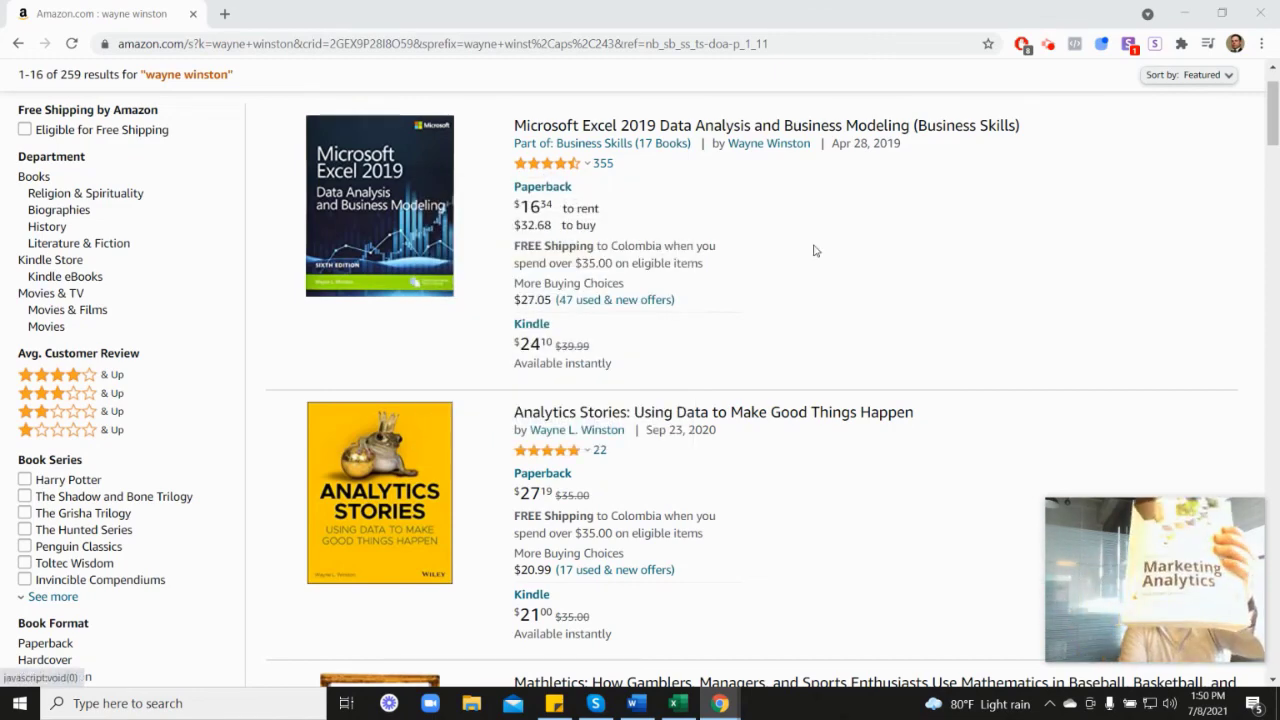
# Scroll the Amazon results down to the Marketing Analytics: Data-Driven Techniques with Microsoft Excel book
pyautogui.scroll(-3)
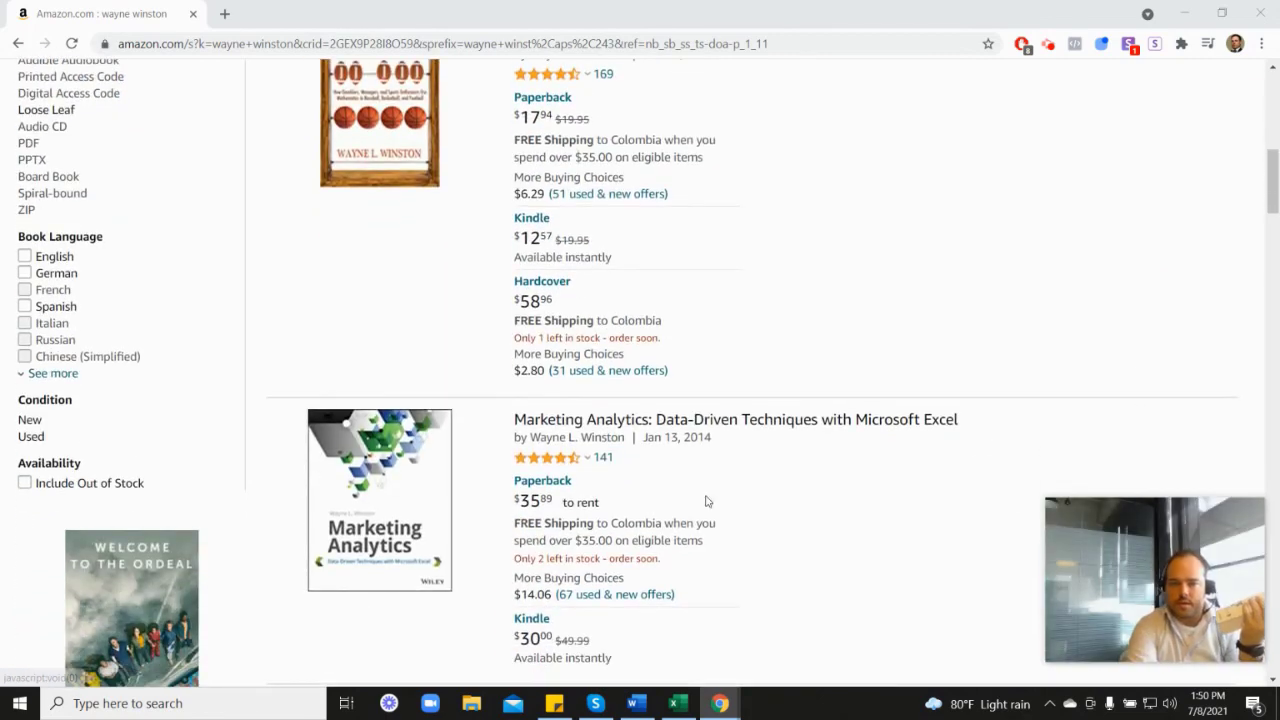